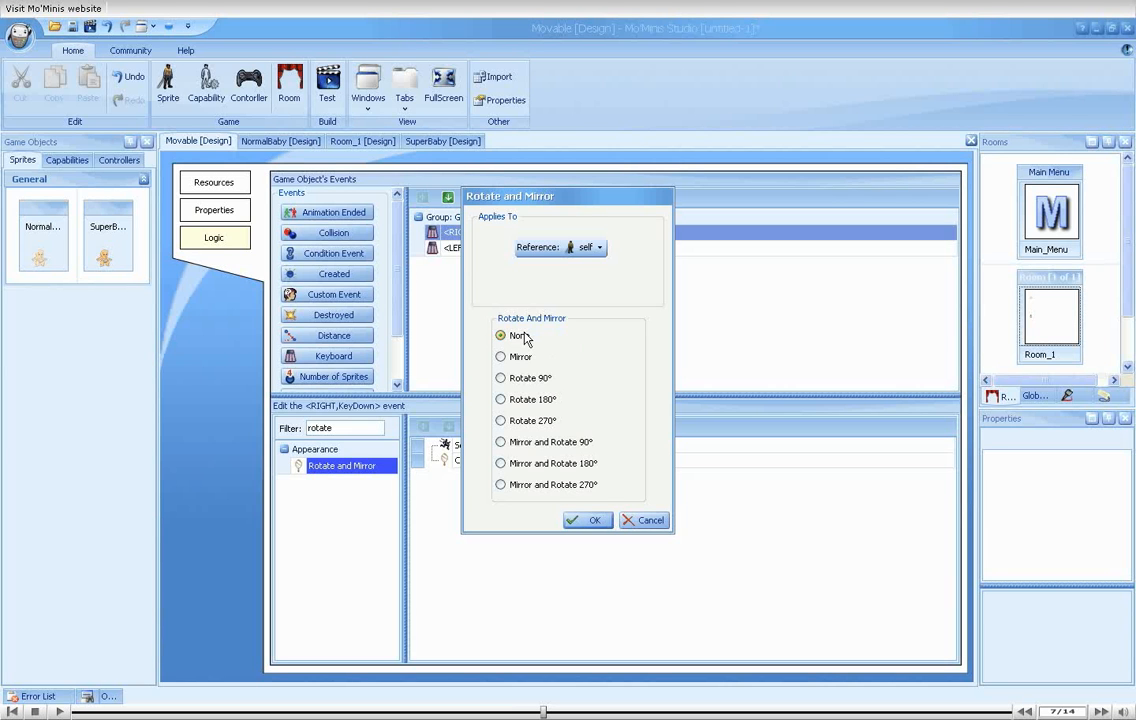
pyautogui.moveTo(614, 343)
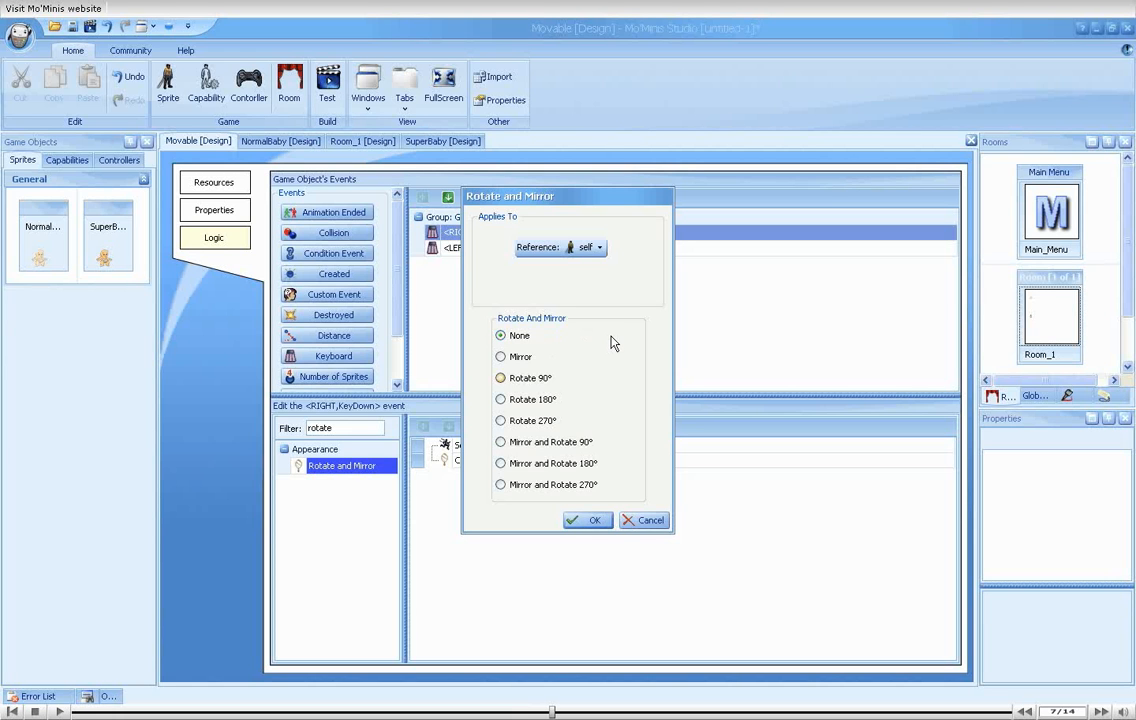
# Step: Add Rotate and Mirror actions: None on RIGHT keydown, Mirror on LEFT keydown
pyautogui.click(588, 520)
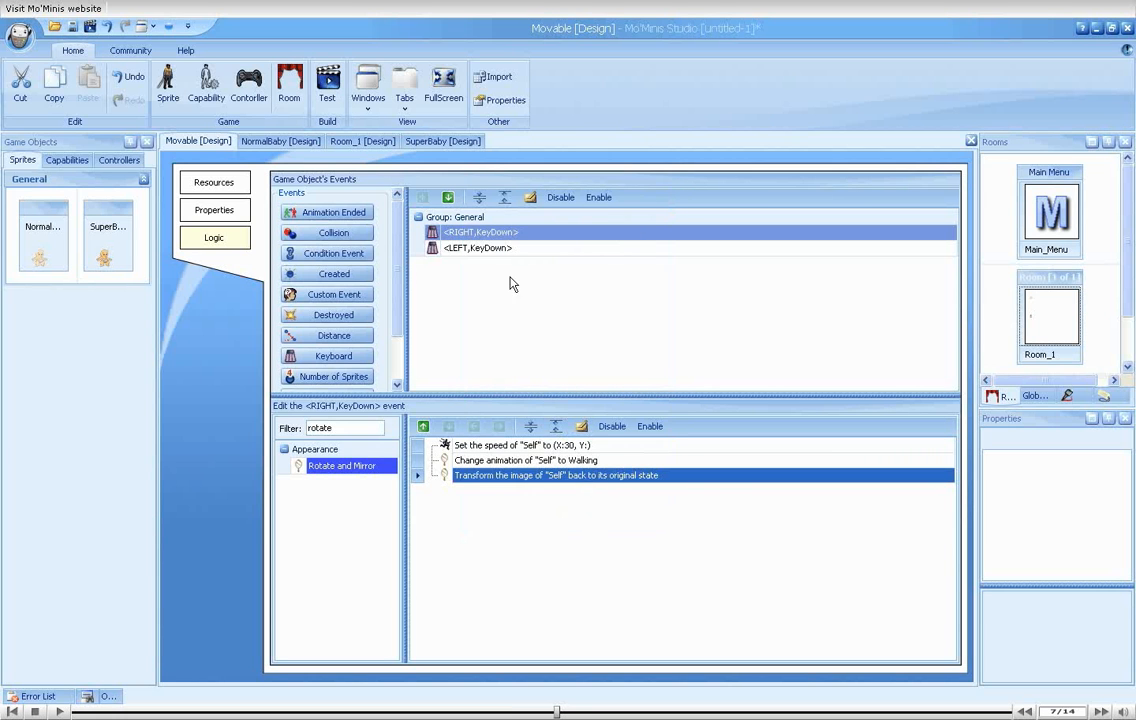
pyautogui.click(477, 248)
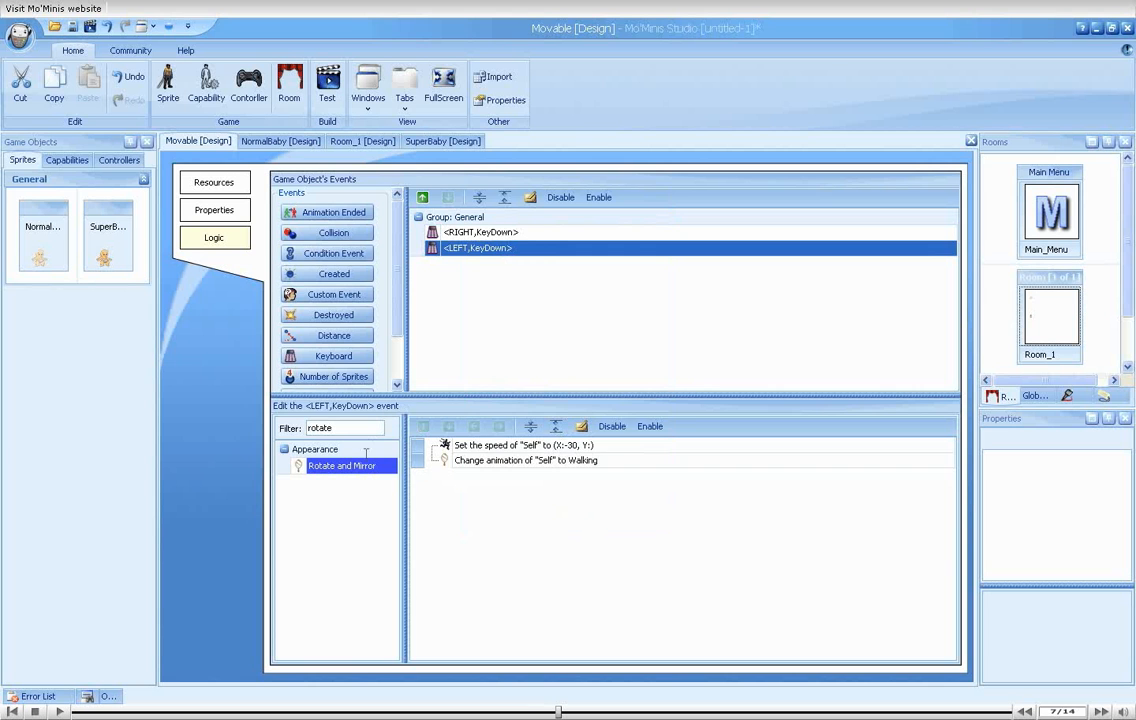
pyautogui.doubleClick(340, 465)
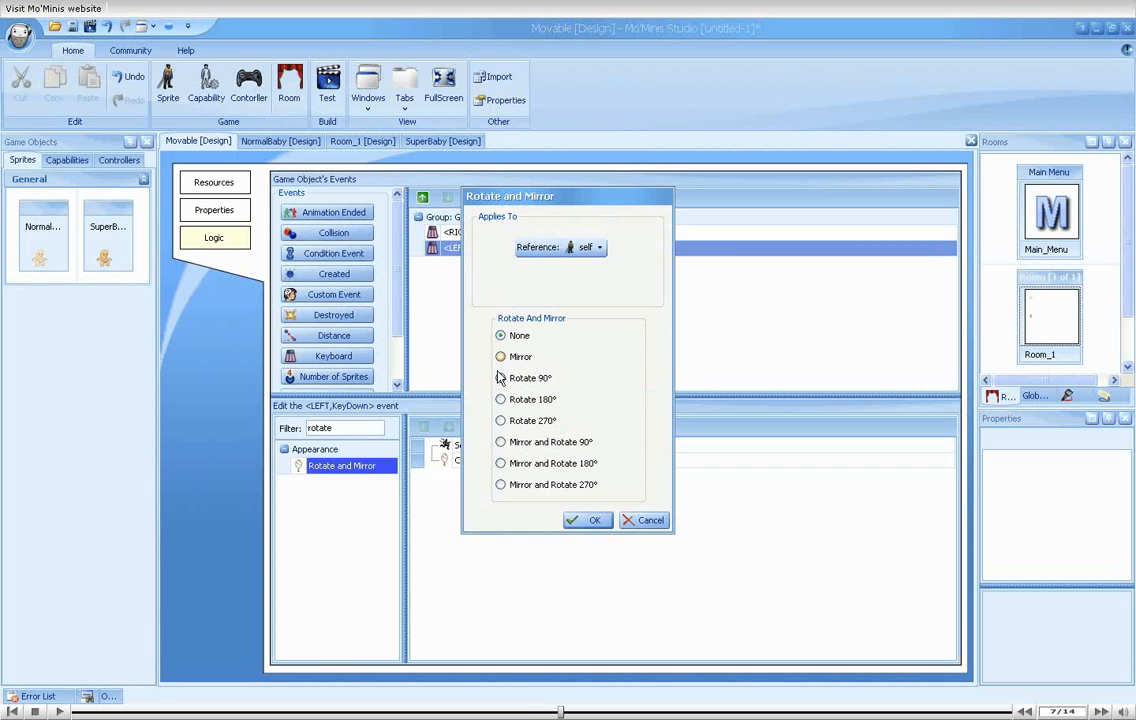
pyautogui.click(500, 356)
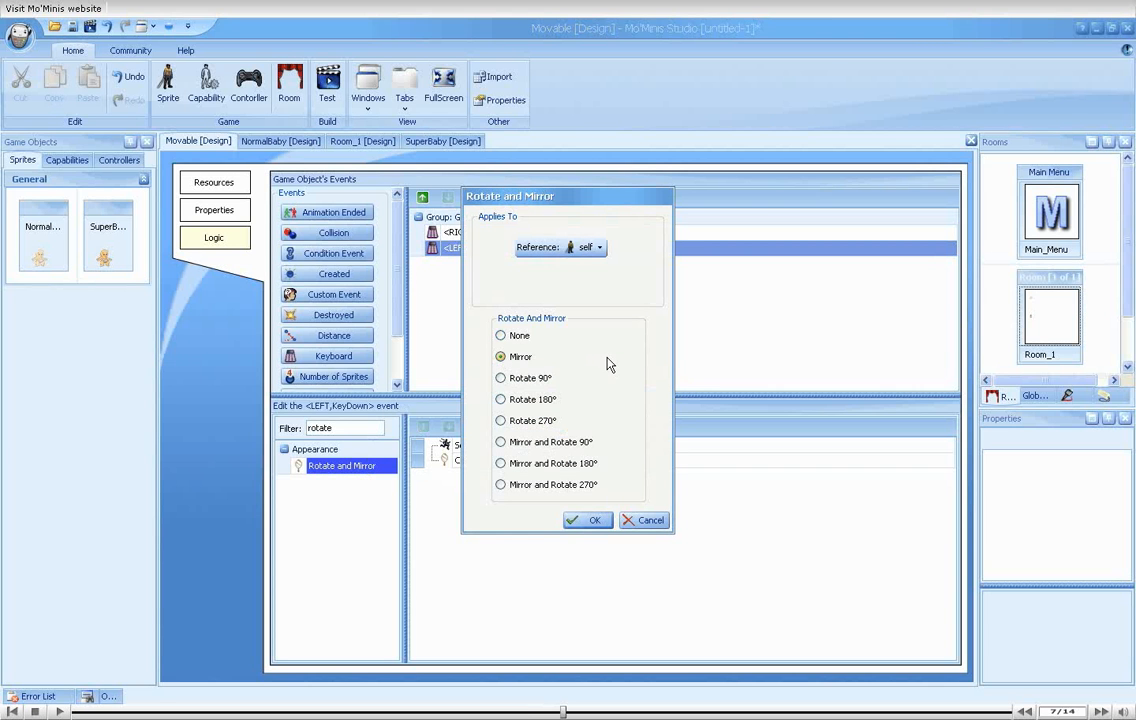
pyautogui.click(588, 519)
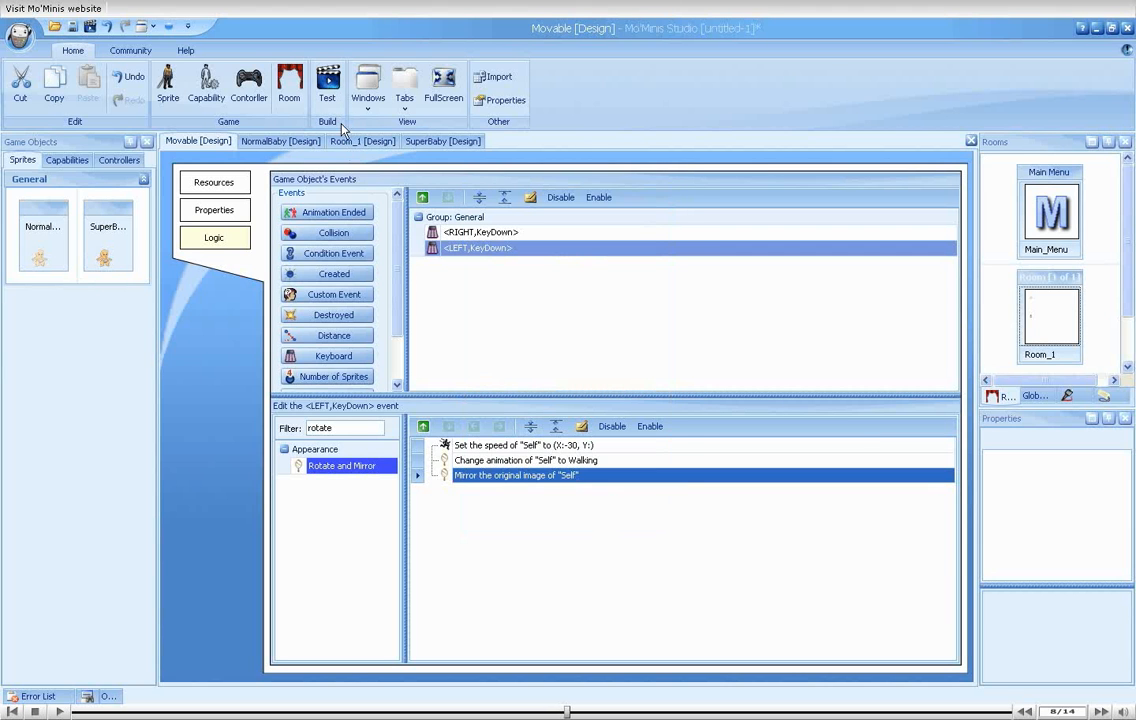
pyautogui.click(326, 85)
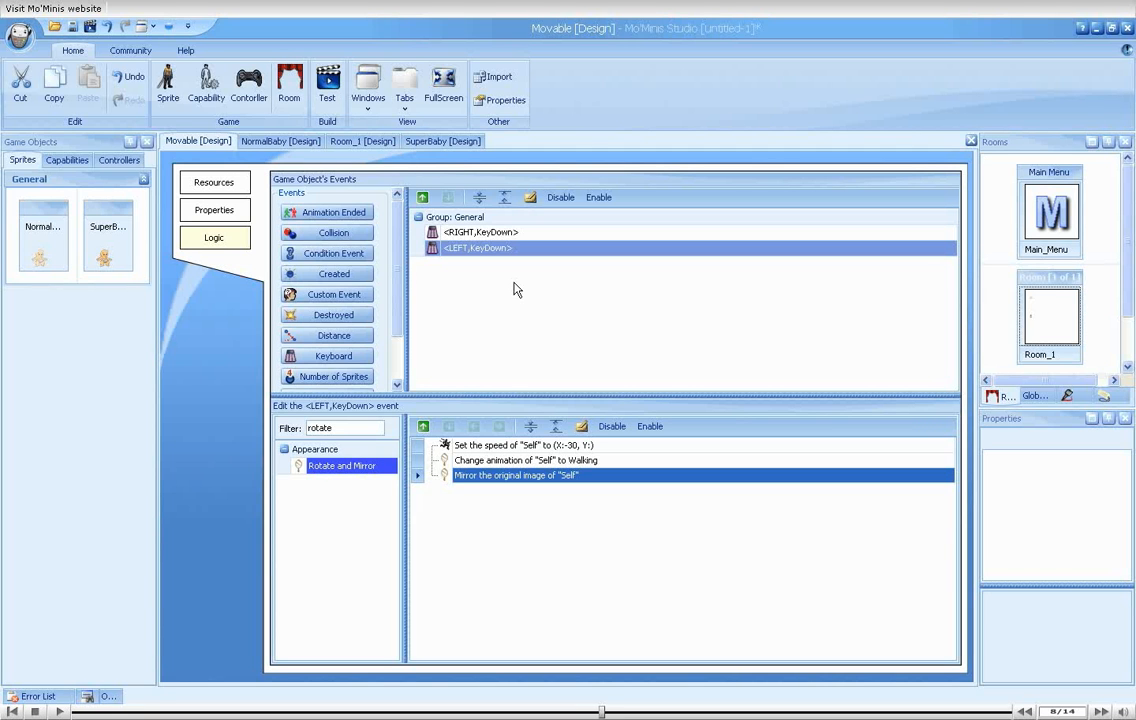
pyautogui.moveTo(143, 235)
pyautogui.write('Cab')
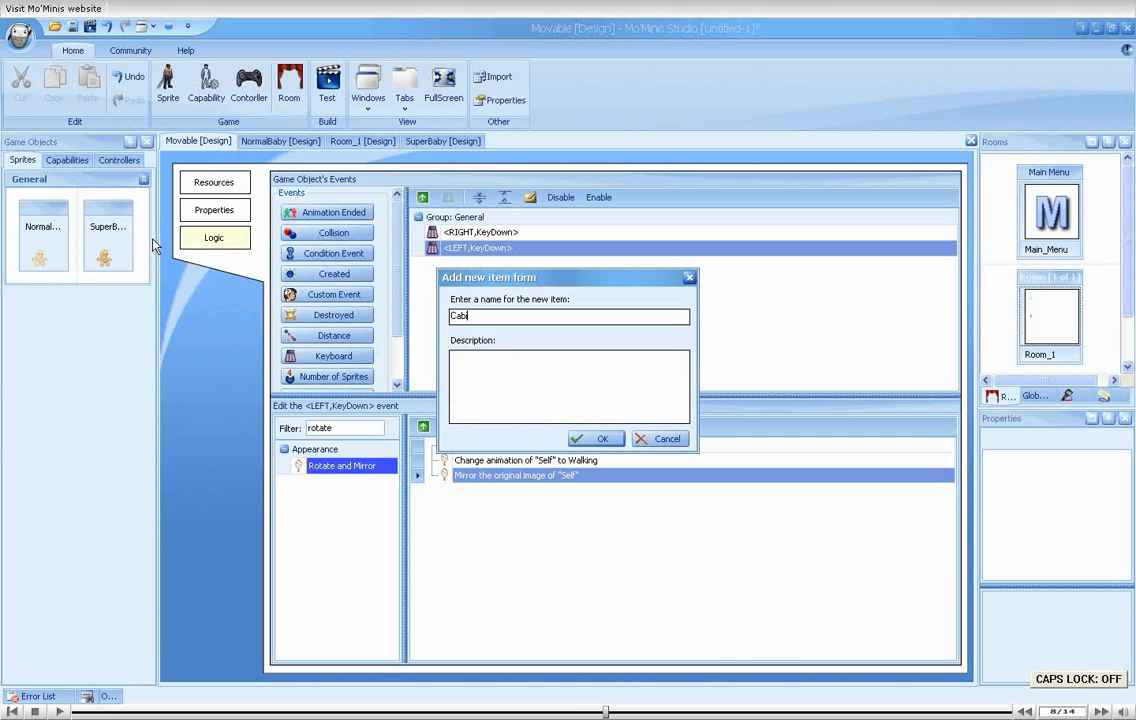
# Step: Create the Cabinet sprite and add a Normal animation to it
pyautogui.click(595, 438)
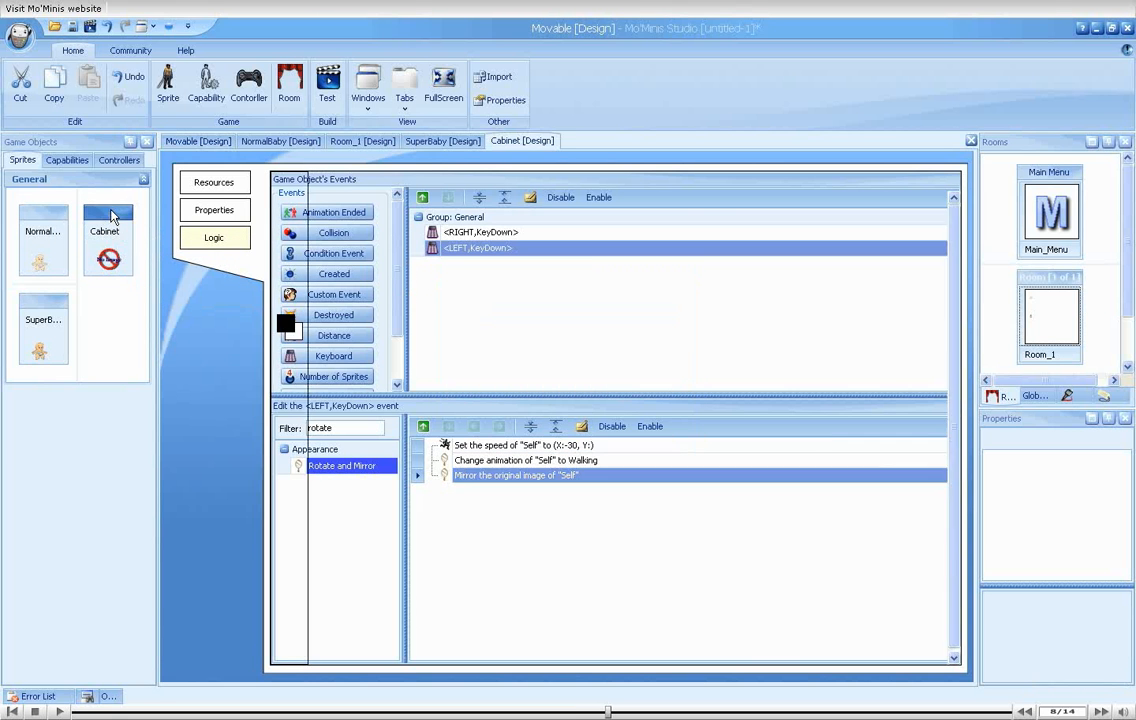
pyautogui.click(421, 181)
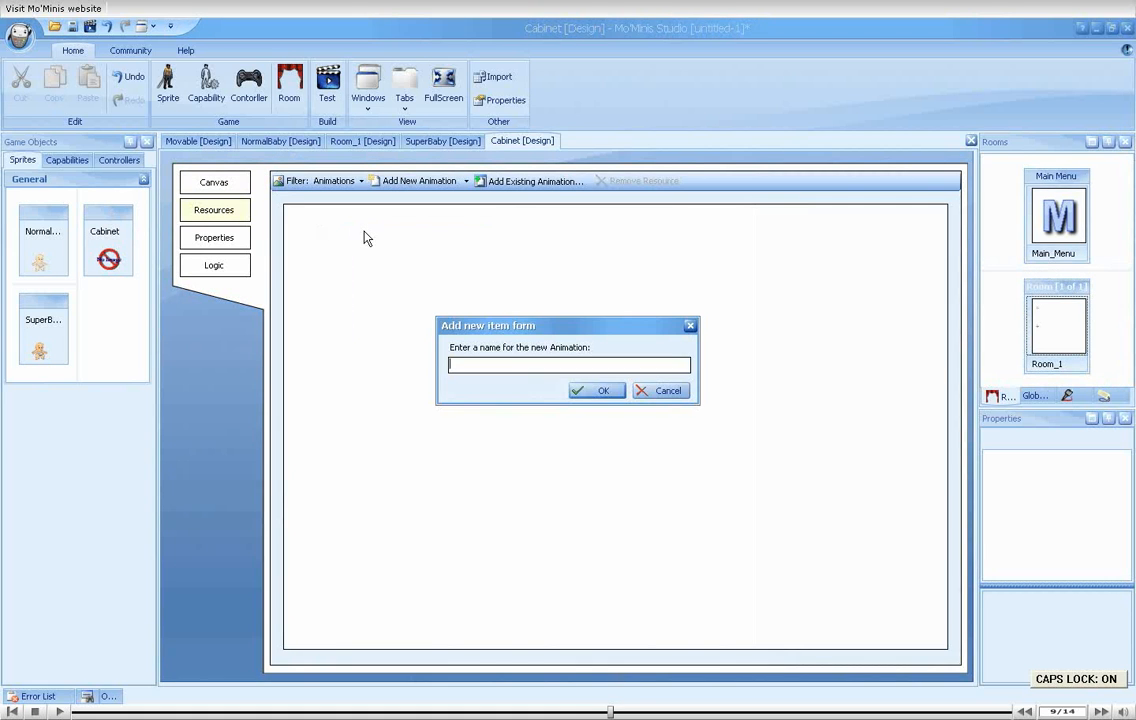
pyautogui.click(597, 390)
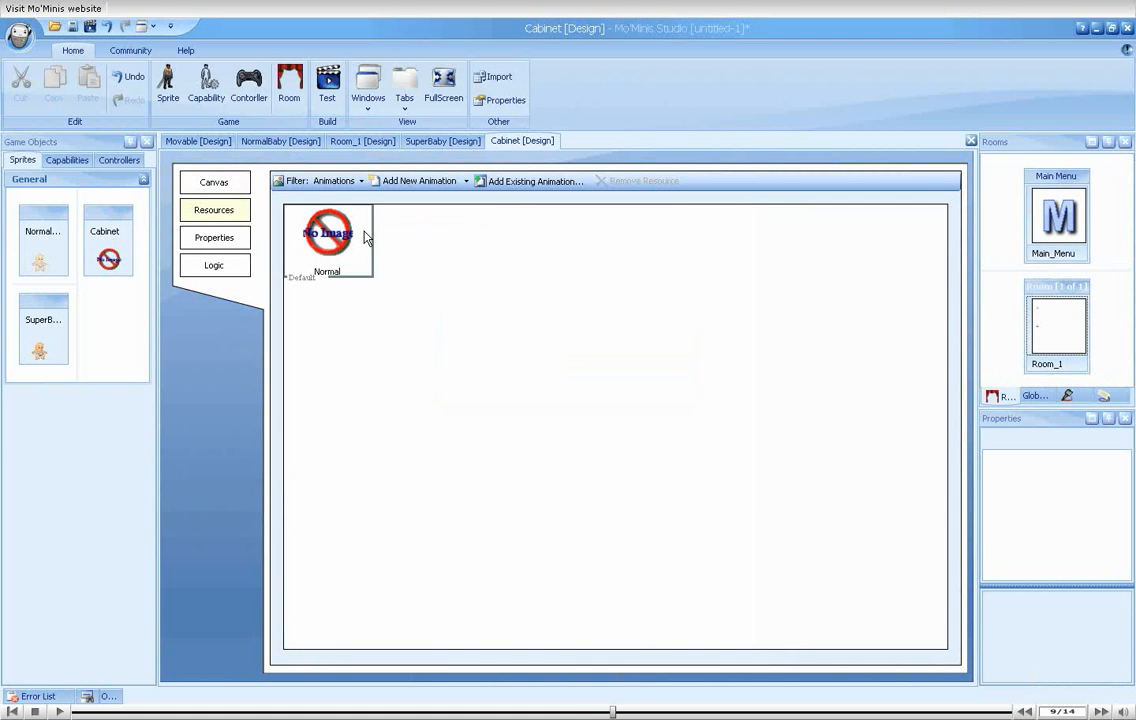
# Step: Add Cabinet.png as the Normal animation's image and answer the resize prompt
pyautogui.doubleClick(327, 235)
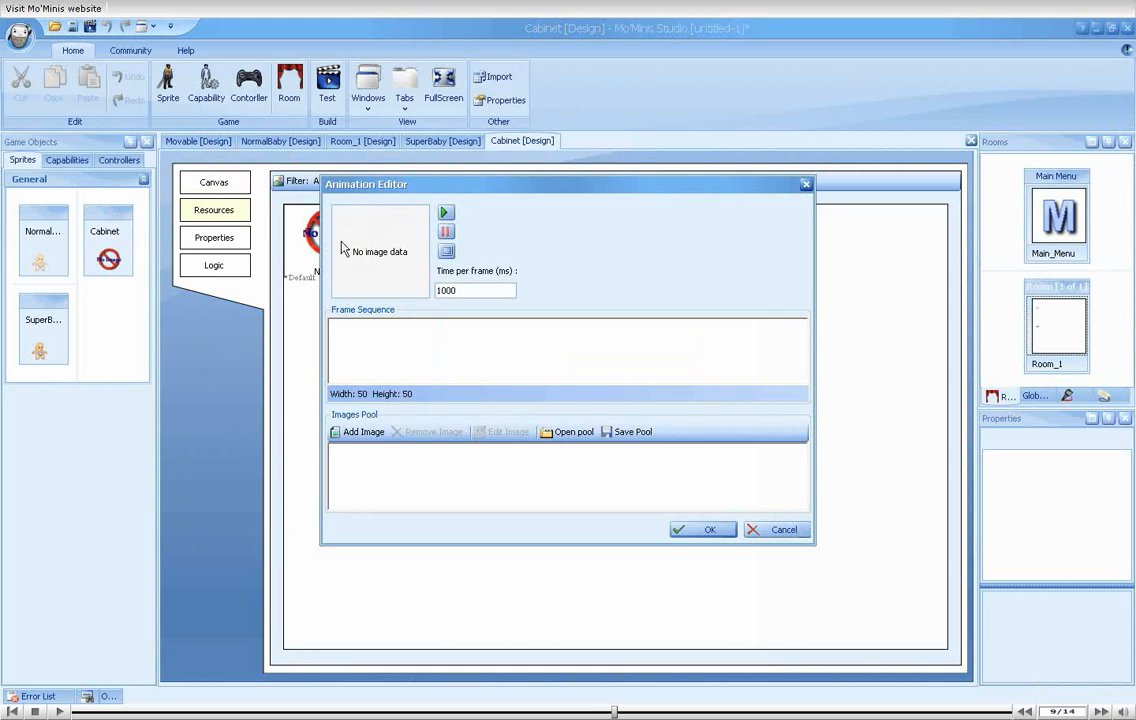
pyautogui.click(358, 431)
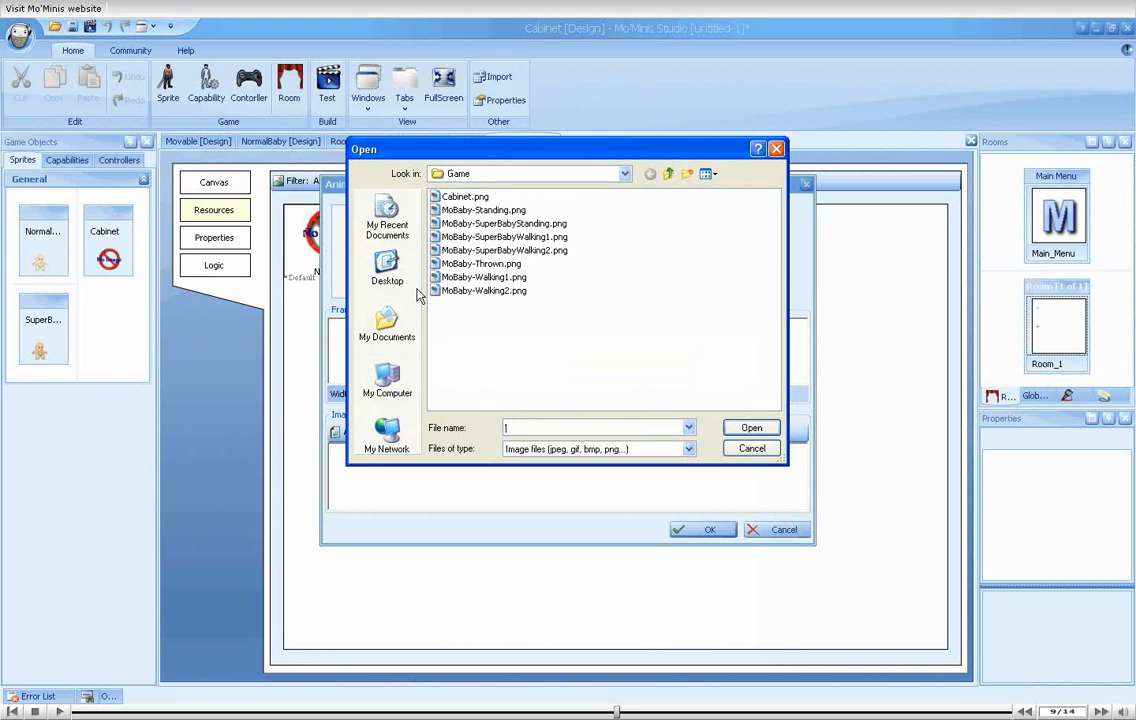
pyautogui.click(751, 448)
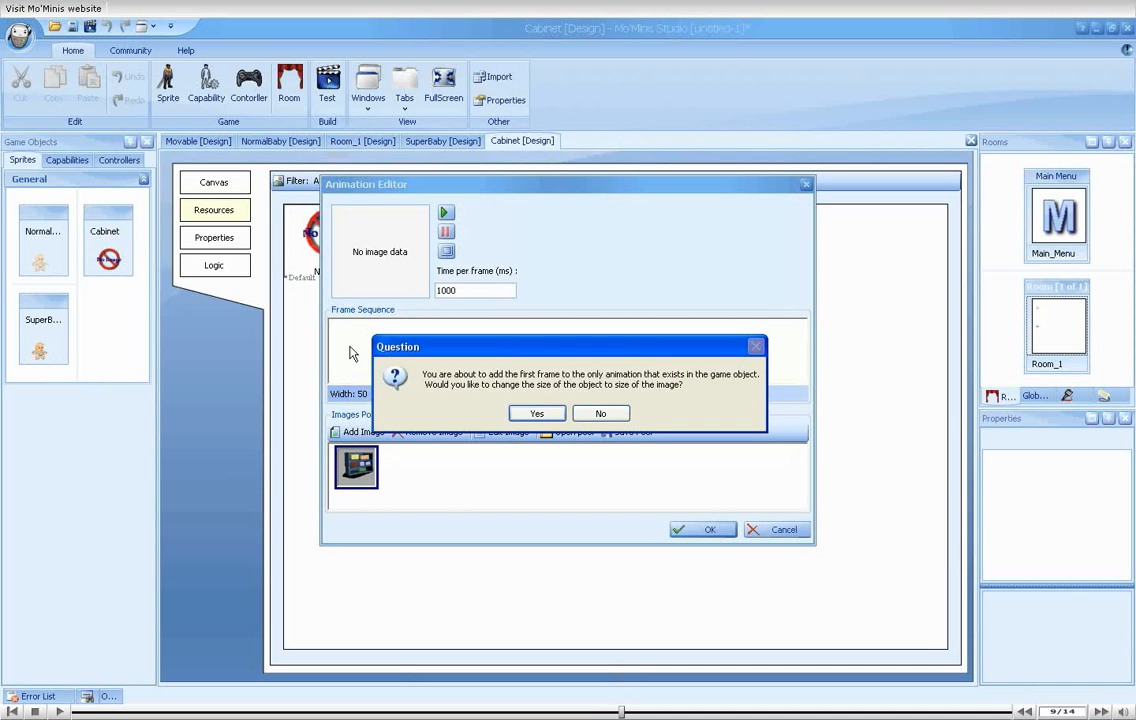
pyautogui.click(537, 413)
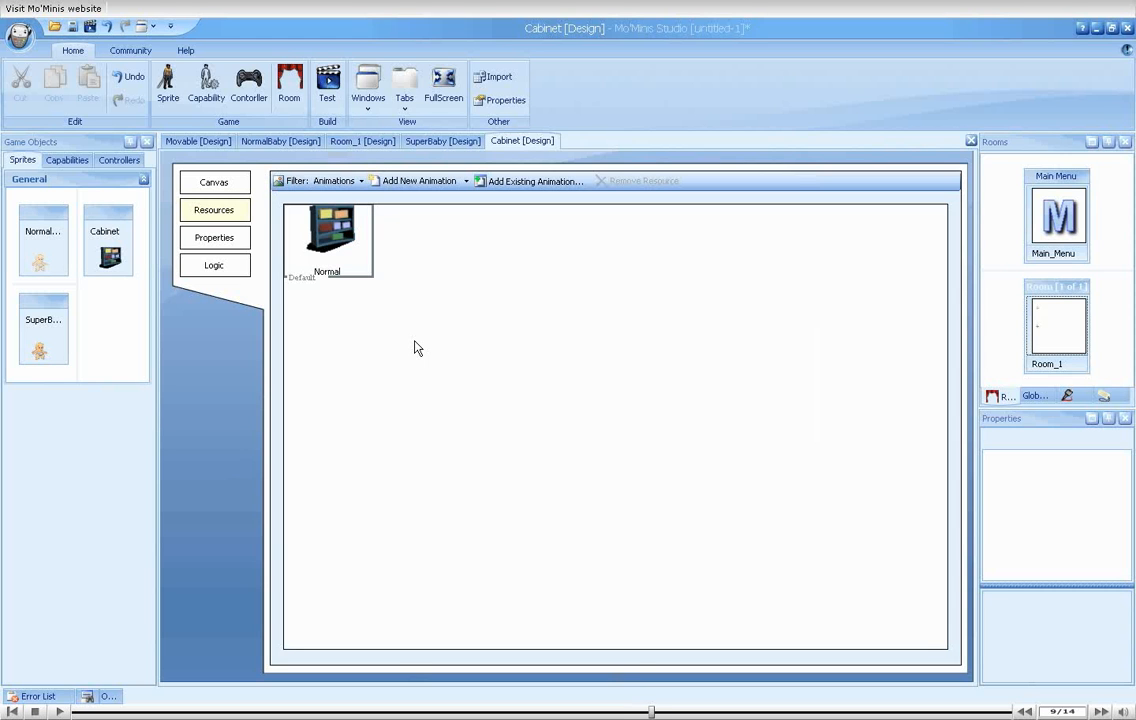
pyautogui.moveTo(891, 320)
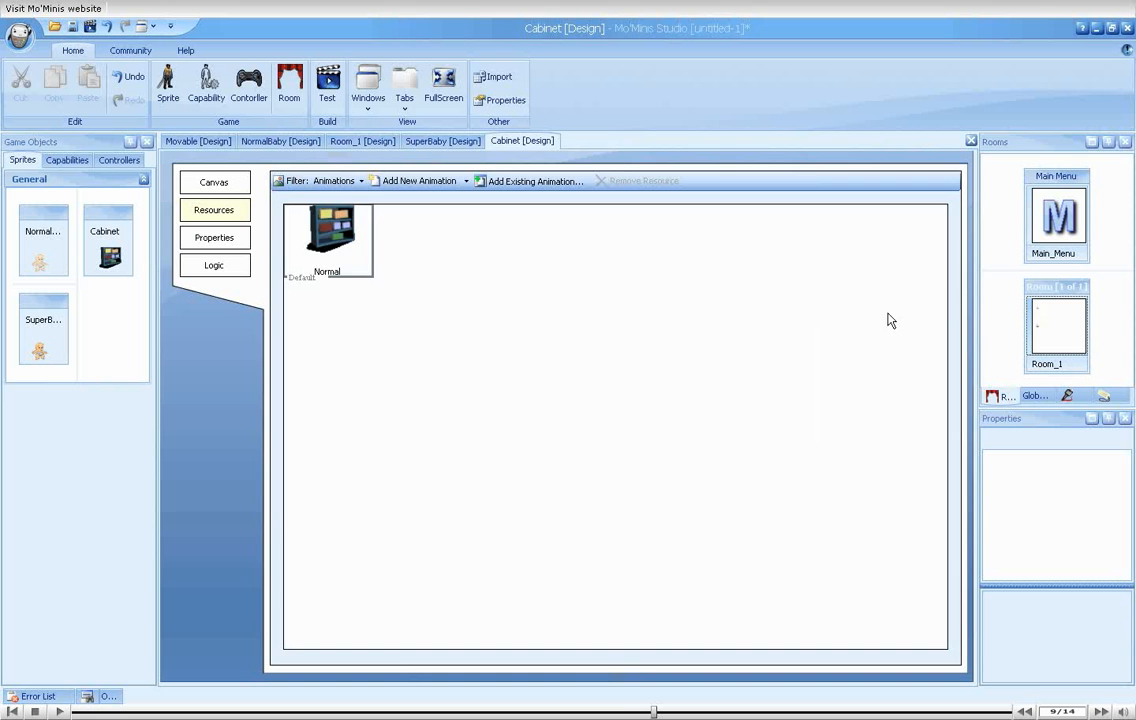
# Step: In Room_1, draw a horizontal path near the top baby named CabinetPath
pyautogui.click(362, 140)
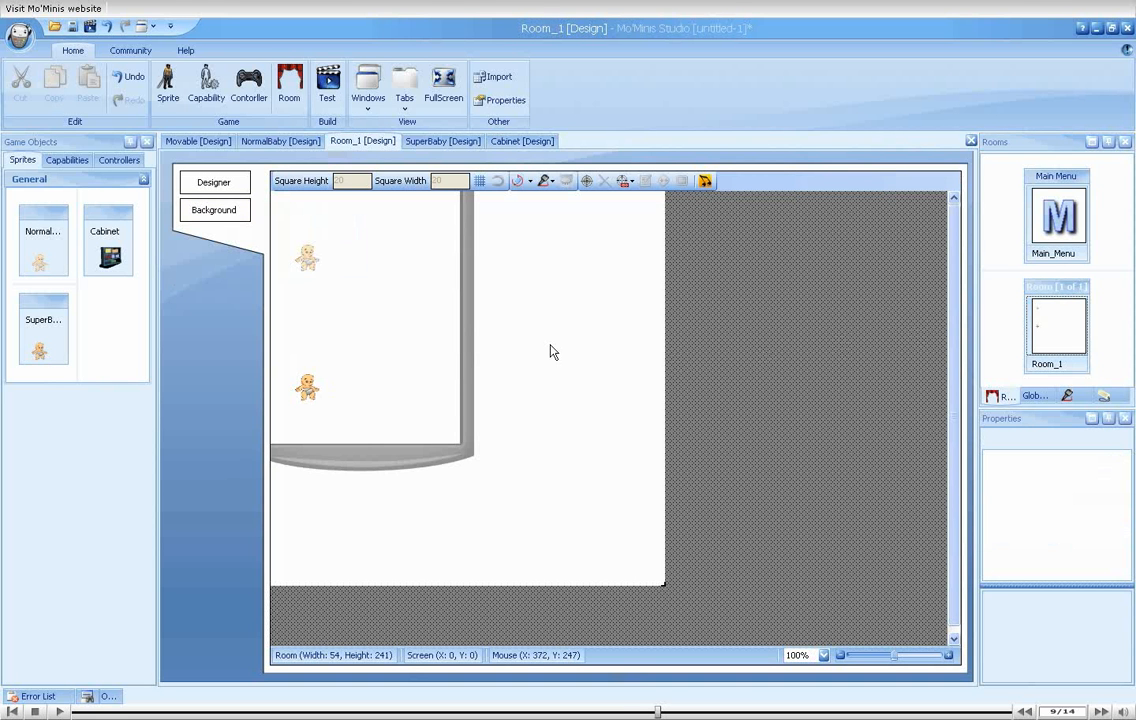
pyautogui.moveTo(518, 181)
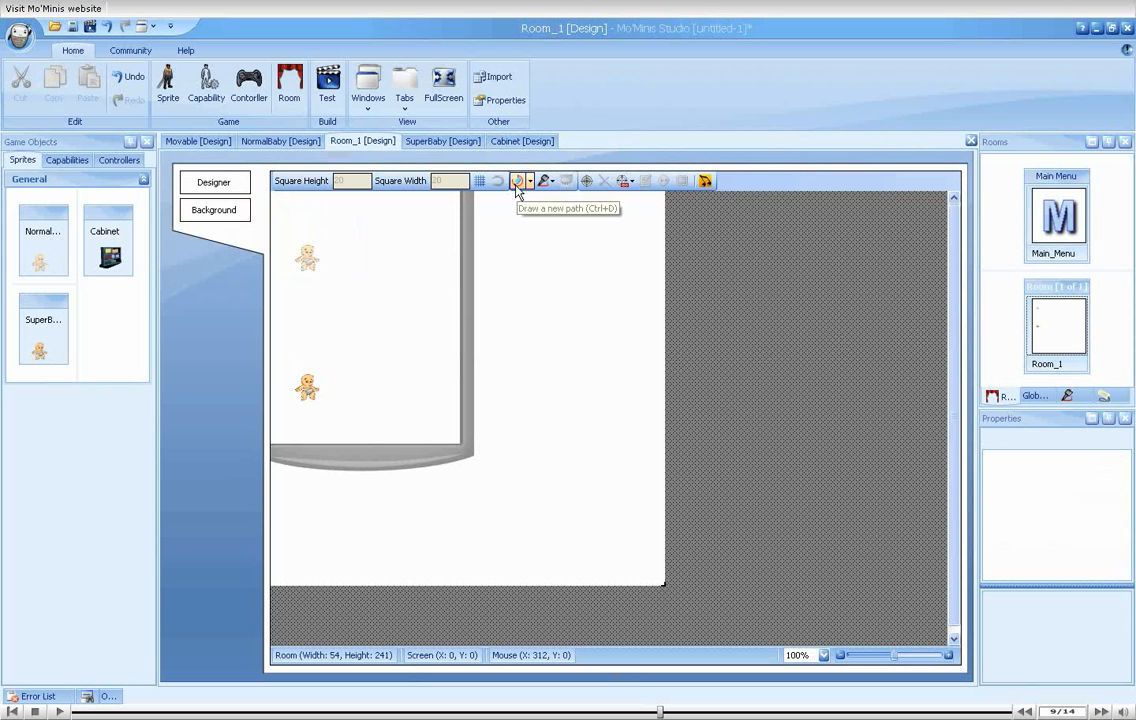
pyautogui.click(479, 181)
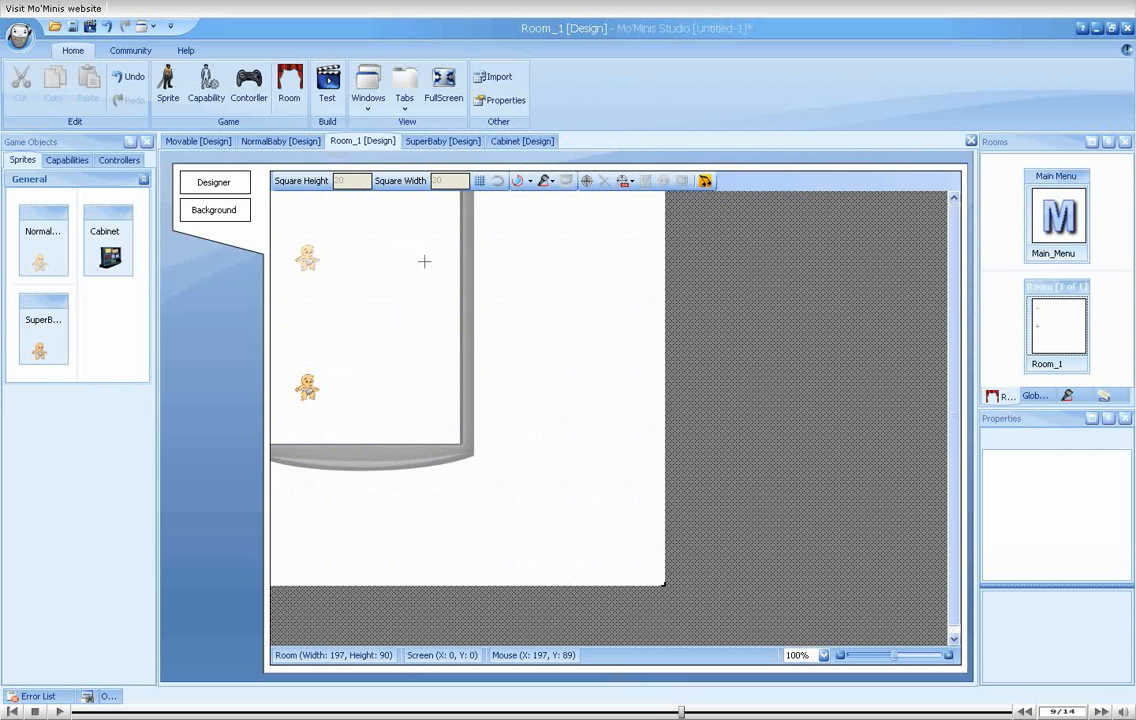
pyautogui.click(480, 181)
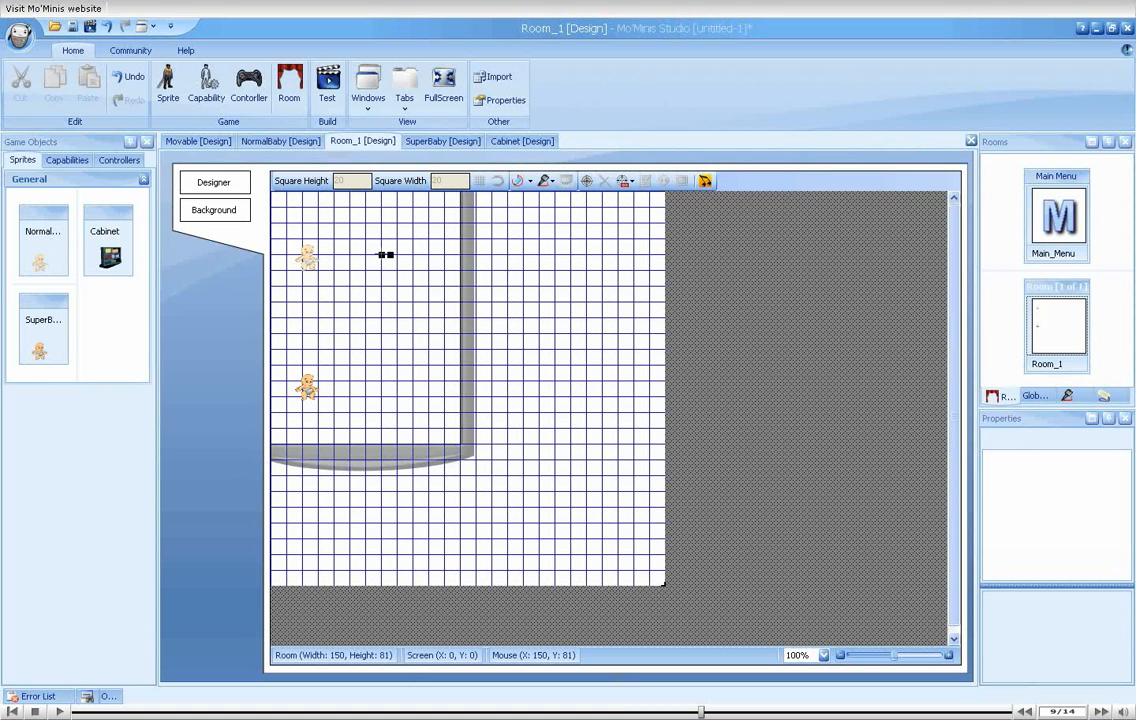
pyautogui.moveTo(385, 255); pyautogui.dragTo(430, 255)
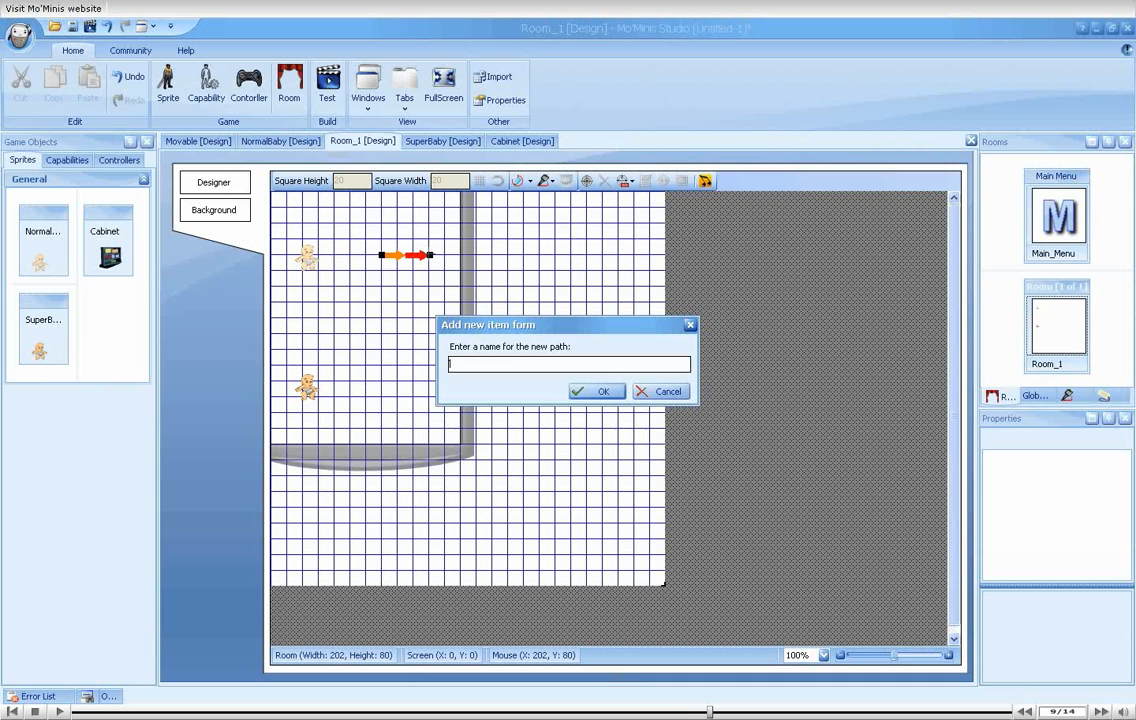
pyautogui.write('CabinetF')
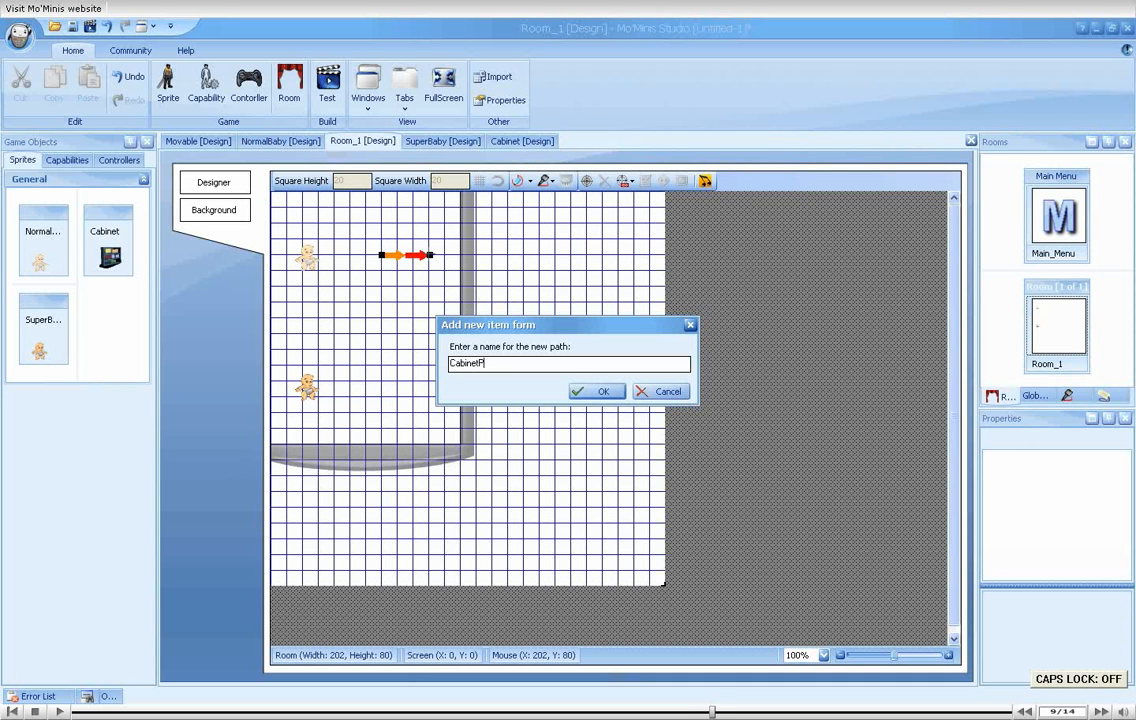
pyautogui.click(596, 390)
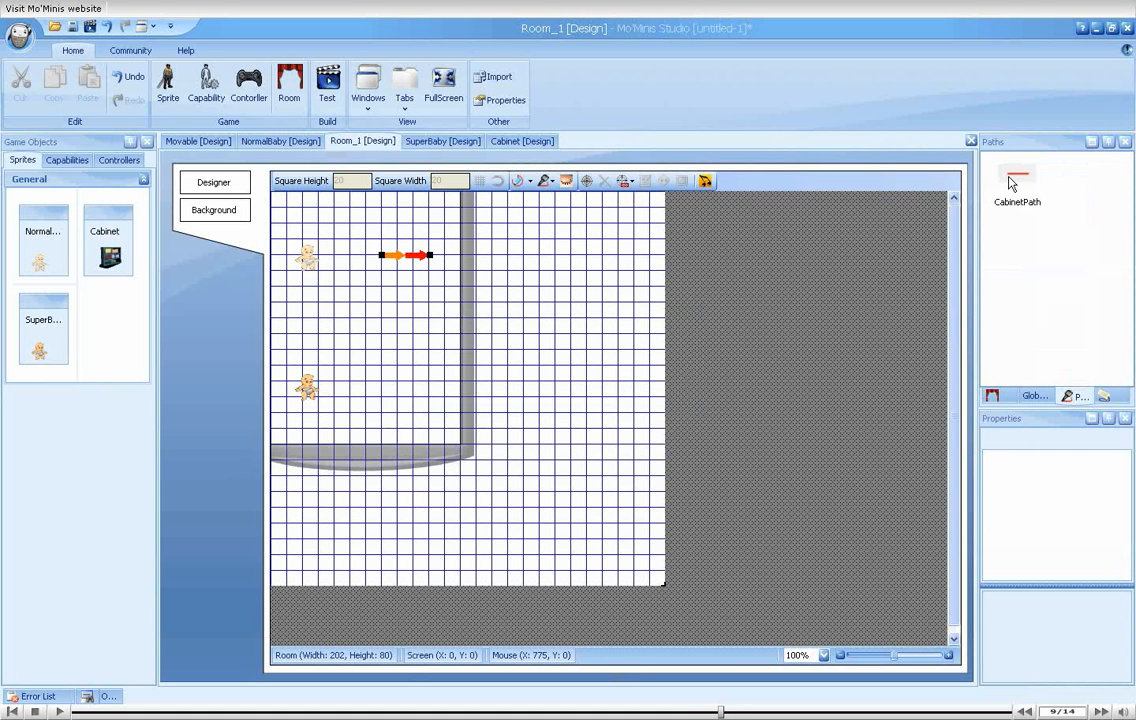
# Step: Give Cabinet a Created event: Move In Path CabinetPath, Back and Forth, velocity 30
pyautogui.click(521, 141)
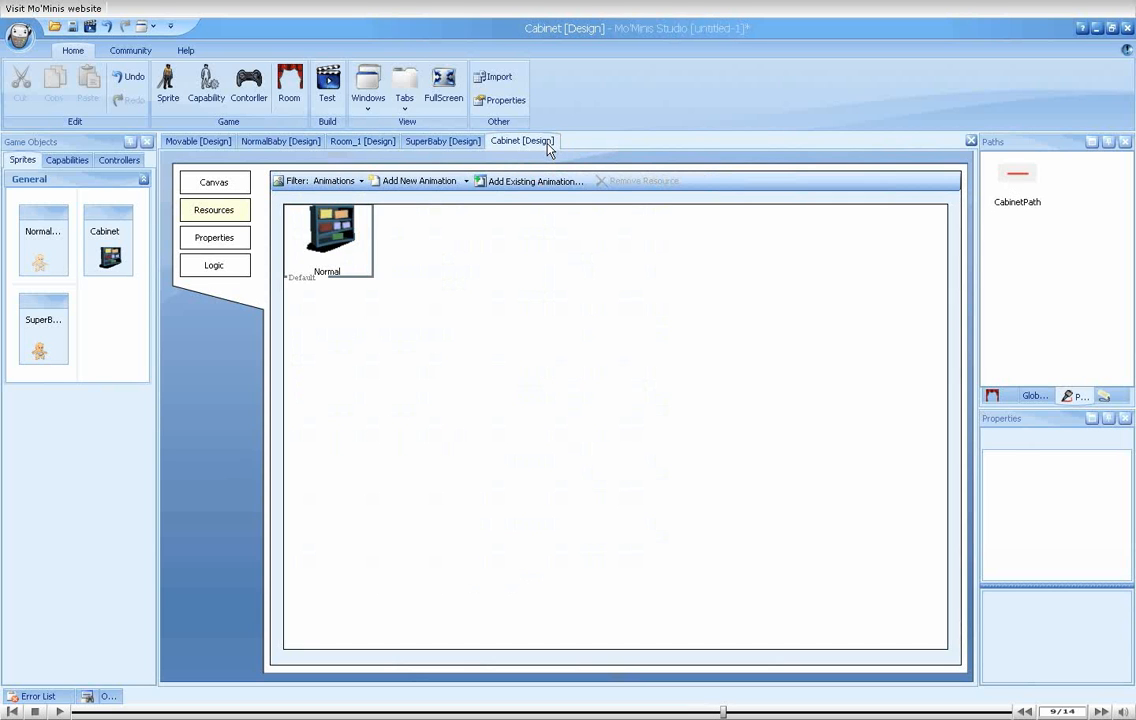
pyautogui.click(214, 265)
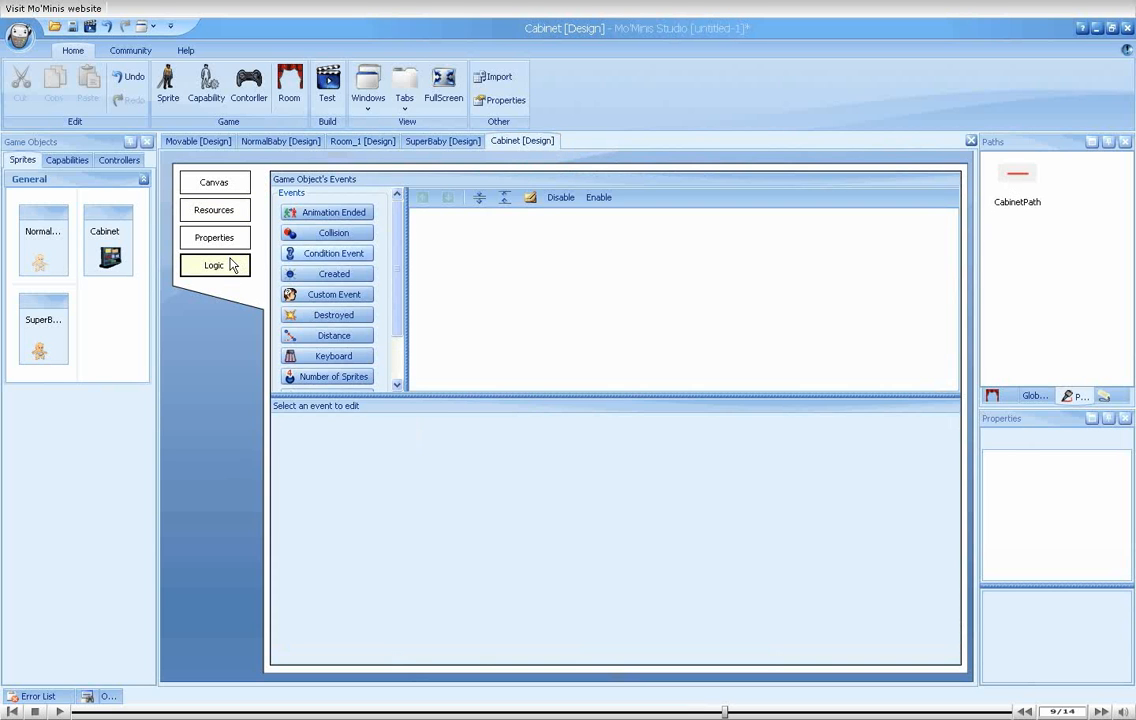
pyautogui.click(334, 273)
pyautogui.write('path')
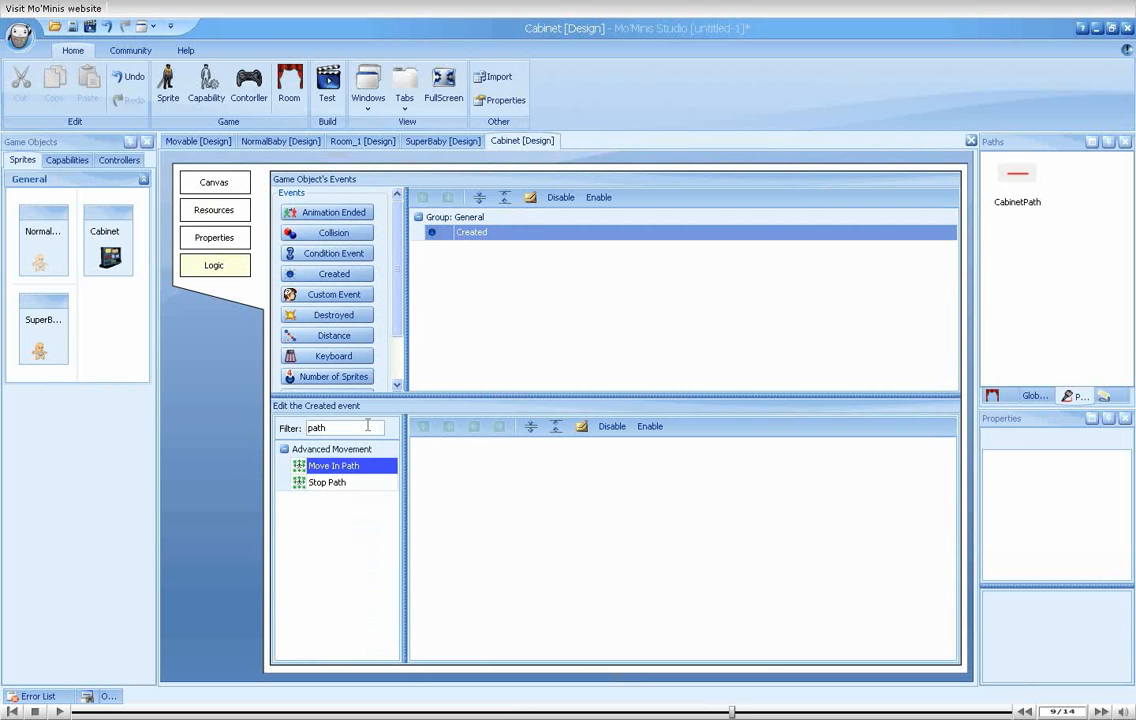
pyautogui.doubleClick(334, 465)
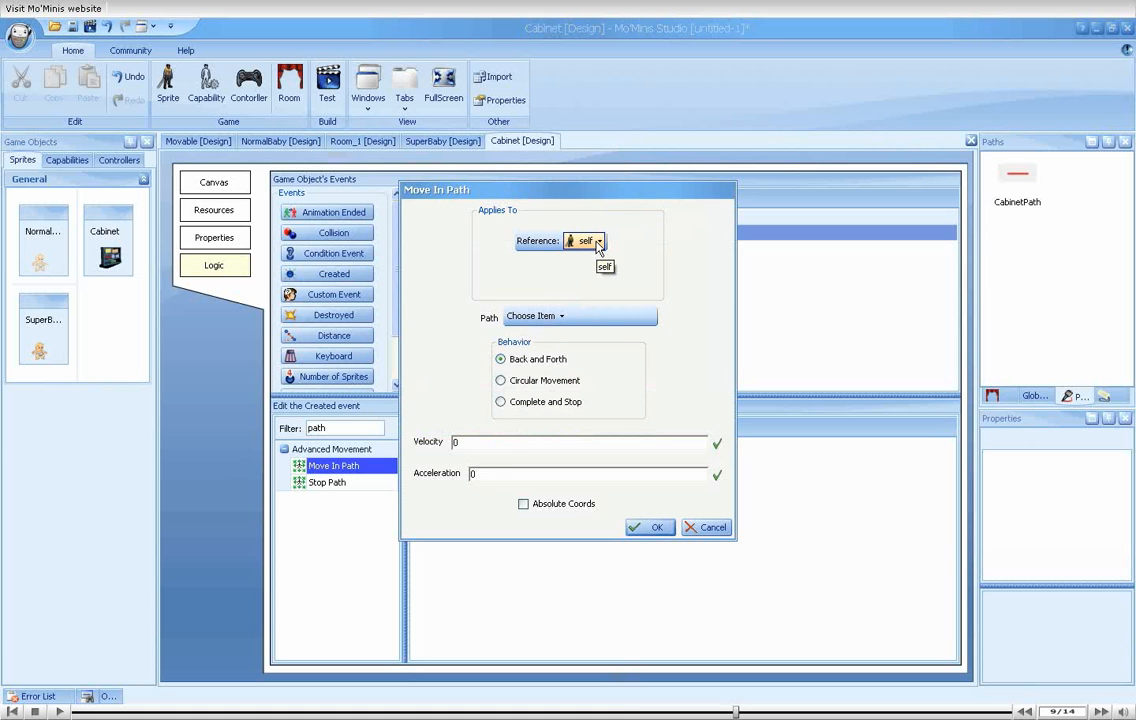
pyautogui.click(563, 316)
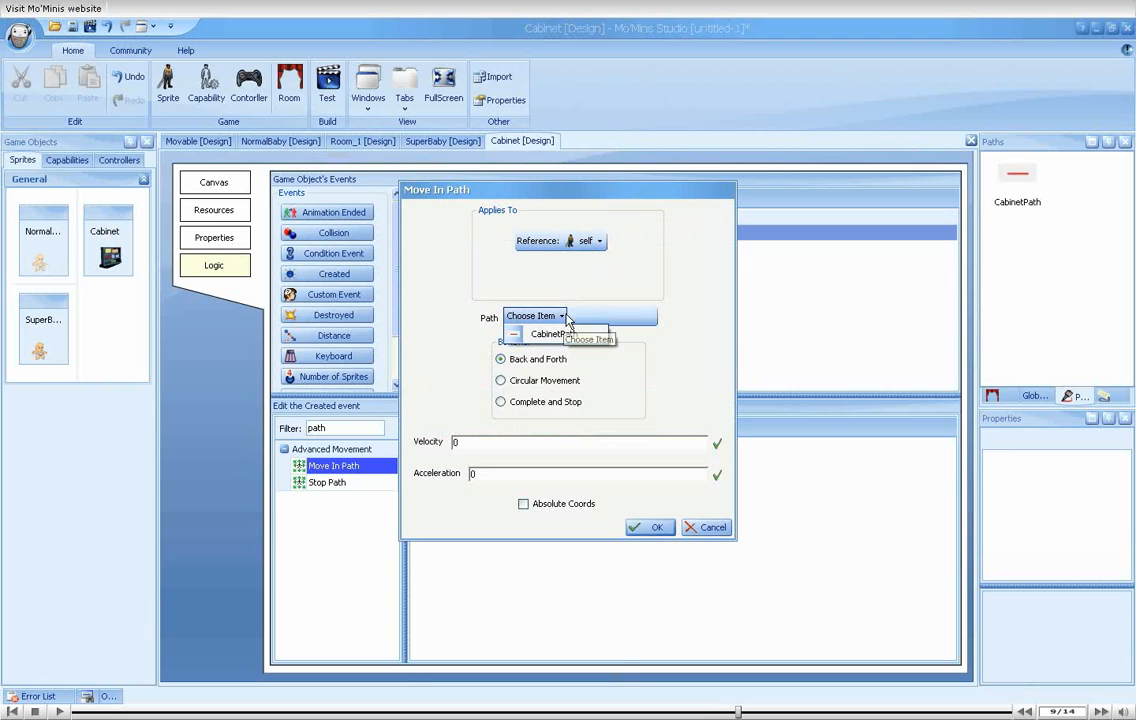
pyautogui.click(546, 333)
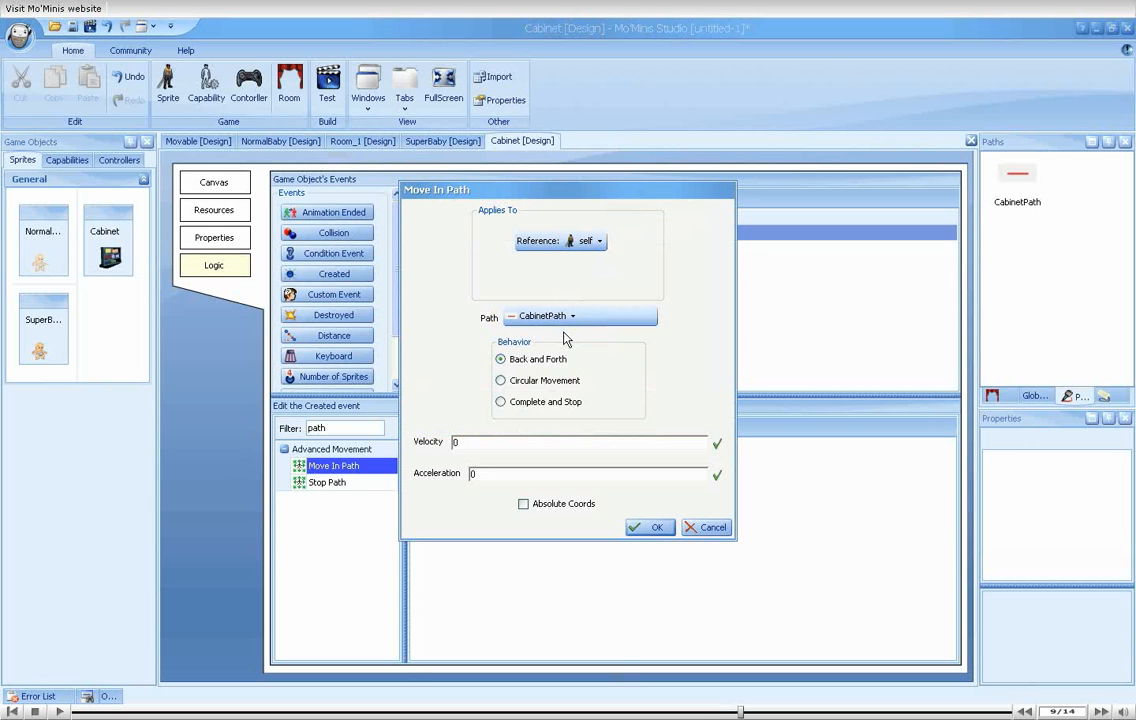
pyautogui.click(500, 359)
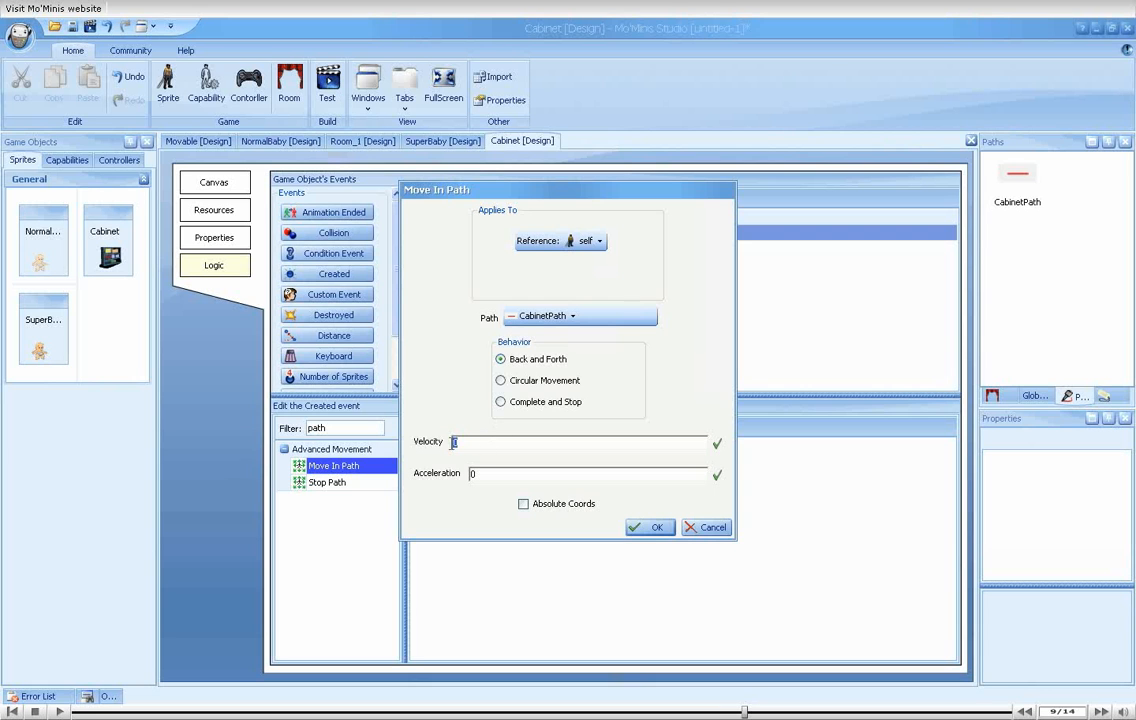
pyautogui.click(649, 527)
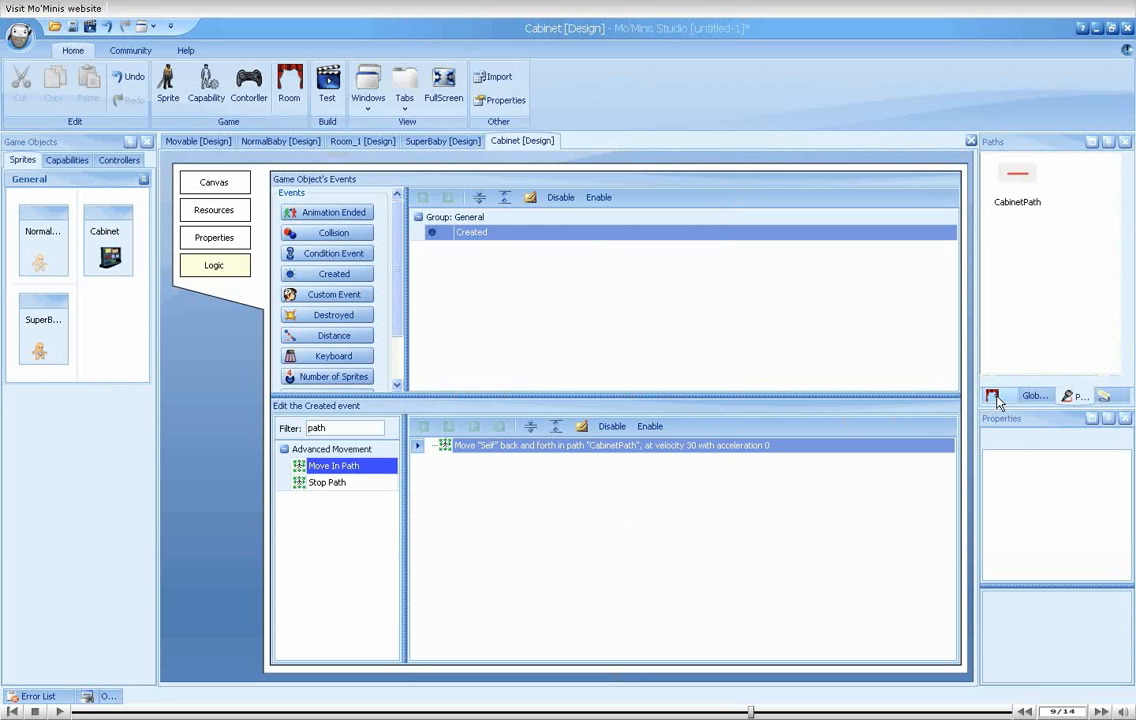
pyautogui.click(363, 140)
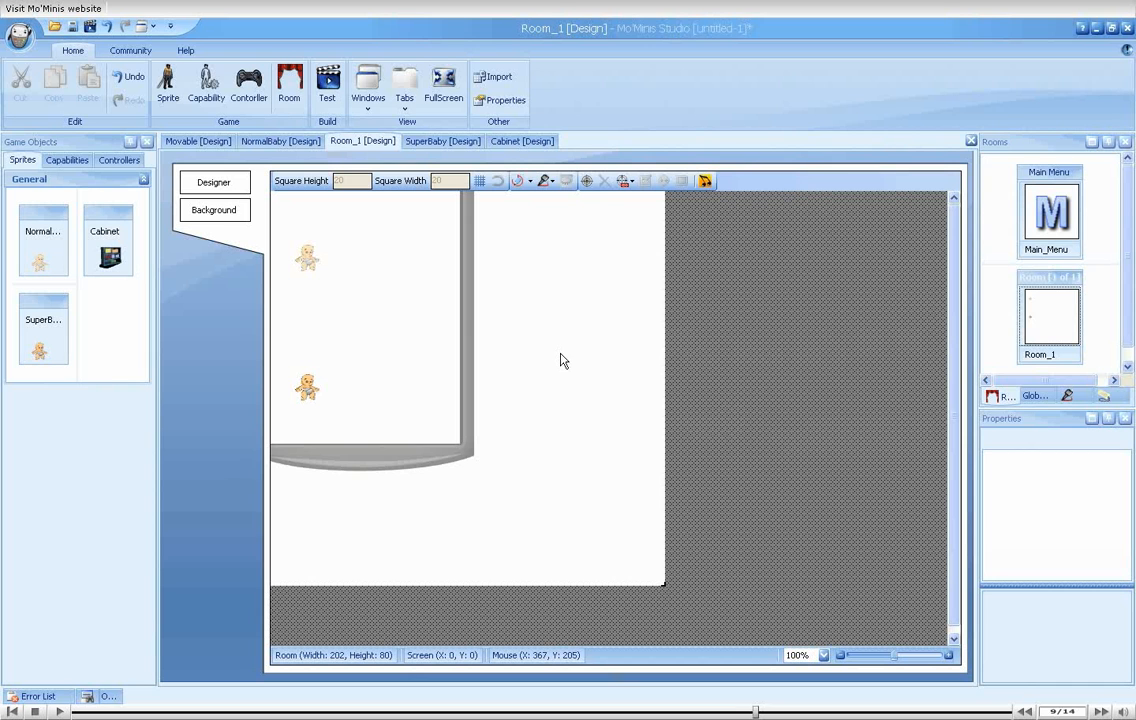
# Step: Place Cabinet instances beside the top and lower babies, then test-run the game
pyautogui.click(107, 230)
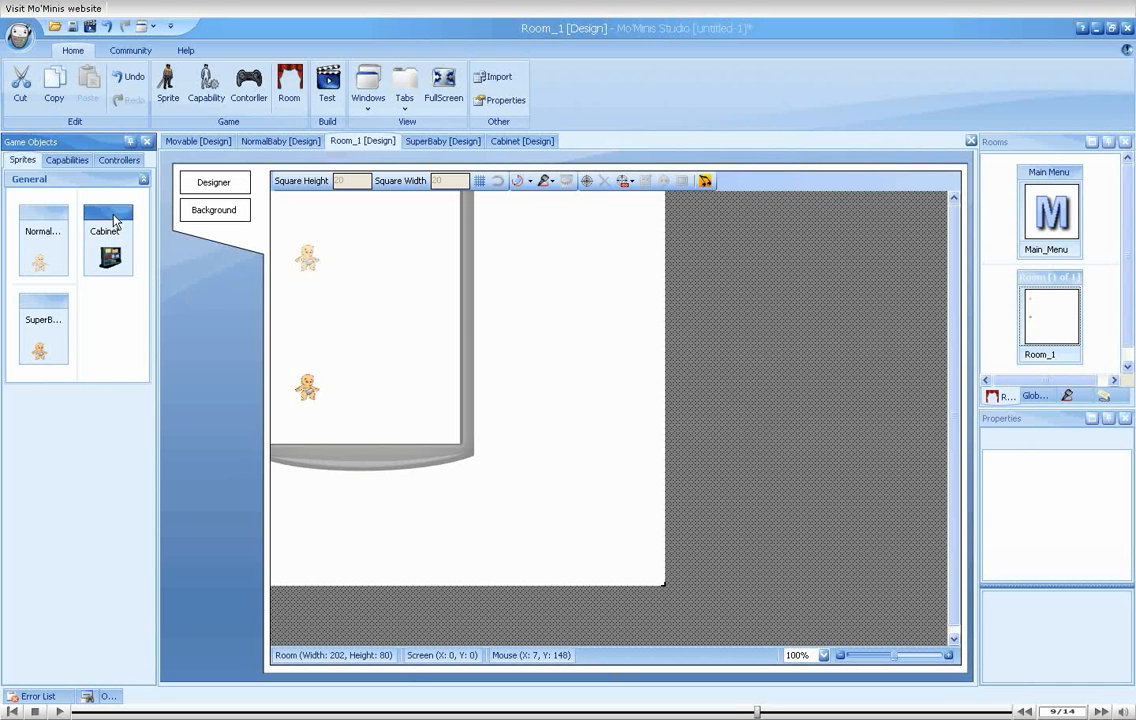
pyautogui.moveTo(107, 240); pyautogui.dragTo(430, 267)
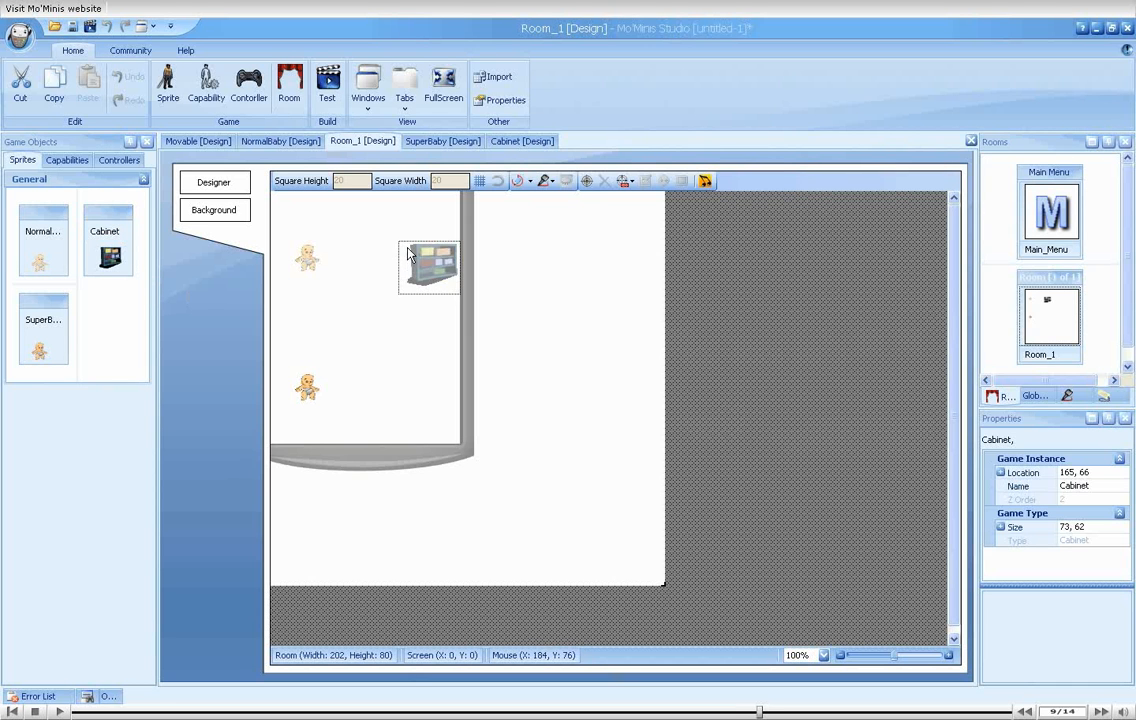
pyautogui.moveTo(428, 265); pyautogui.dragTo(408, 252)
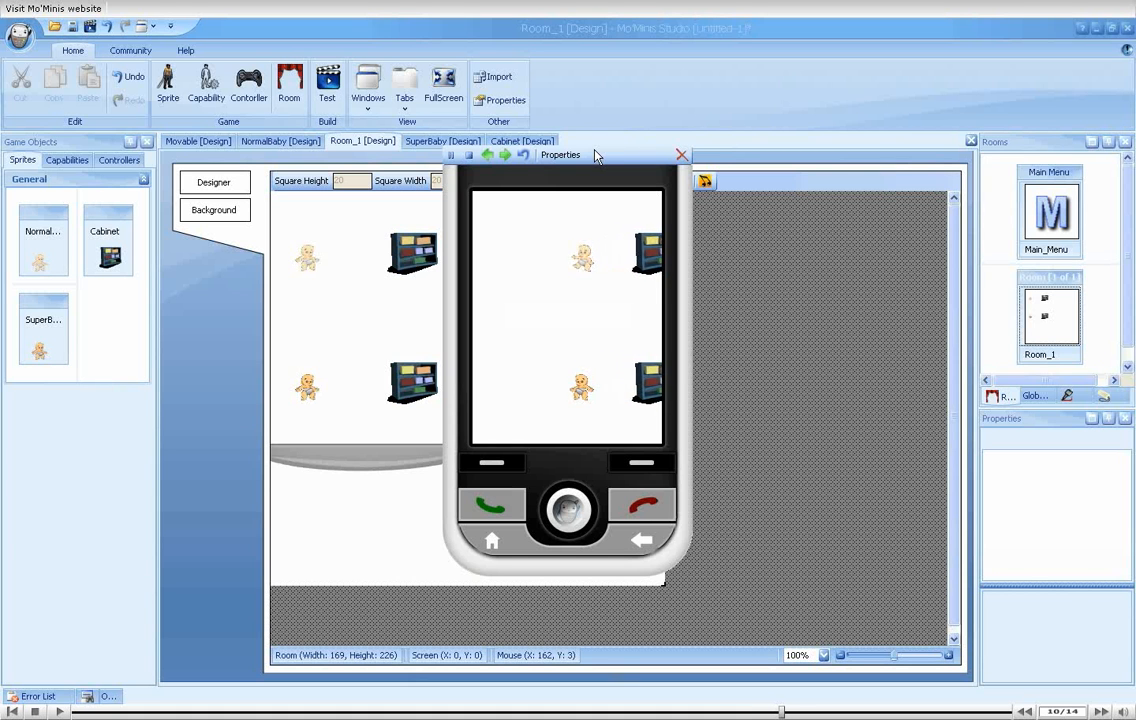
pyautogui.click(681, 154)
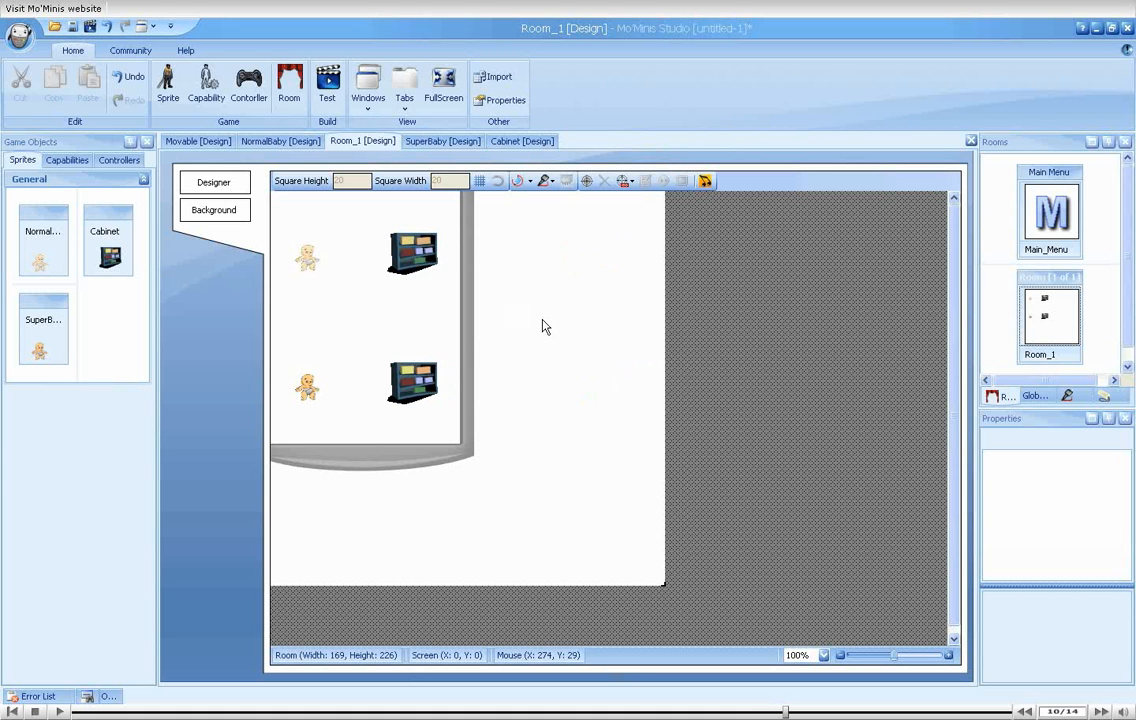
# Step: Add SuperBaby a Cabinet collision event whose Destroy action targets the other object
pyautogui.click(442, 141)
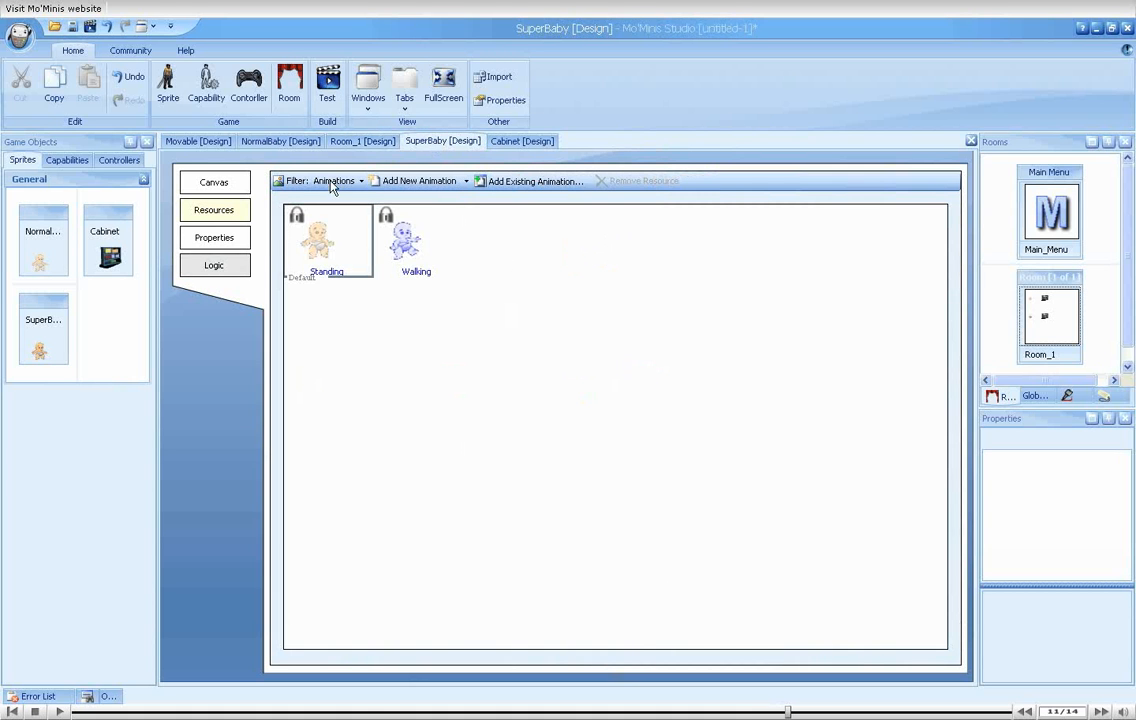
pyautogui.click(214, 265)
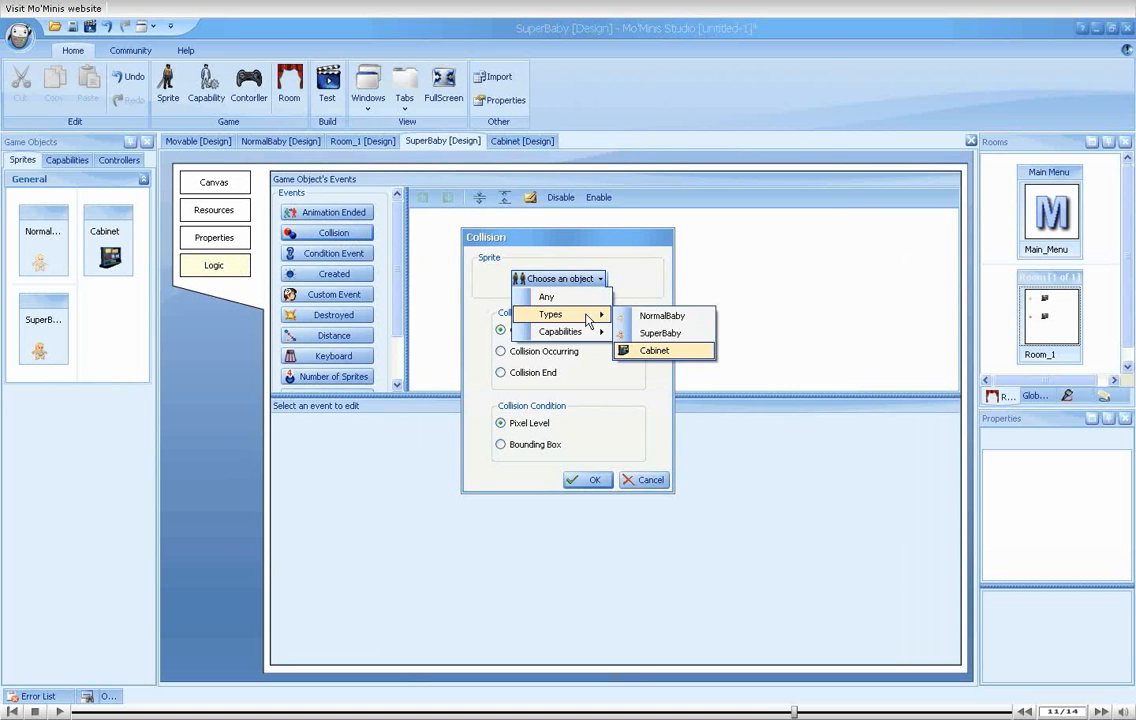
pyautogui.click(654, 350)
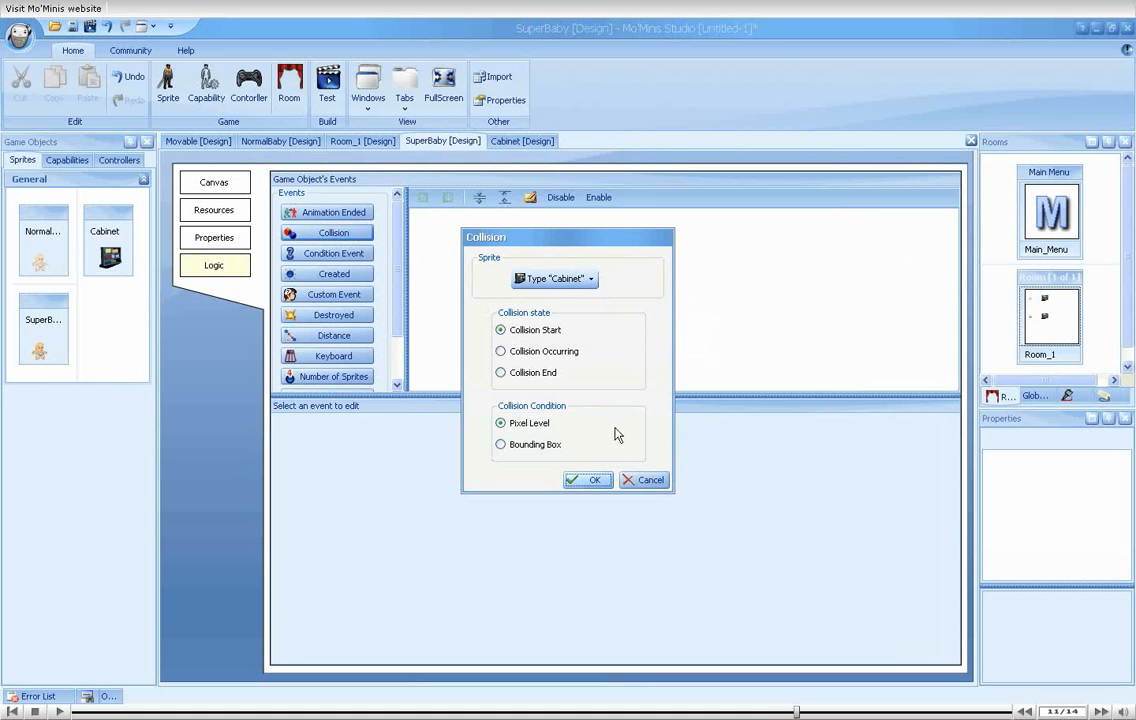
pyautogui.click(588, 479)
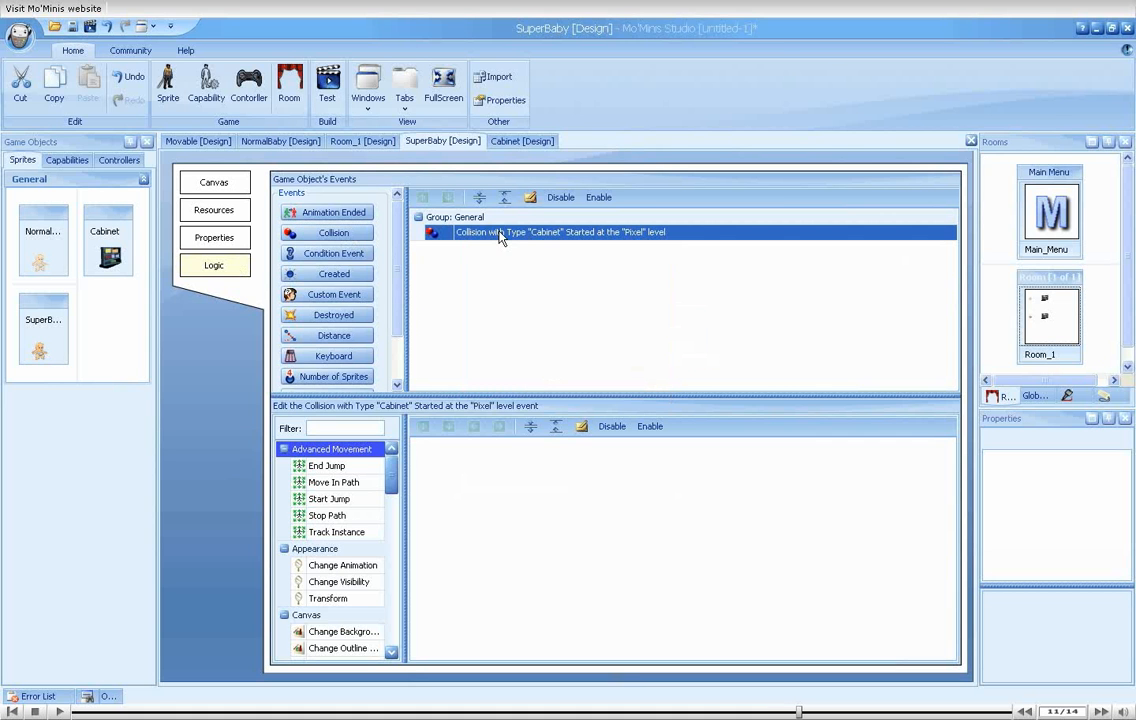
pyautogui.write('des')
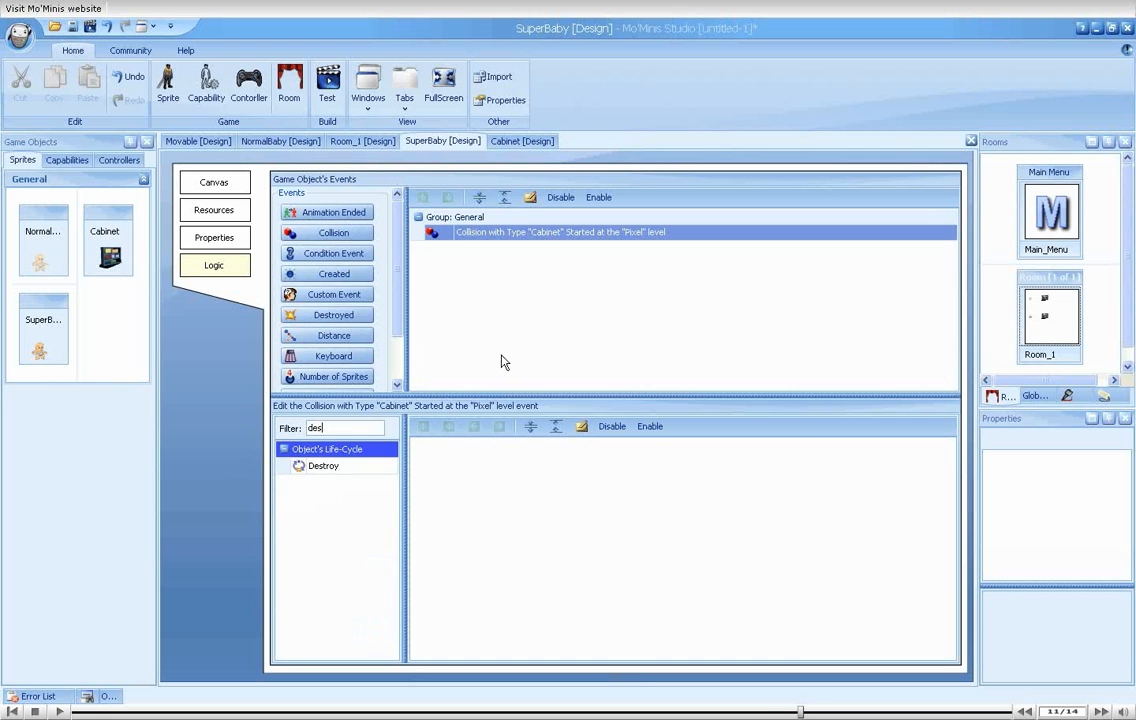
pyautogui.doubleClick(323, 466)
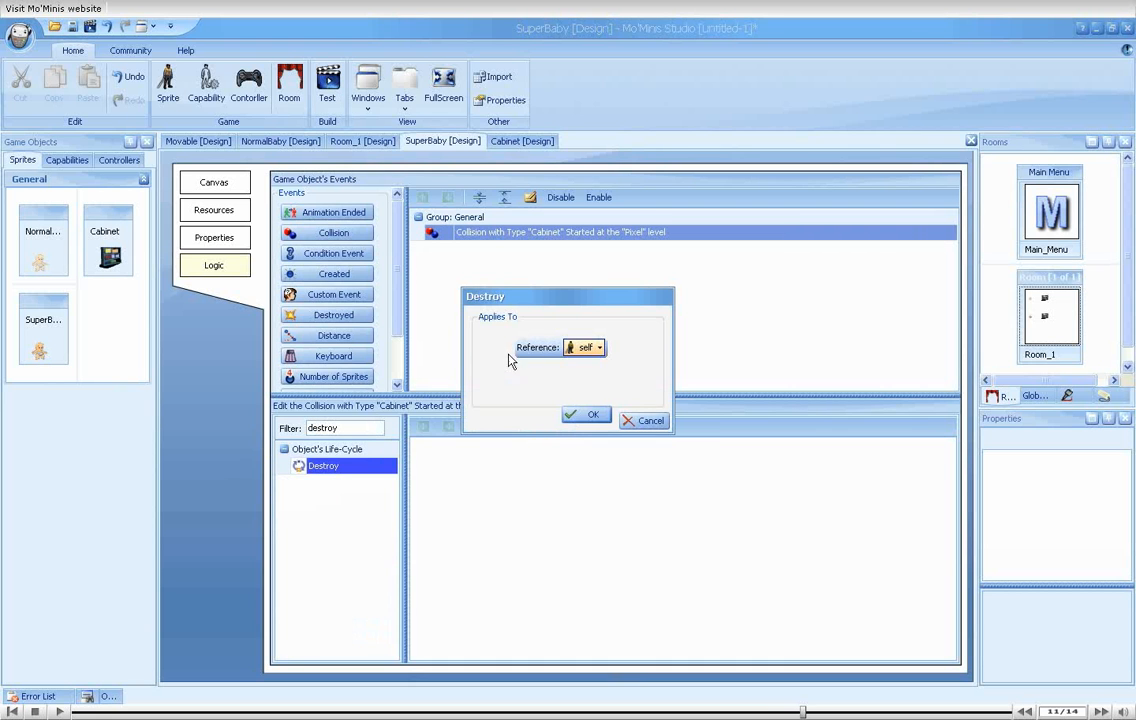
pyautogui.click(585, 347)
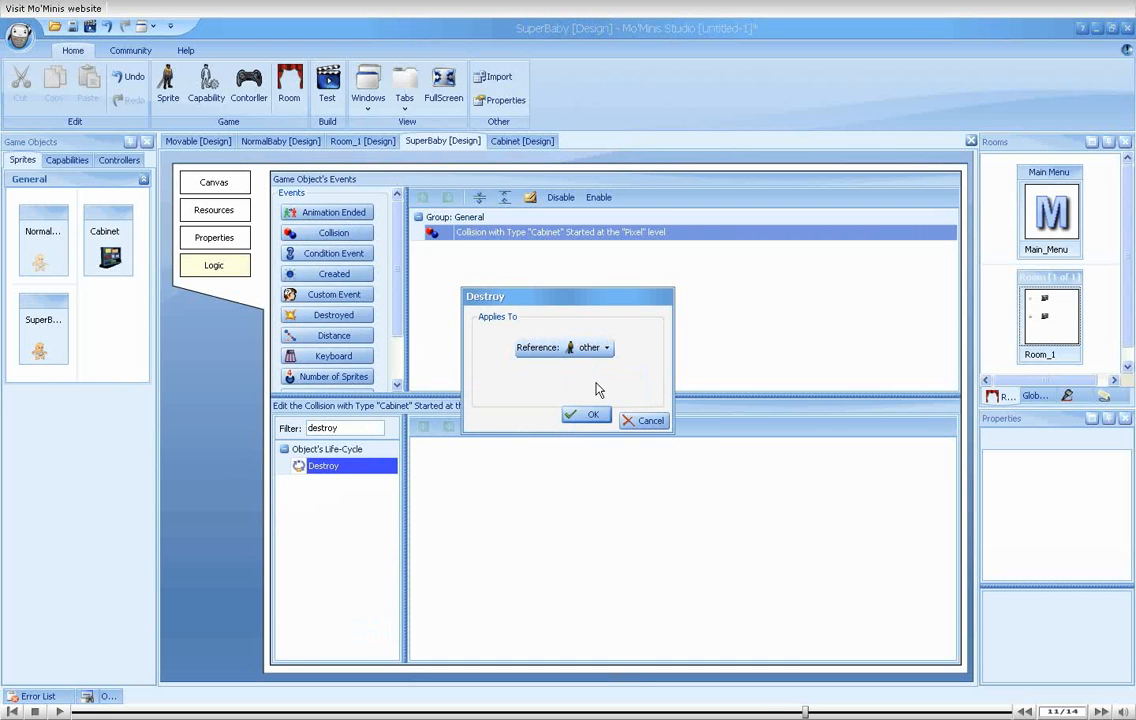
pyautogui.click(586, 414)
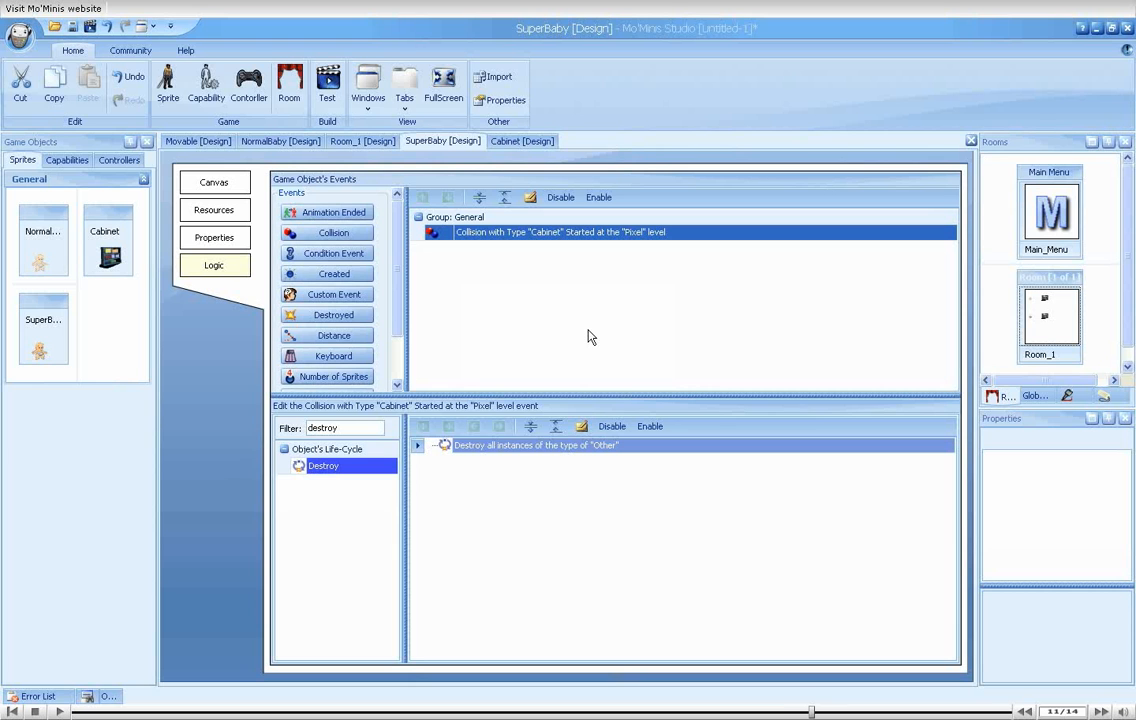
pyautogui.click(67, 160)
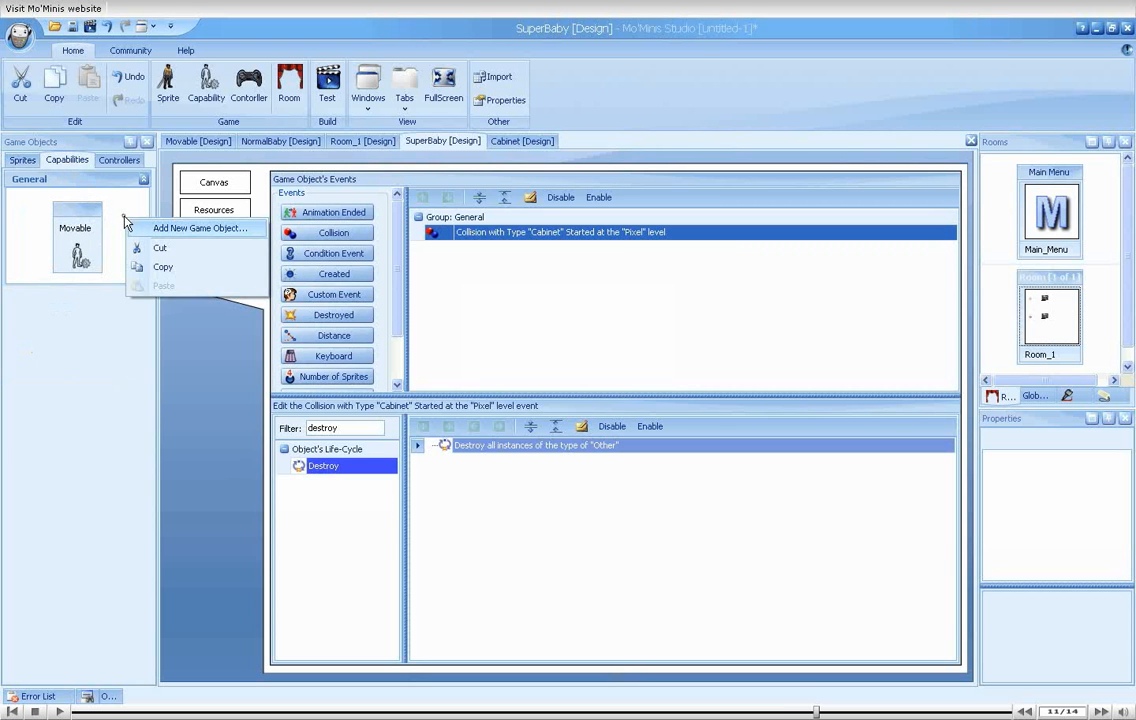
# Step: Add a Throwable capability with a new Standing animation and open its logic
pyautogui.click(201, 228)
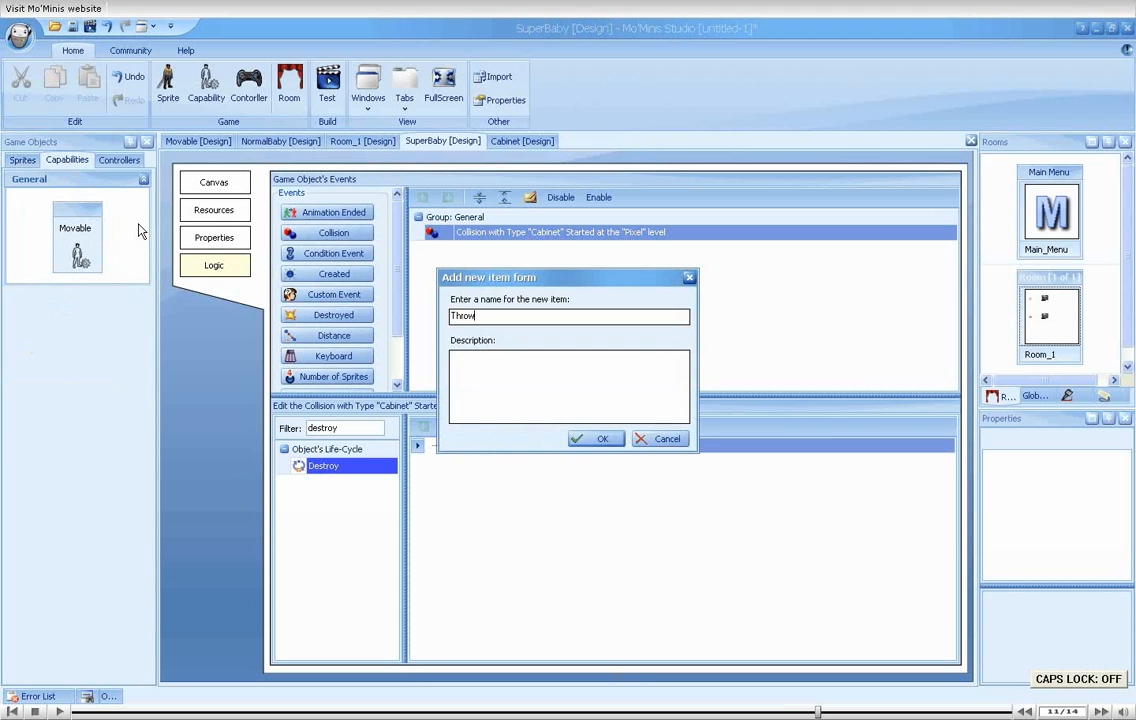
pyautogui.click(595, 439)
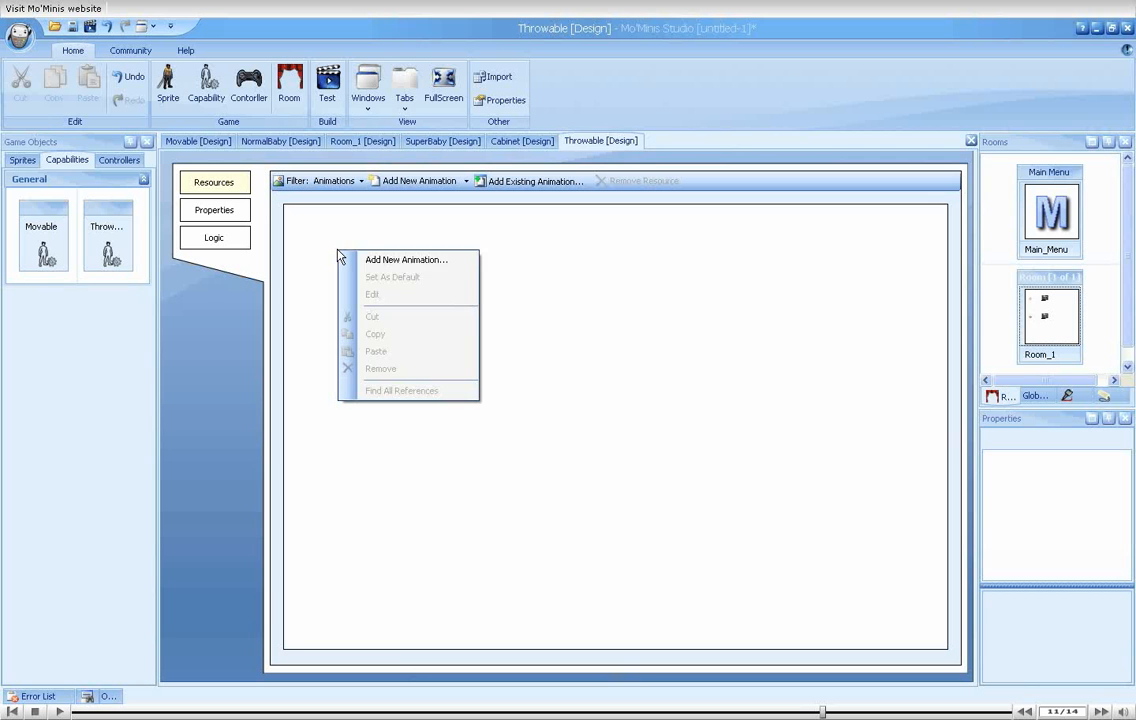
pyautogui.click(406, 259)
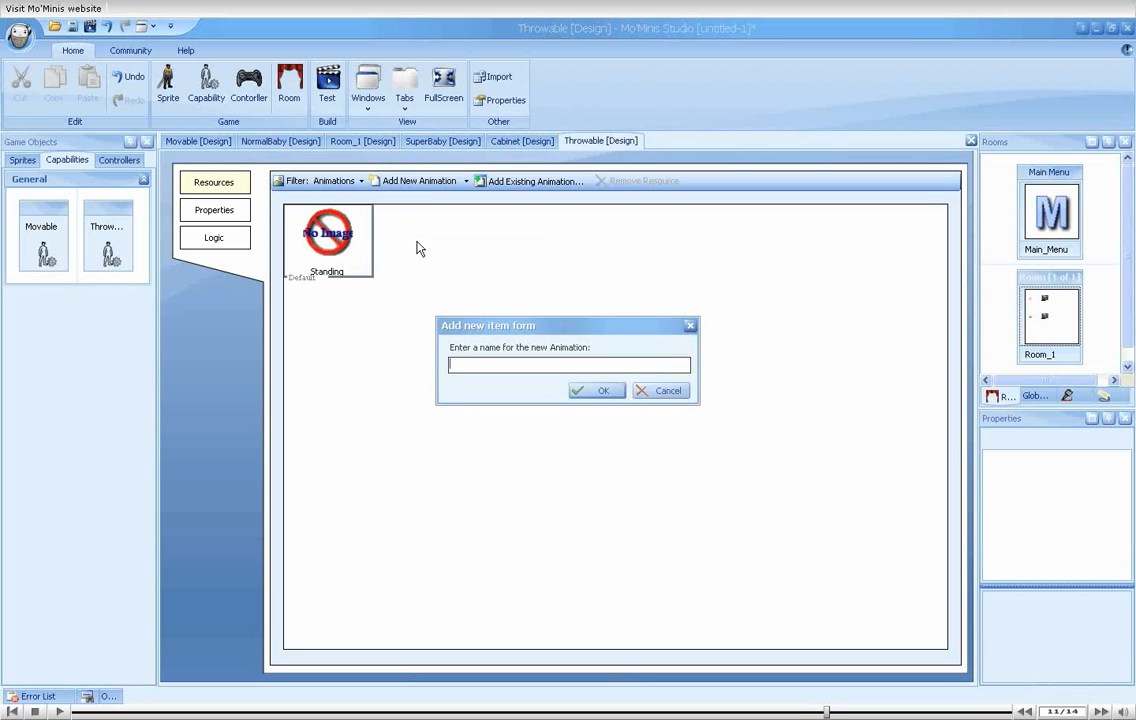
pyautogui.click(596, 390)
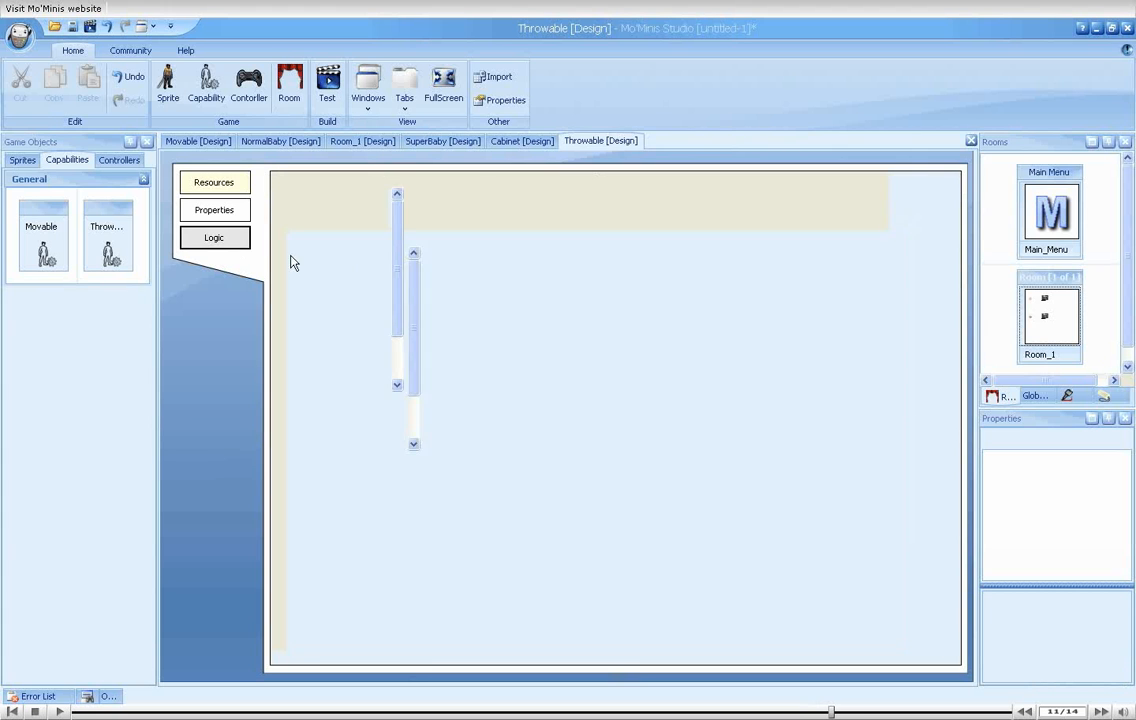
pyautogui.click(214, 237)
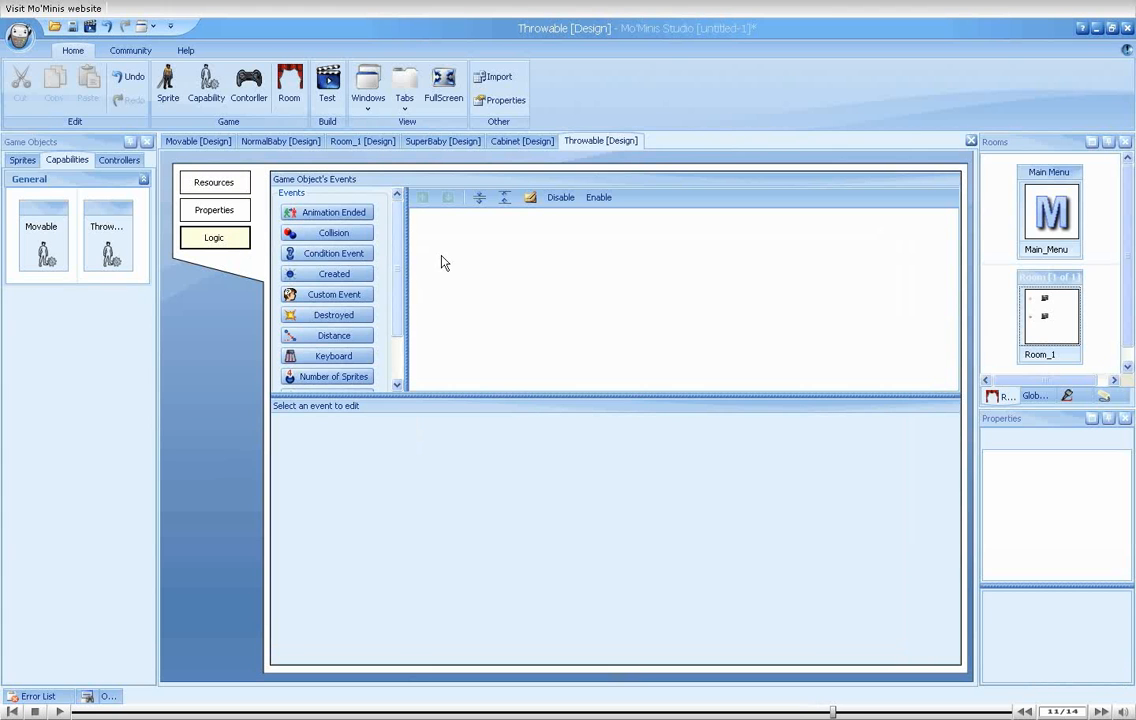
# Step: Add a Cabinet collision event to Throwable that switches to the Thrown animation and sets speed
pyautogui.click(327, 232)
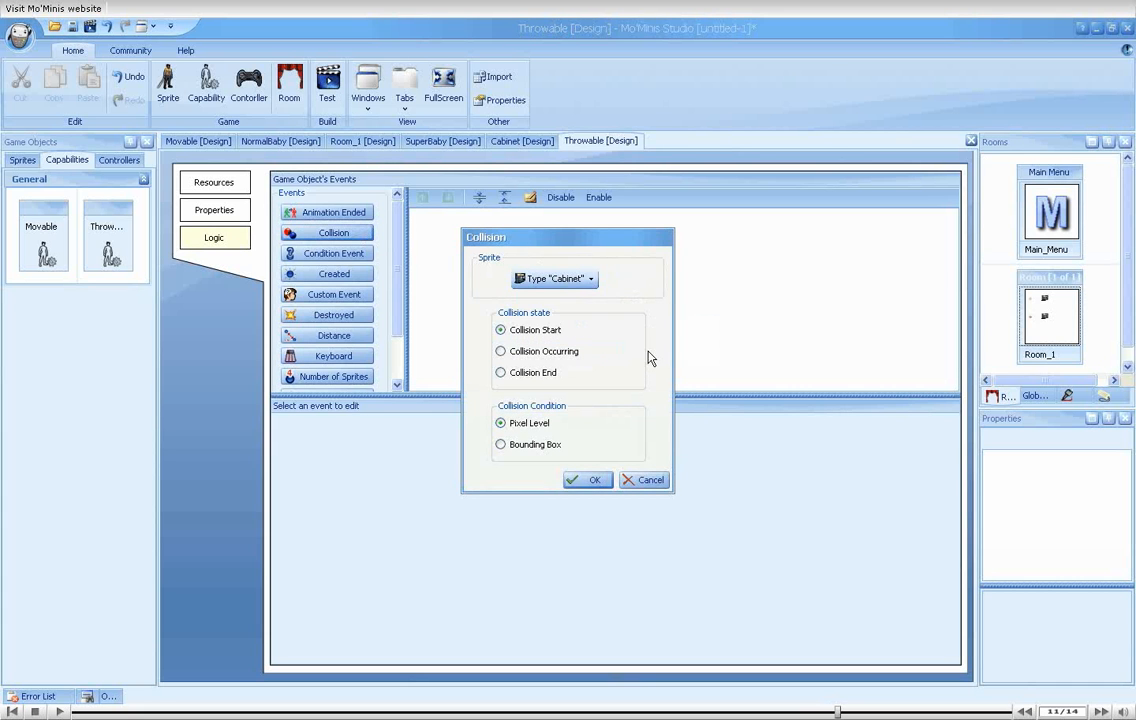
pyautogui.click(588, 480)
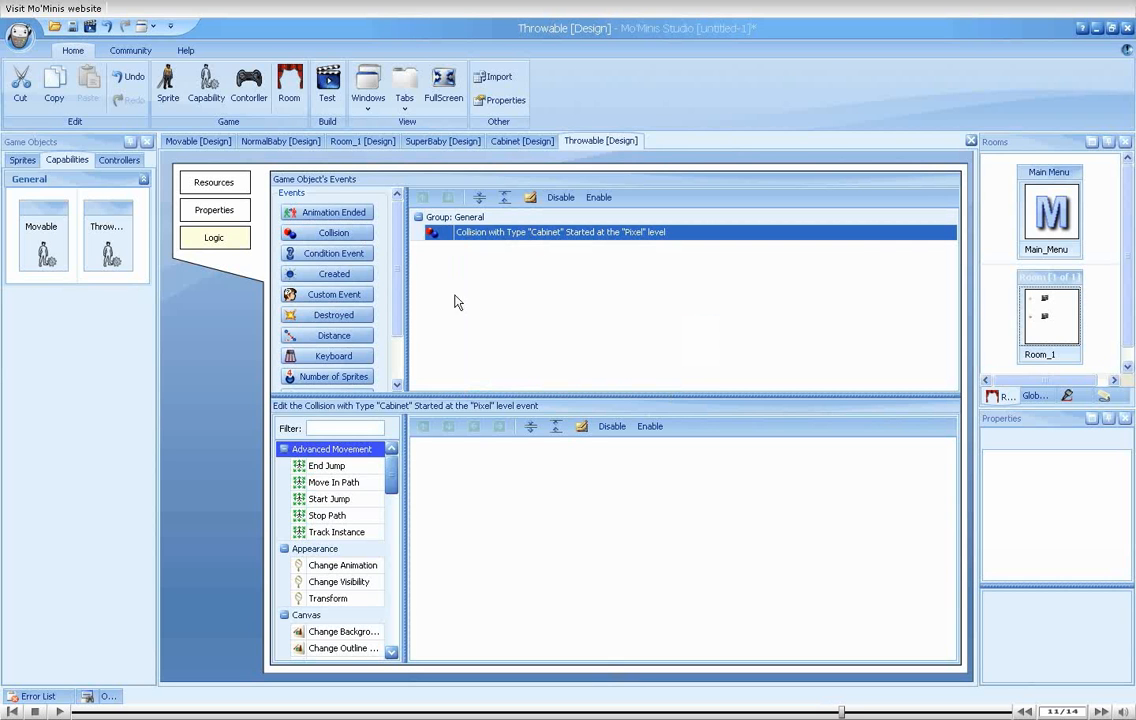
pyautogui.write('anima')
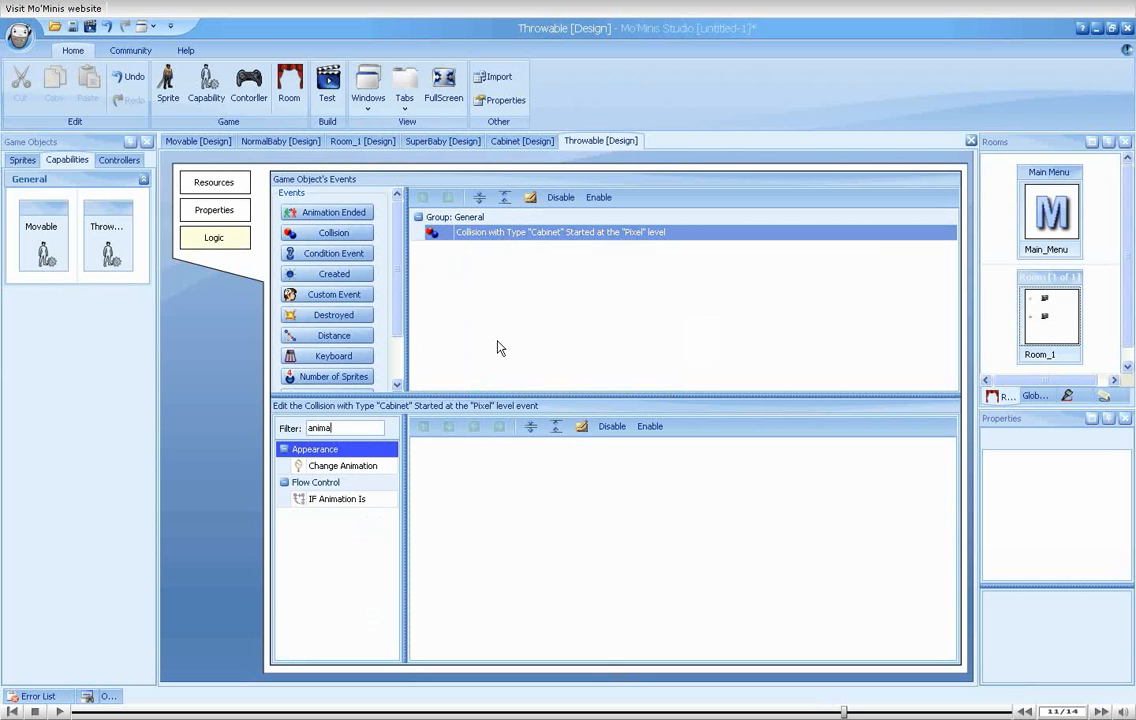
pyautogui.doubleClick(344, 466)
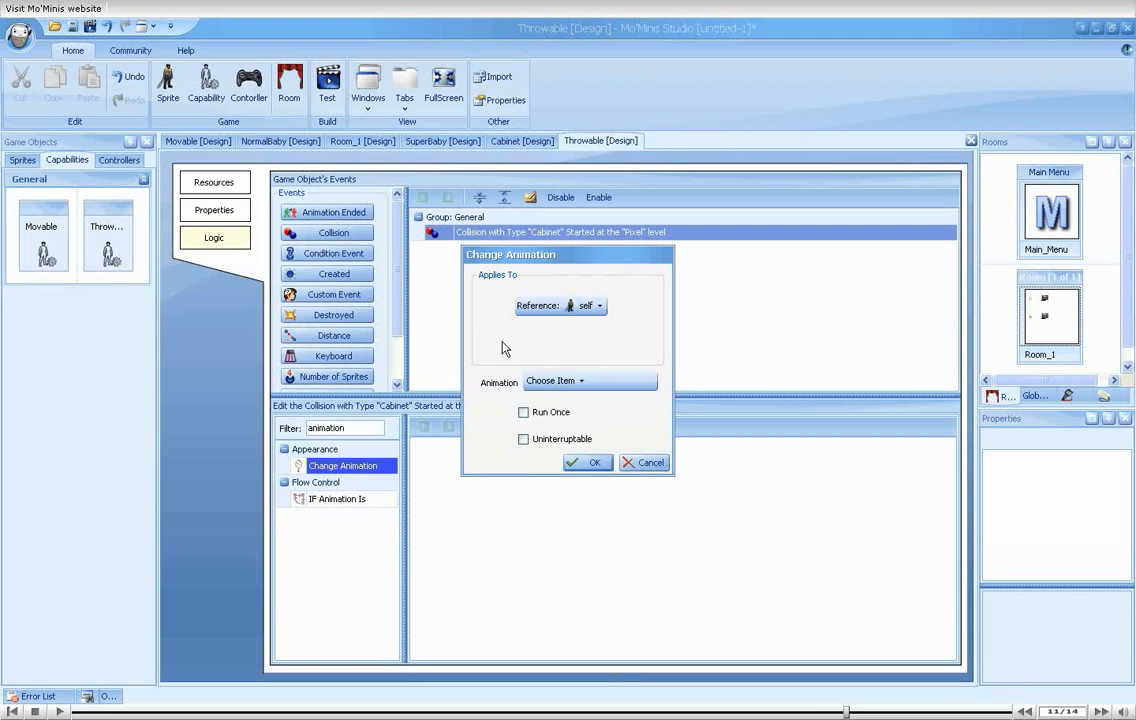
pyautogui.click(590, 381)
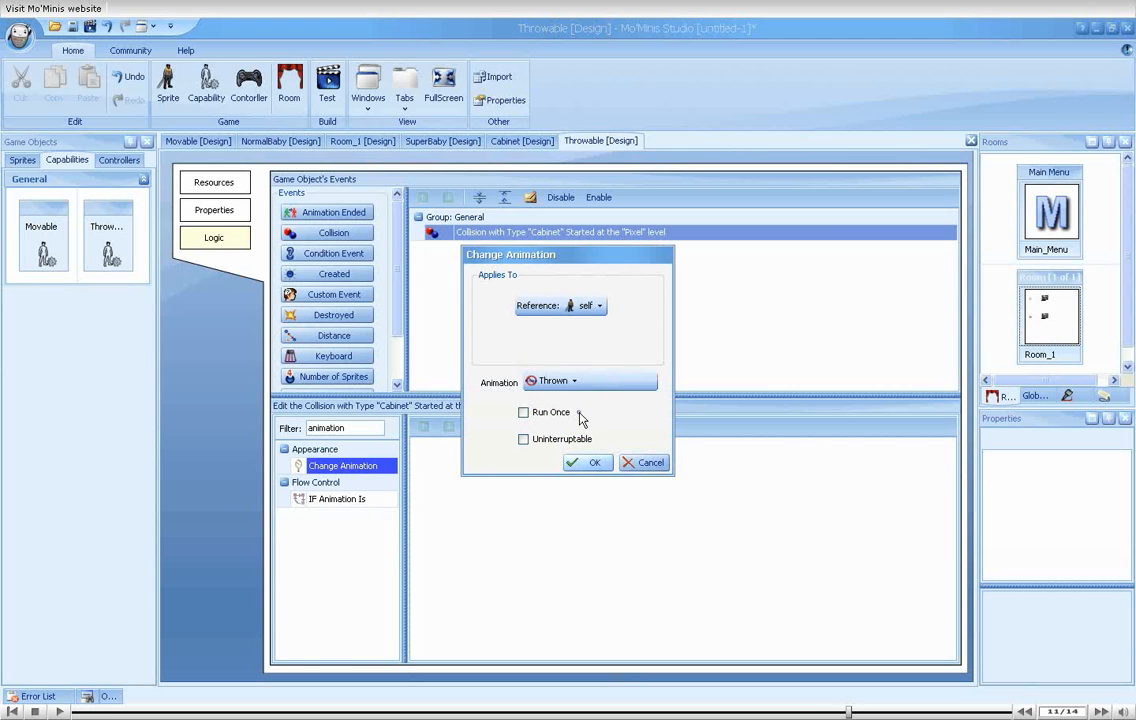
pyautogui.click(588, 462)
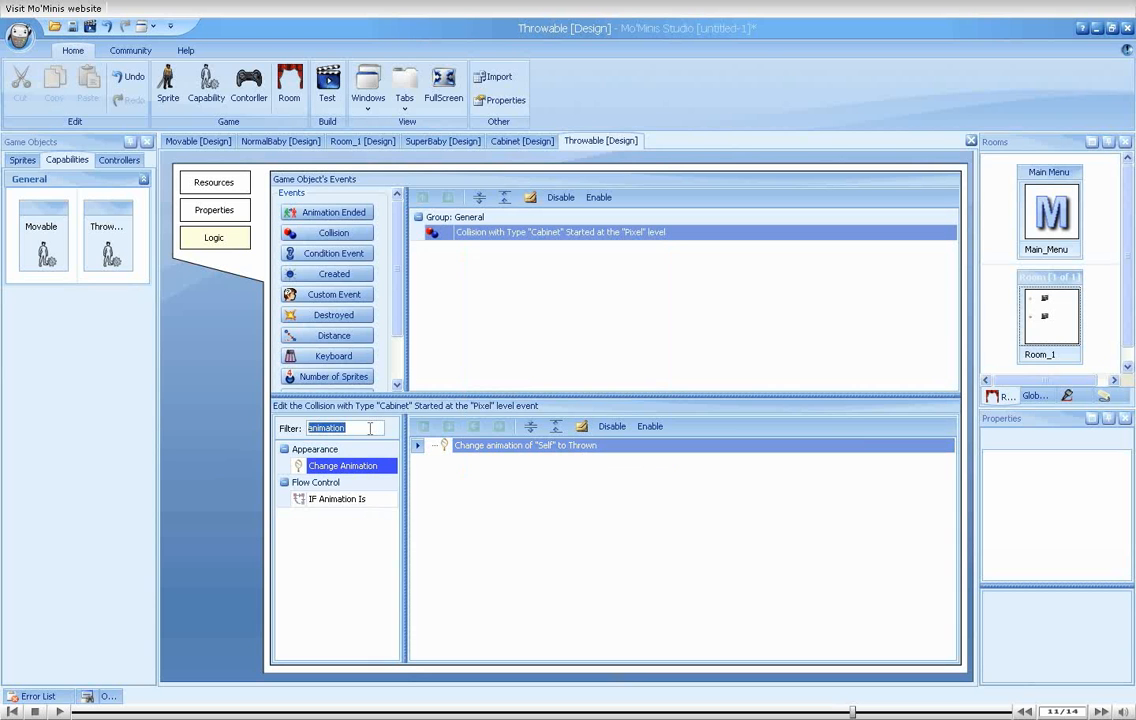
pyautogui.write('speed')
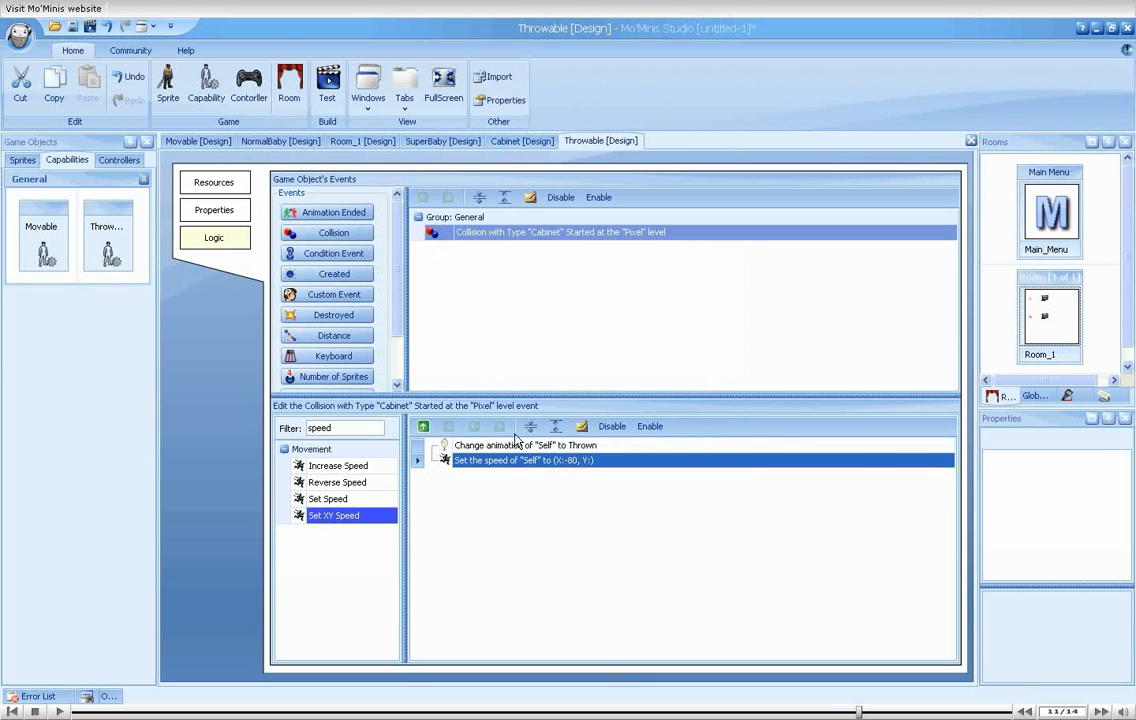
pyautogui.moveTo(495, 430)
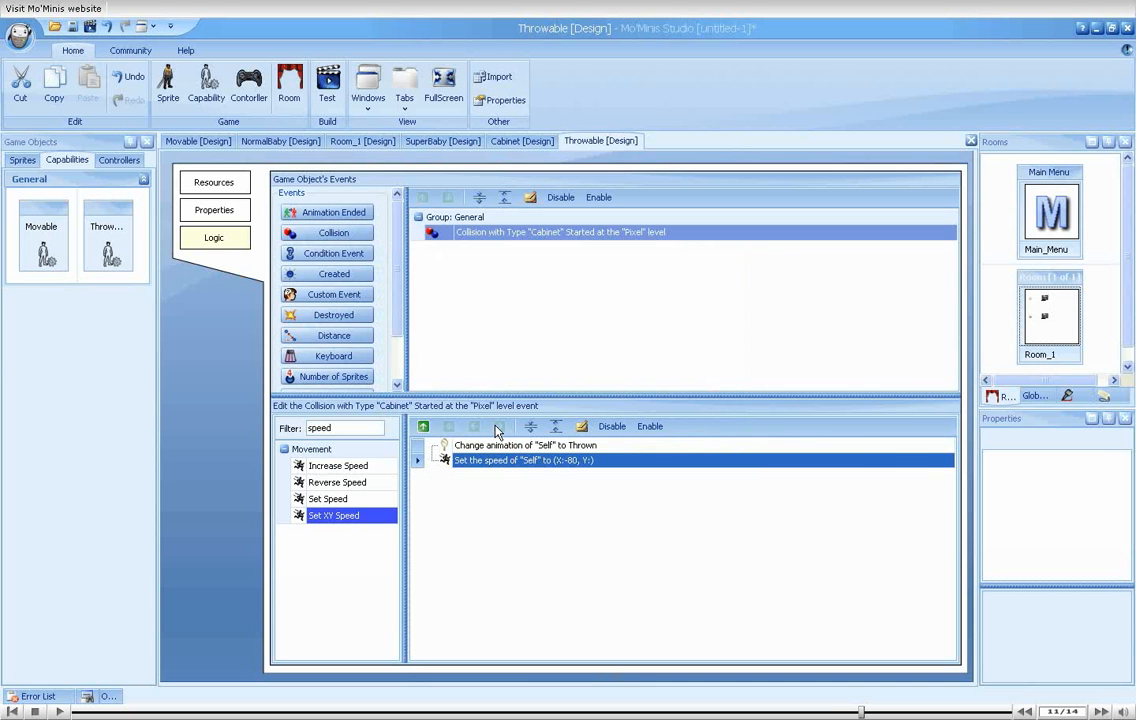
# Step: Add a Timer 1 event, start Timer_1 for 300 ms, and select Timer_1 Occured
pyautogui.click(334, 377)
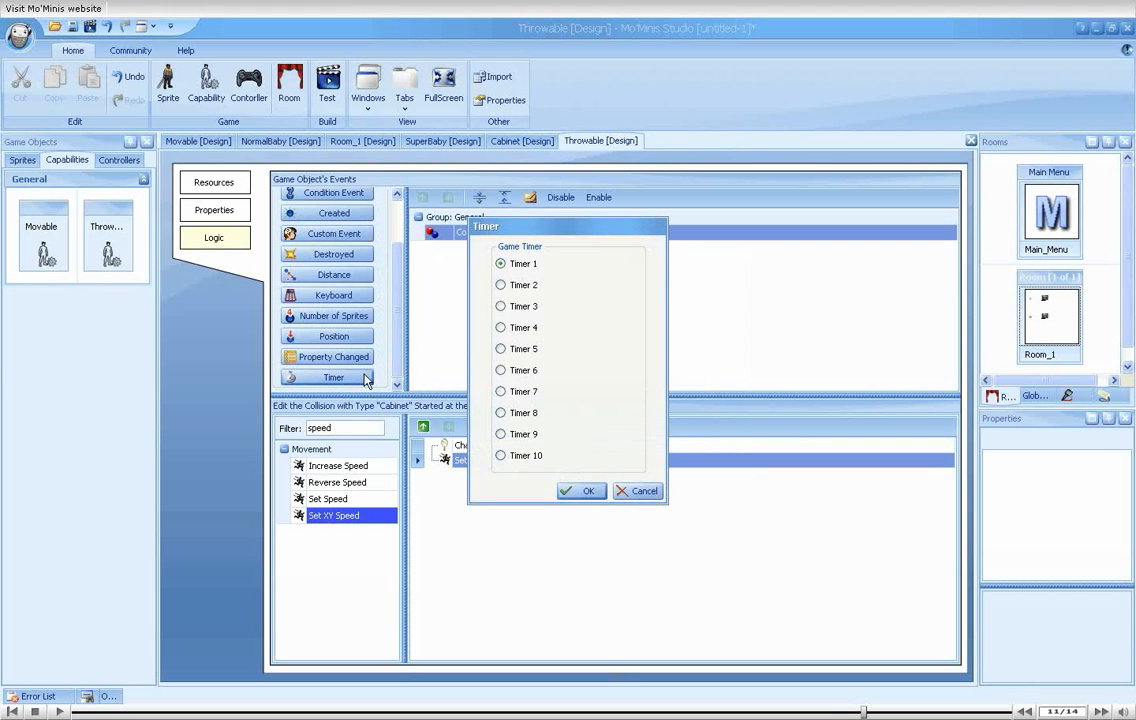
pyautogui.click(582, 491)
pyautogui.write('timer')
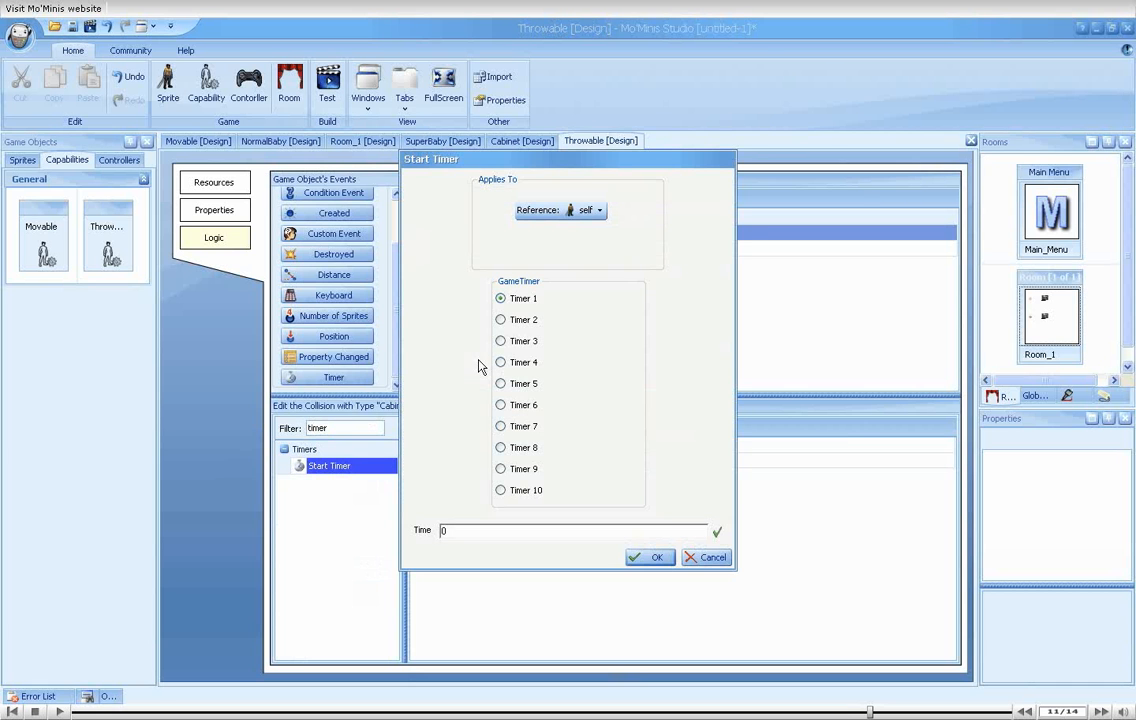
pyautogui.click(649, 557)
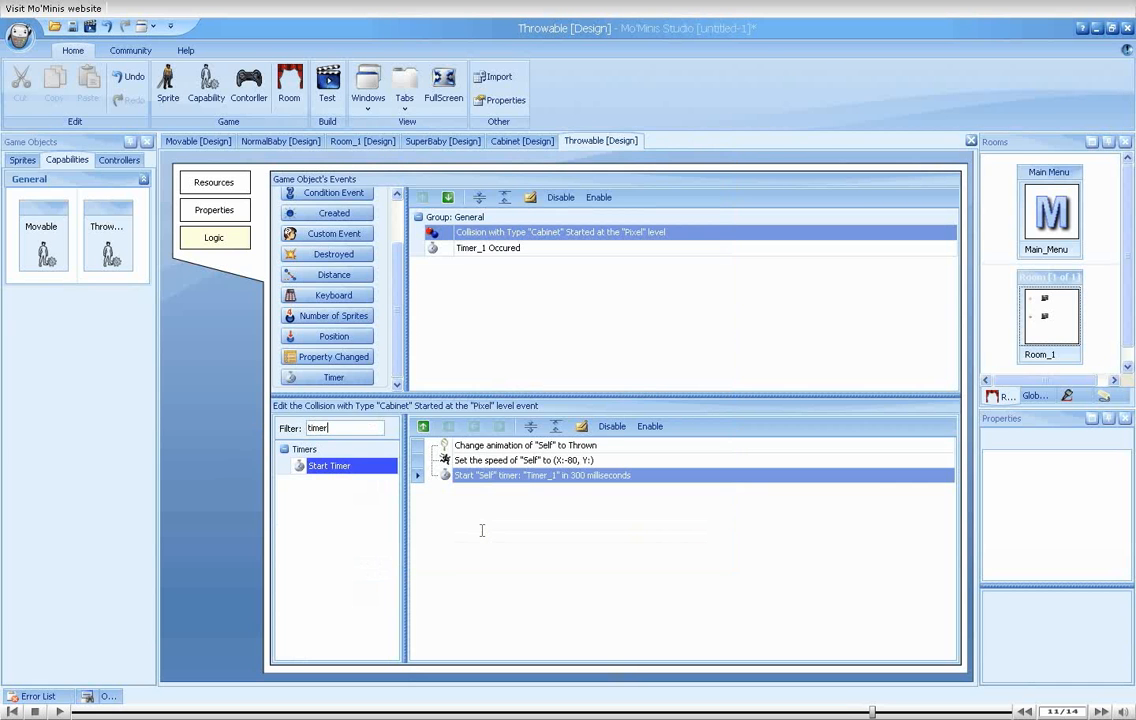
pyautogui.click(488, 248)
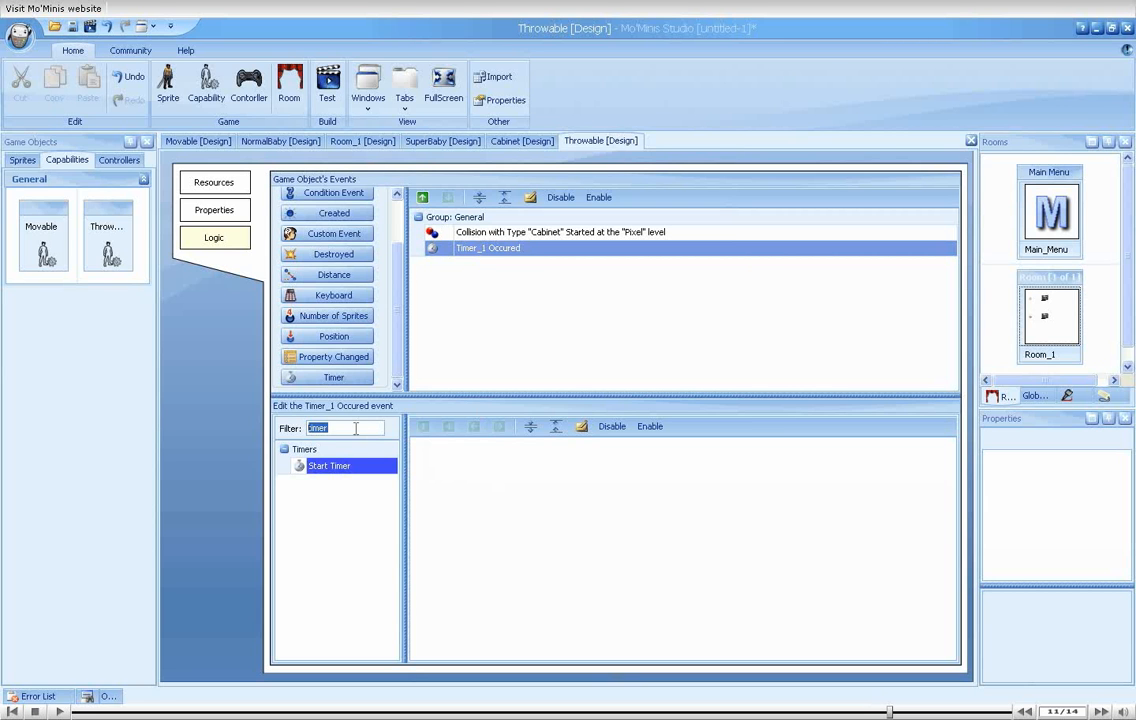
# Step: Make Timer_1 Occured change the animation back to Standing
pyautogui.write('animation')
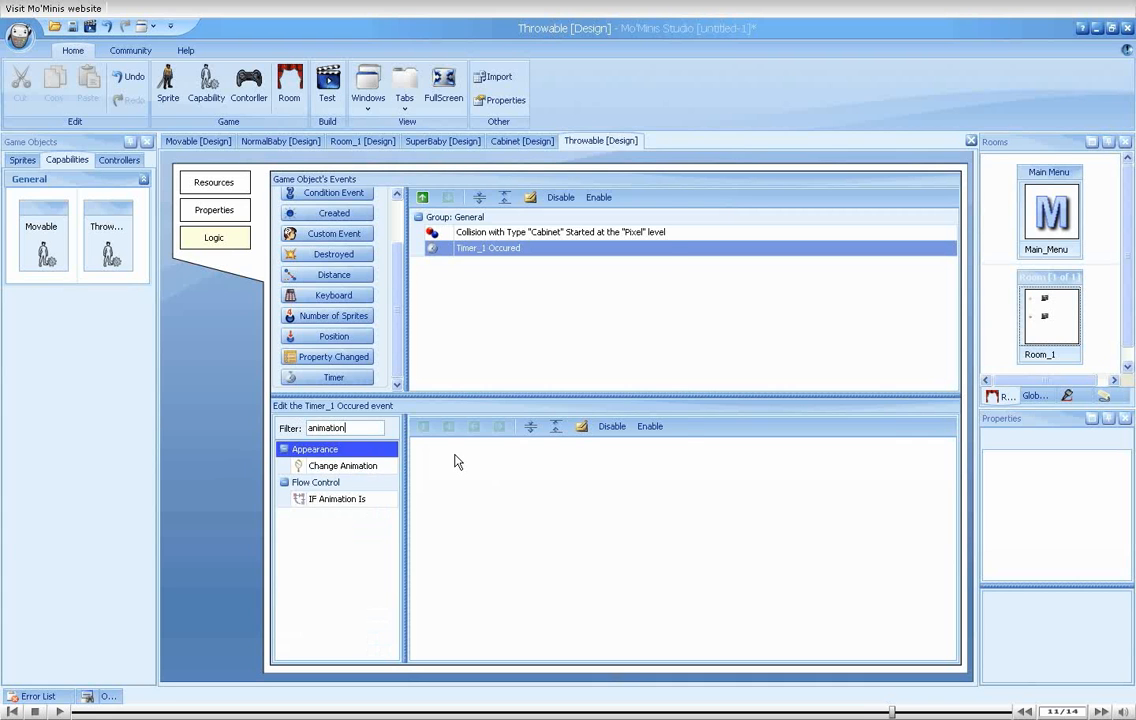
pyautogui.doubleClick(343, 465)
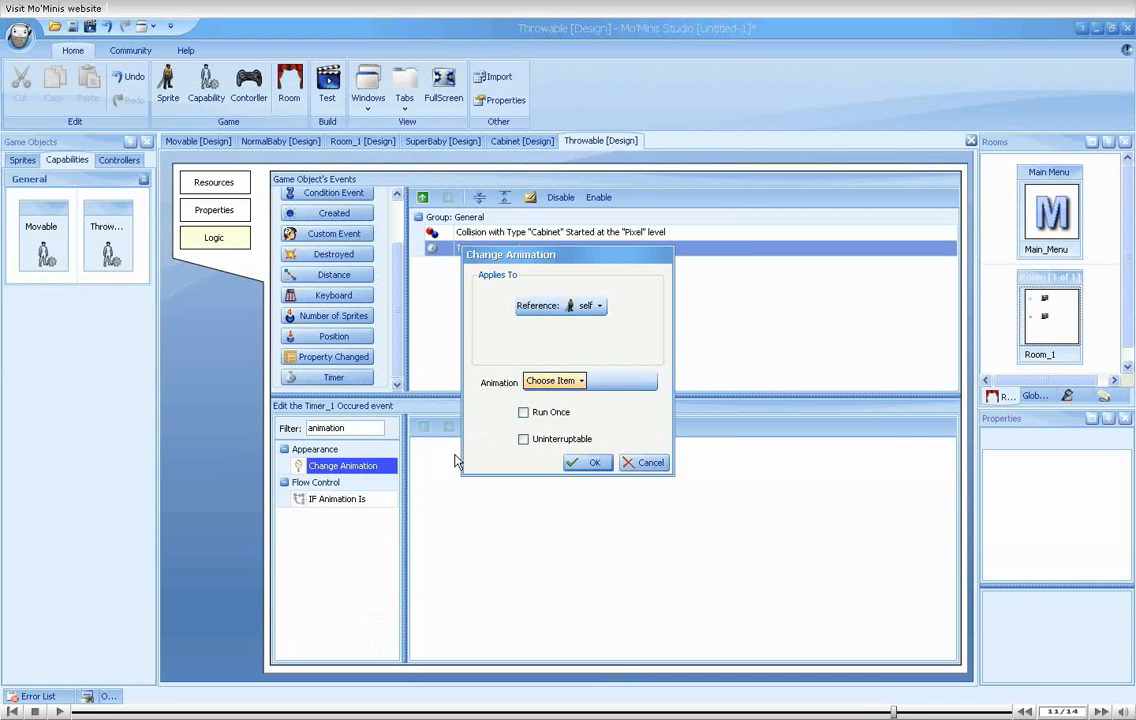
pyautogui.click(588, 462)
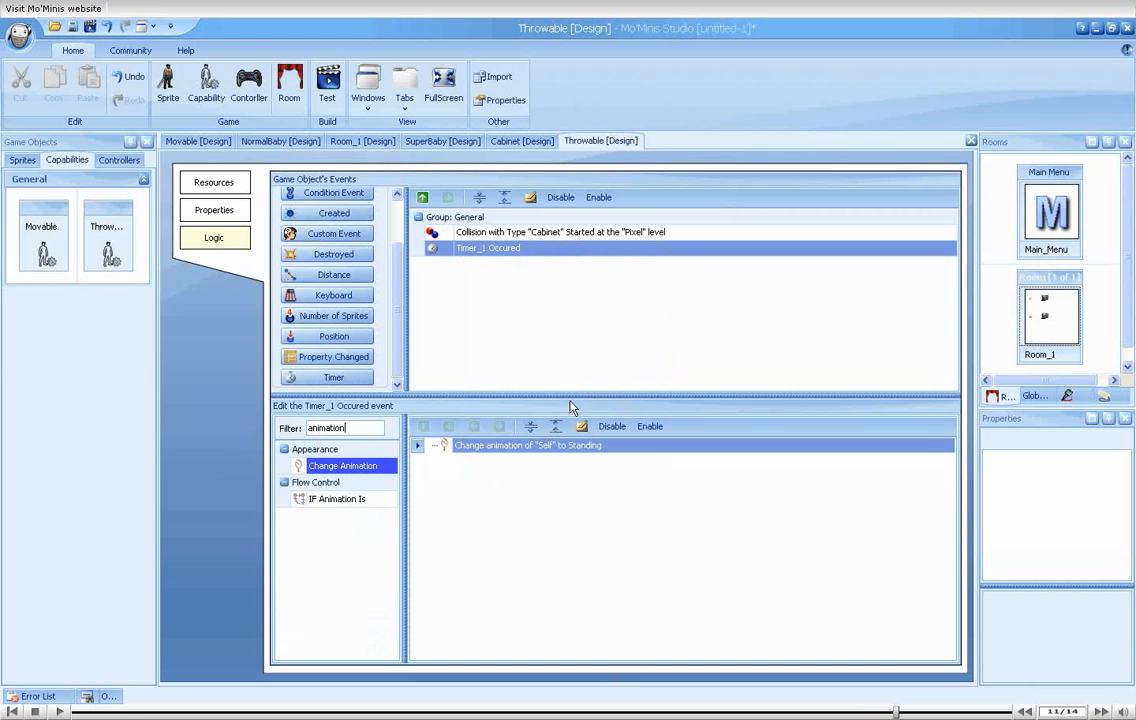
# Step: Filter actions by 'speed' for Set XY Speed, then open NormalBaby's properties
pyautogui.click(527, 445)
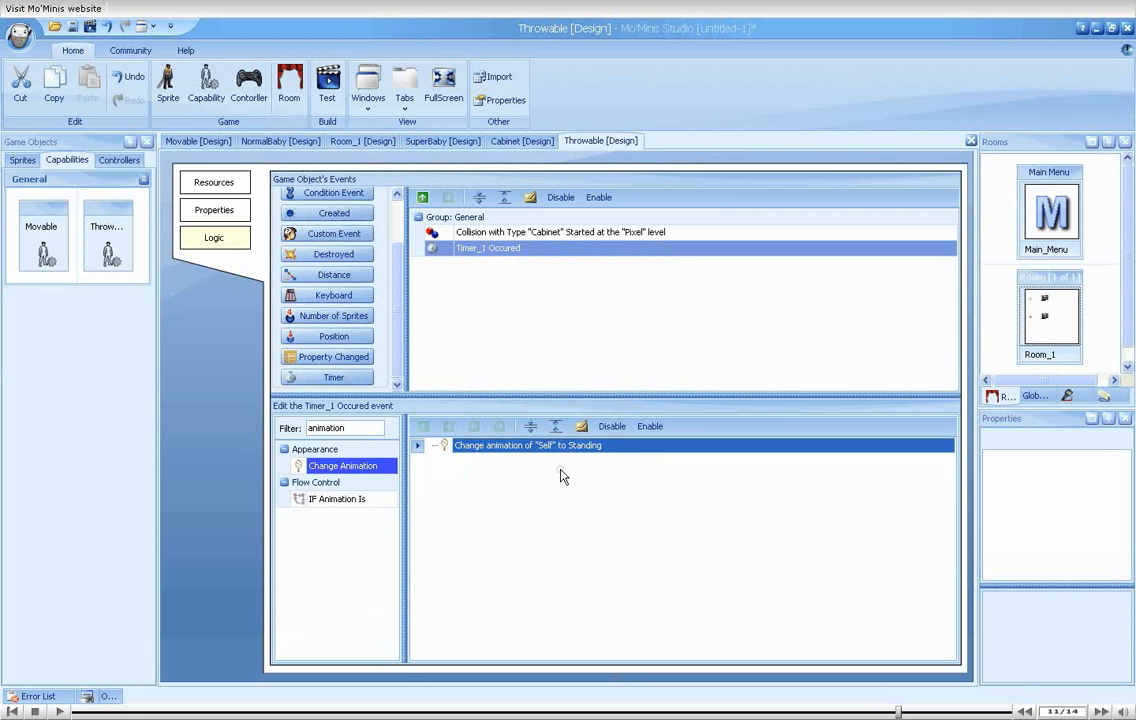
pyautogui.write('speed')
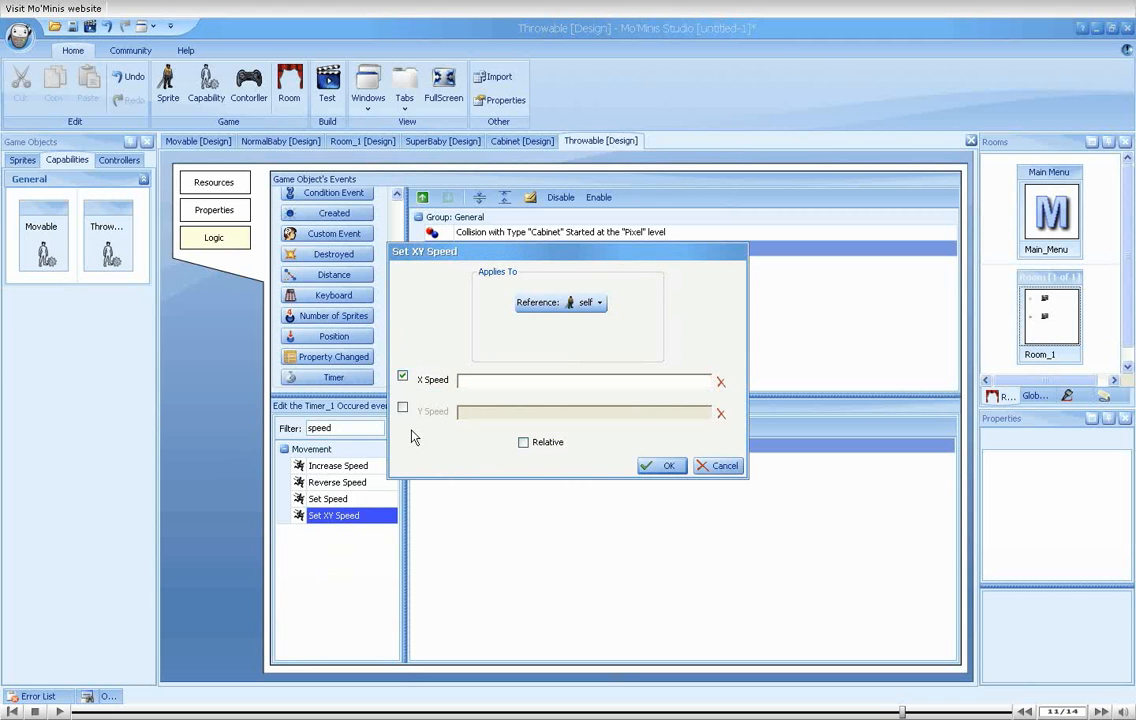
pyautogui.click(662, 466)
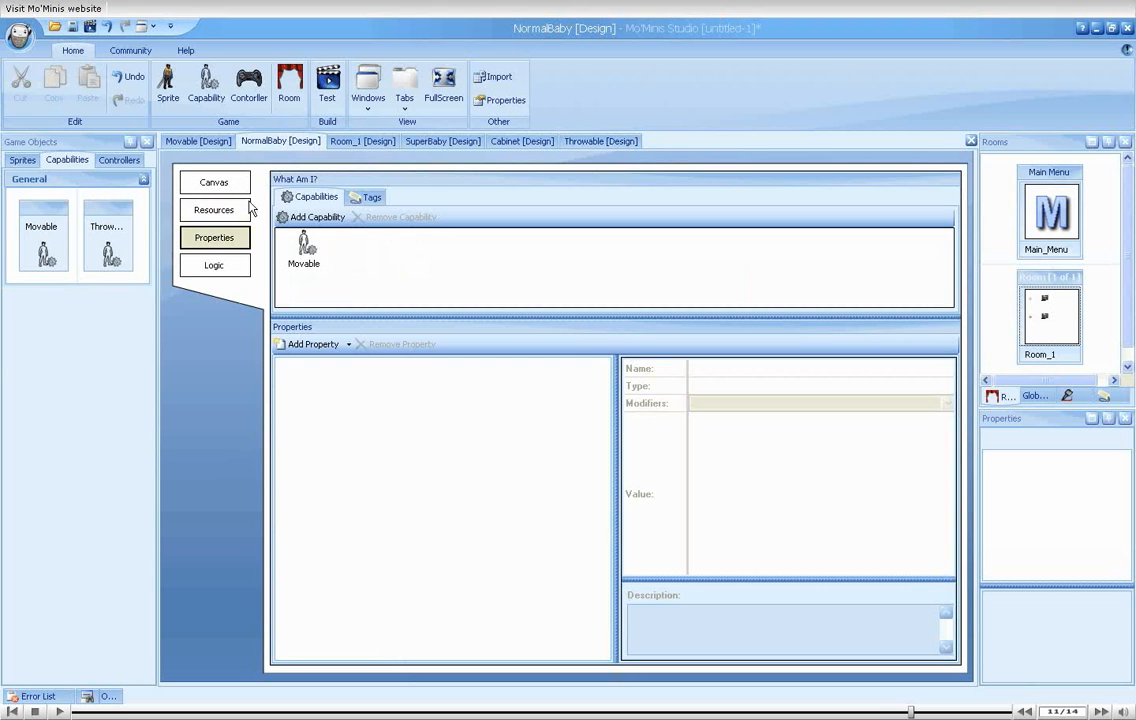
# Step: Add Throwable to NormalBaby, keep the source Standing animation, and view its animations
pyautogui.click(316, 217)
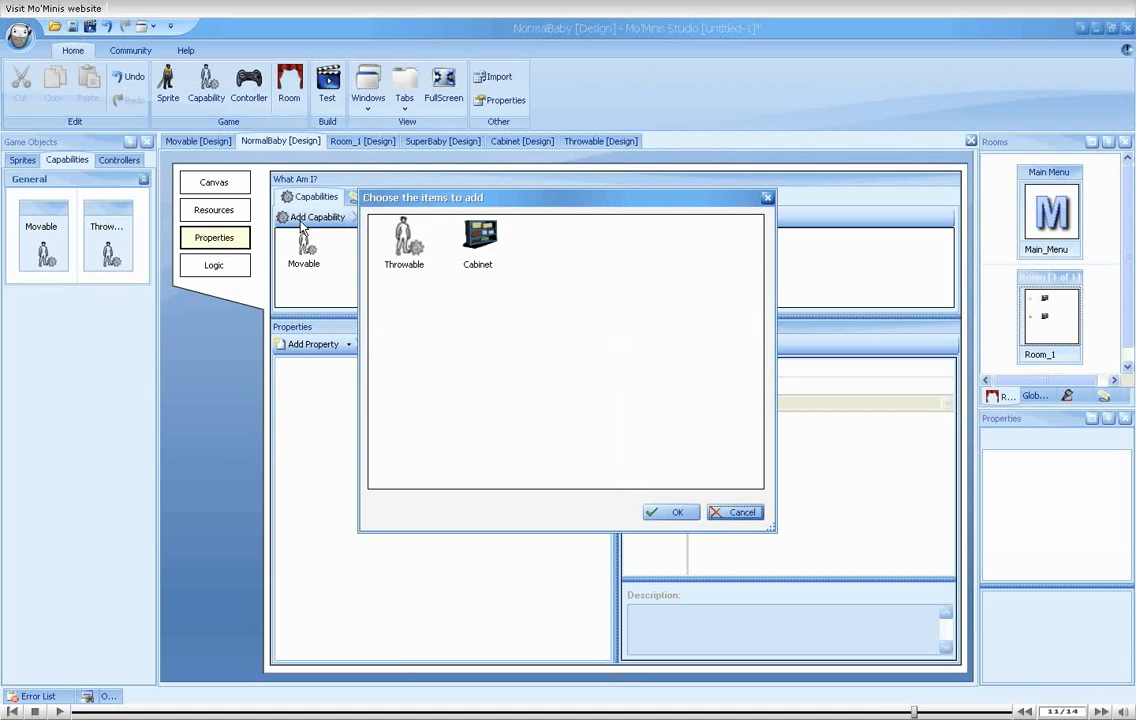
pyautogui.click(671, 512)
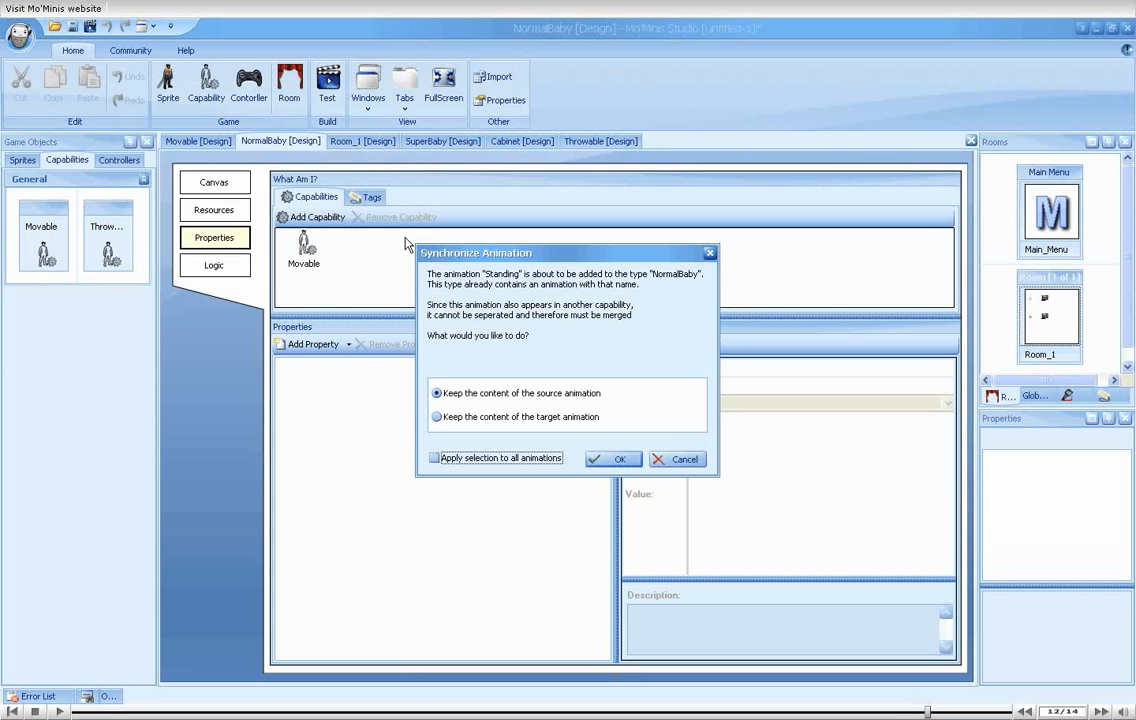
pyautogui.moveTo(475, 315)
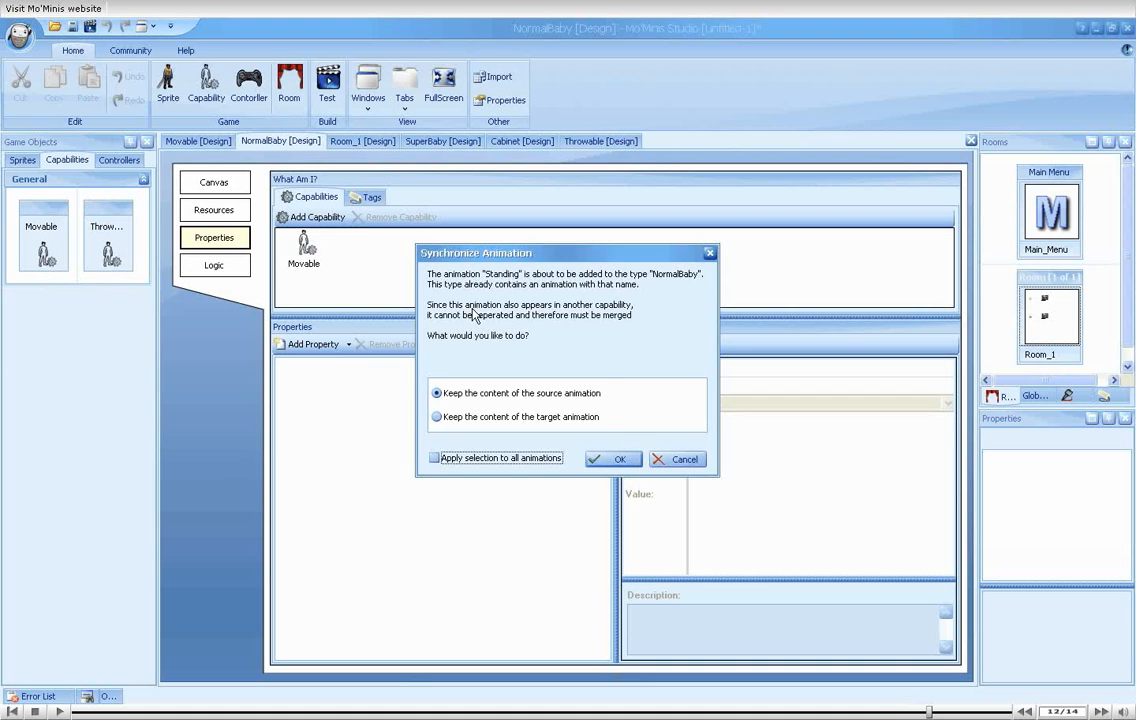
pyautogui.click(611, 459)
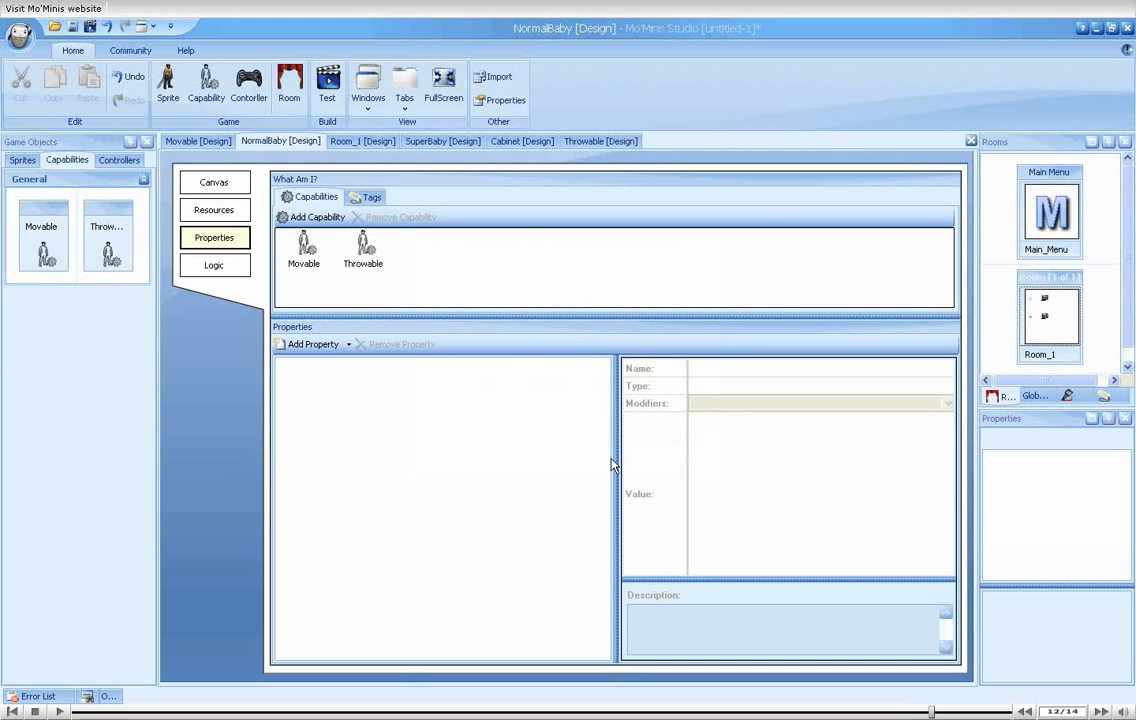
pyautogui.click(214, 210)
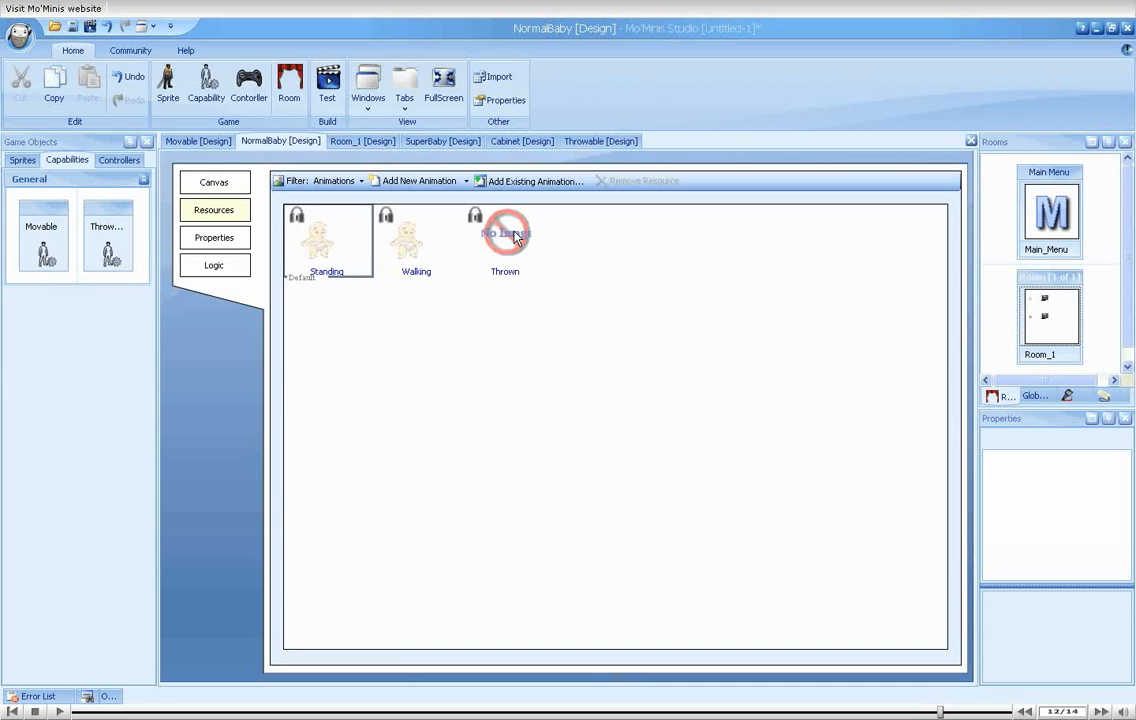
# Step: Give NormalBaby's Thrown animation the thrown PNG as its frame, then launch a test run
pyautogui.doubleClick(505, 240)
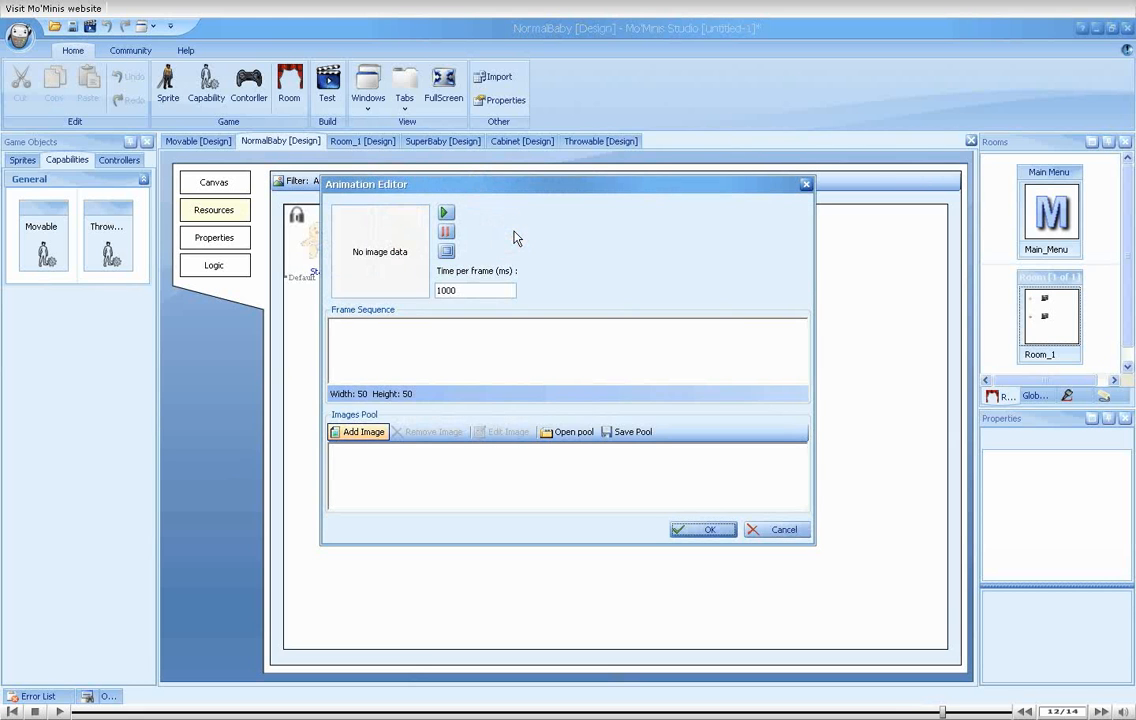
pyautogui.click(358, 431)
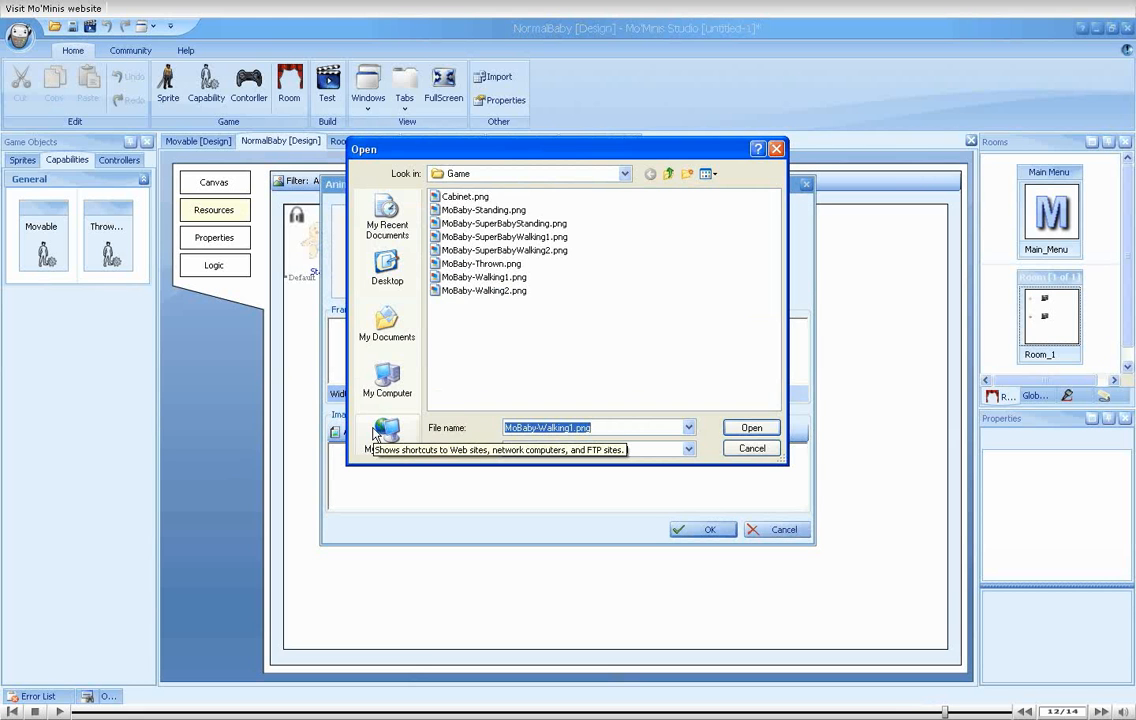
pyautogui.click(751, 427)
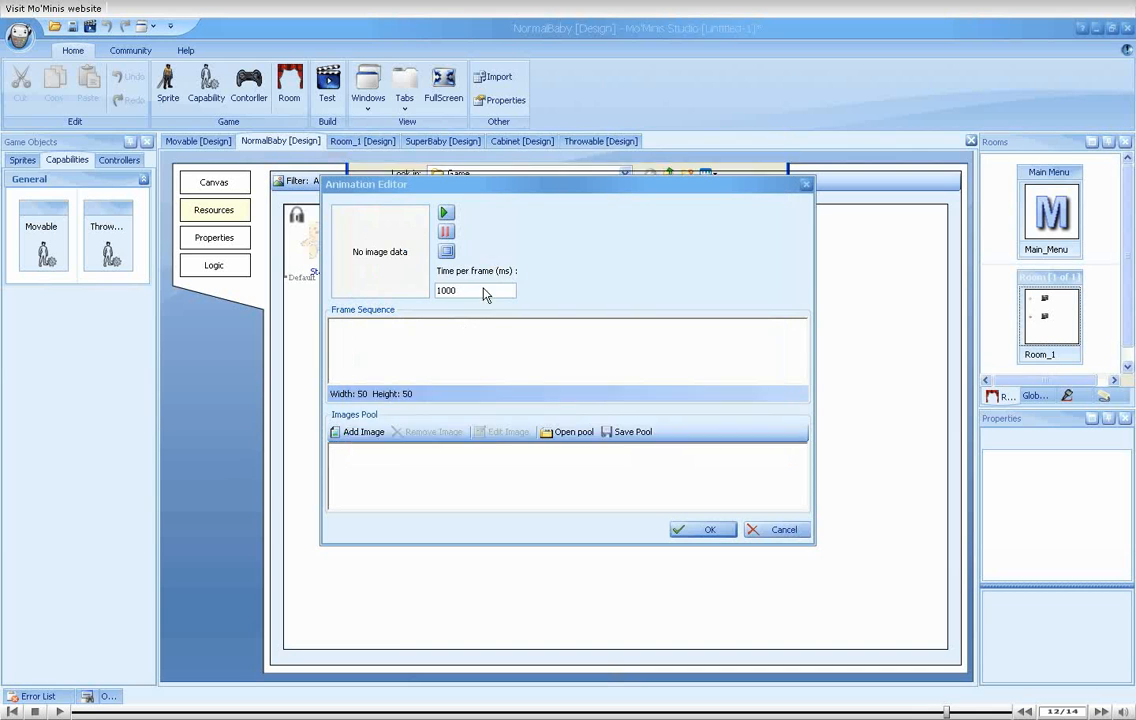
pyautogui.click(364, 431)
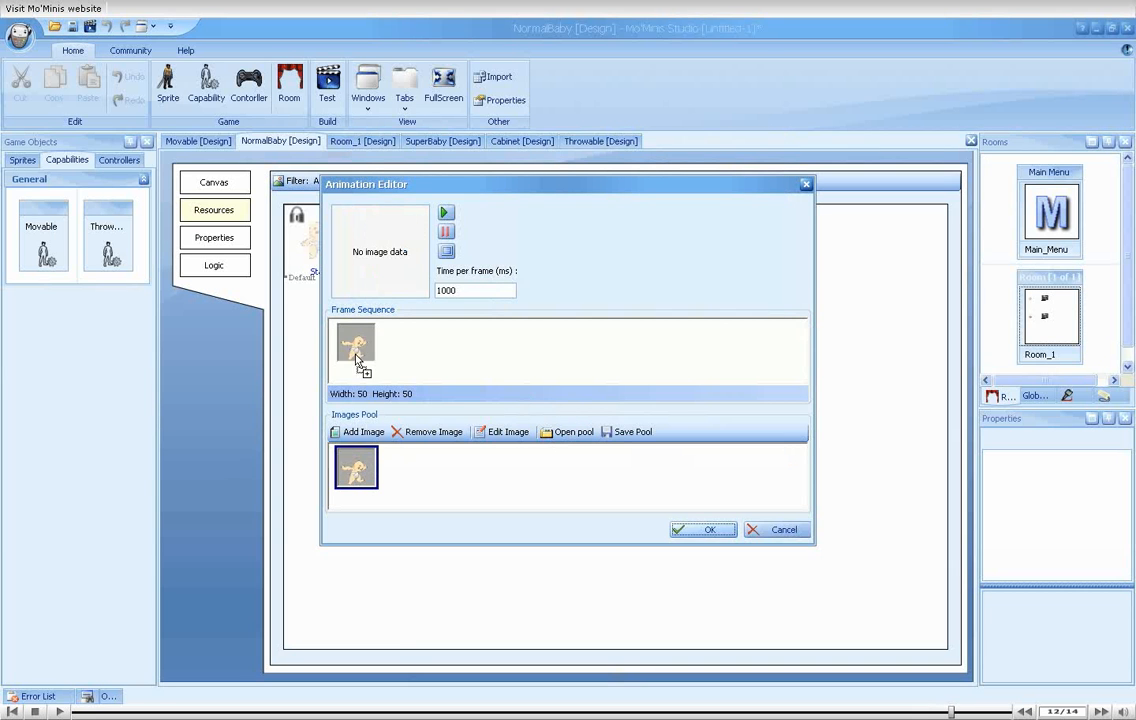
pyautogui.click(703, 529)
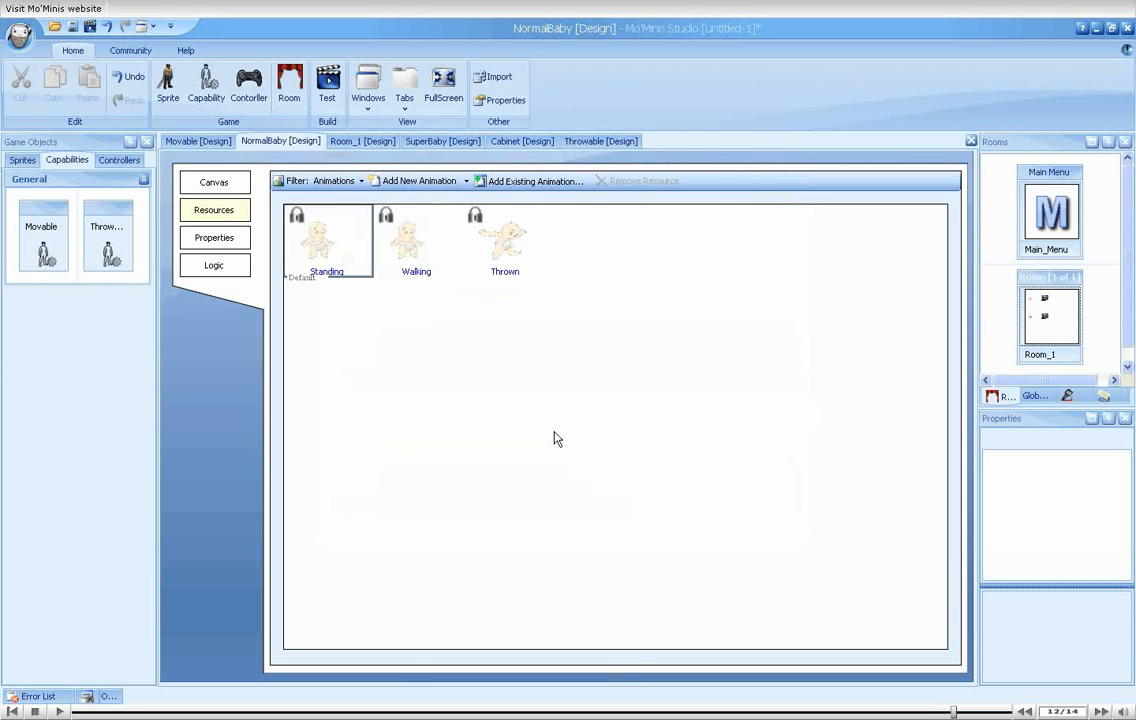
pyautogui.moveTo(295, 230)
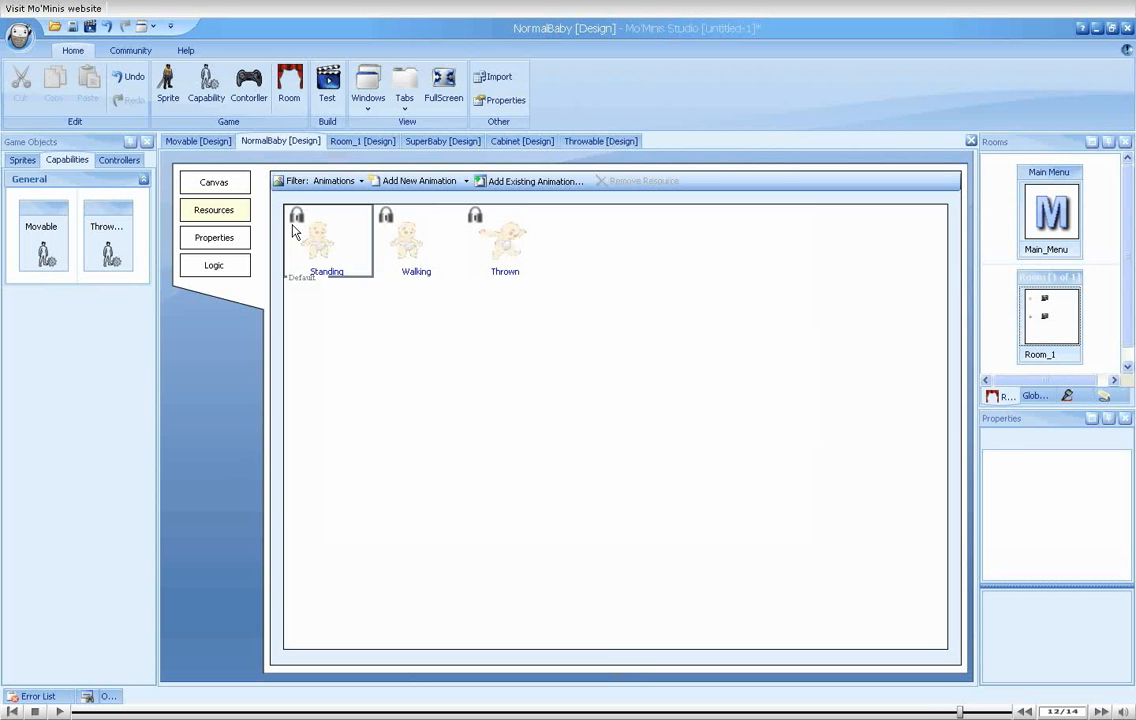
pyautogui.click(326, 85)
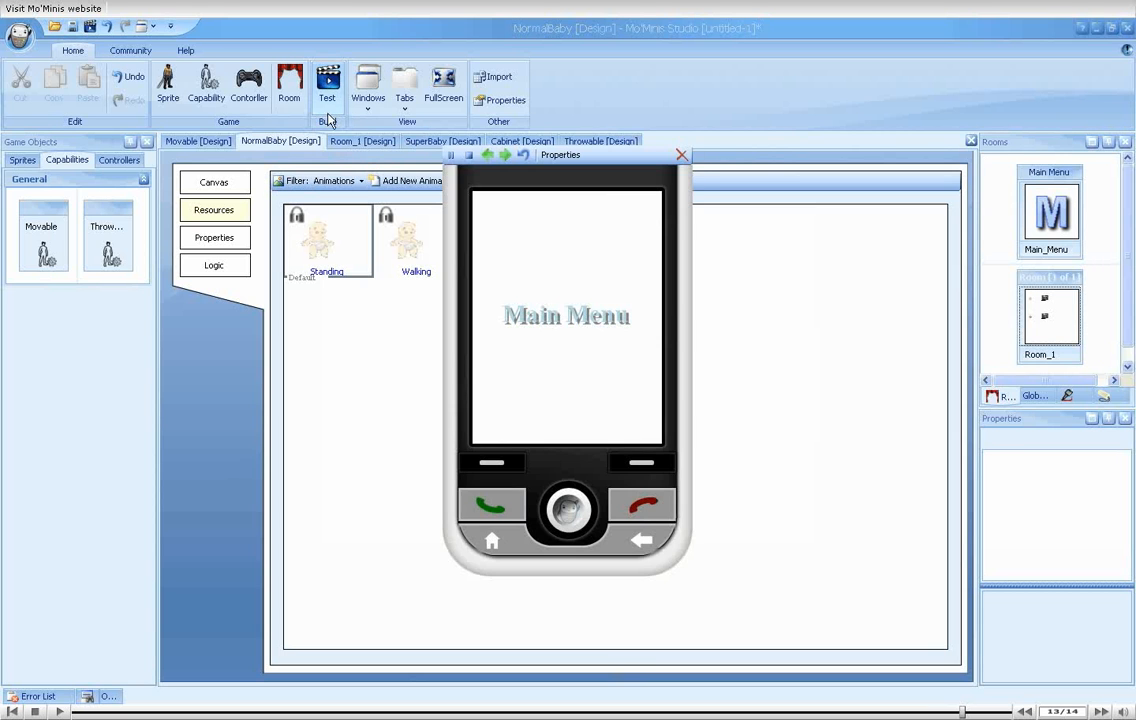
# Step: Start the game from the Main Menu, watch the baby bounce off the cabinet, then close the emulator
pyautogui.click(488, 154)
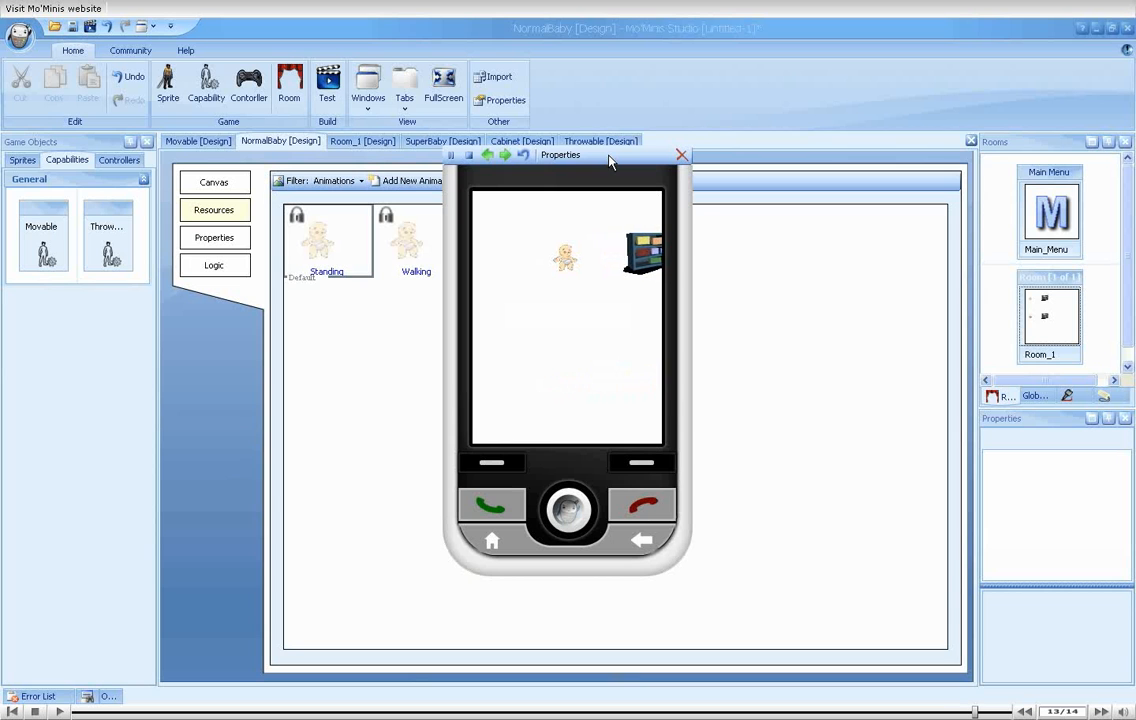
pyautogui.moveTo(645, 250); pyautogui.dragTo(628, 252)
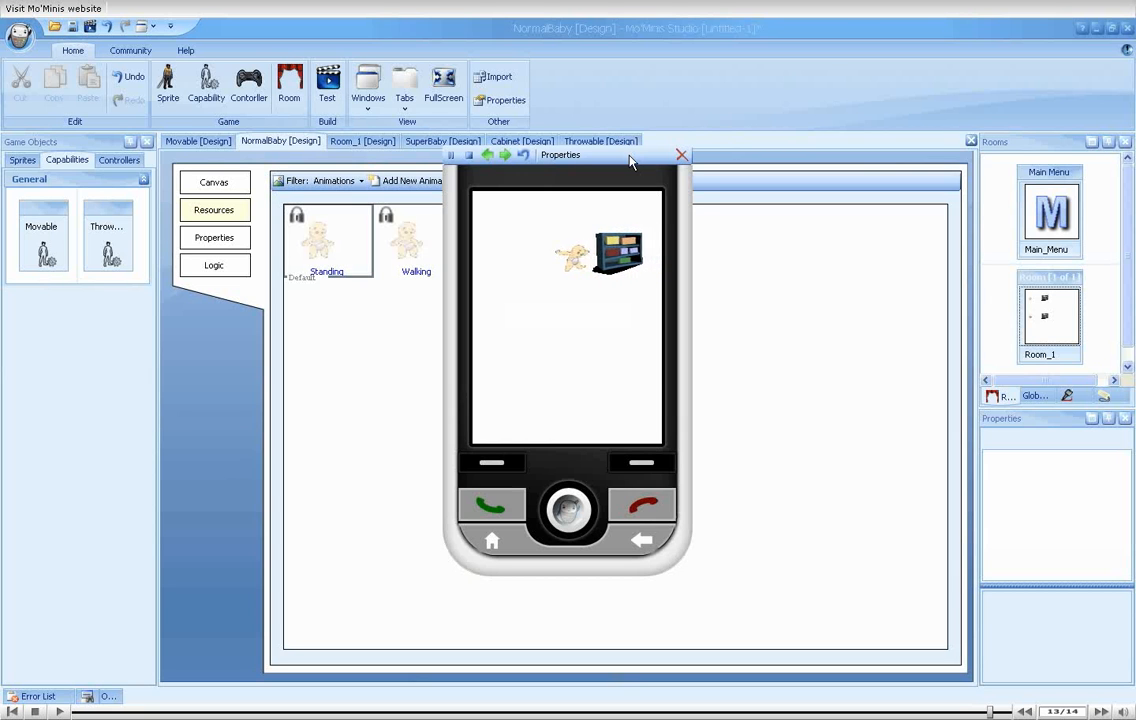
pyautogui.click(682, 155)
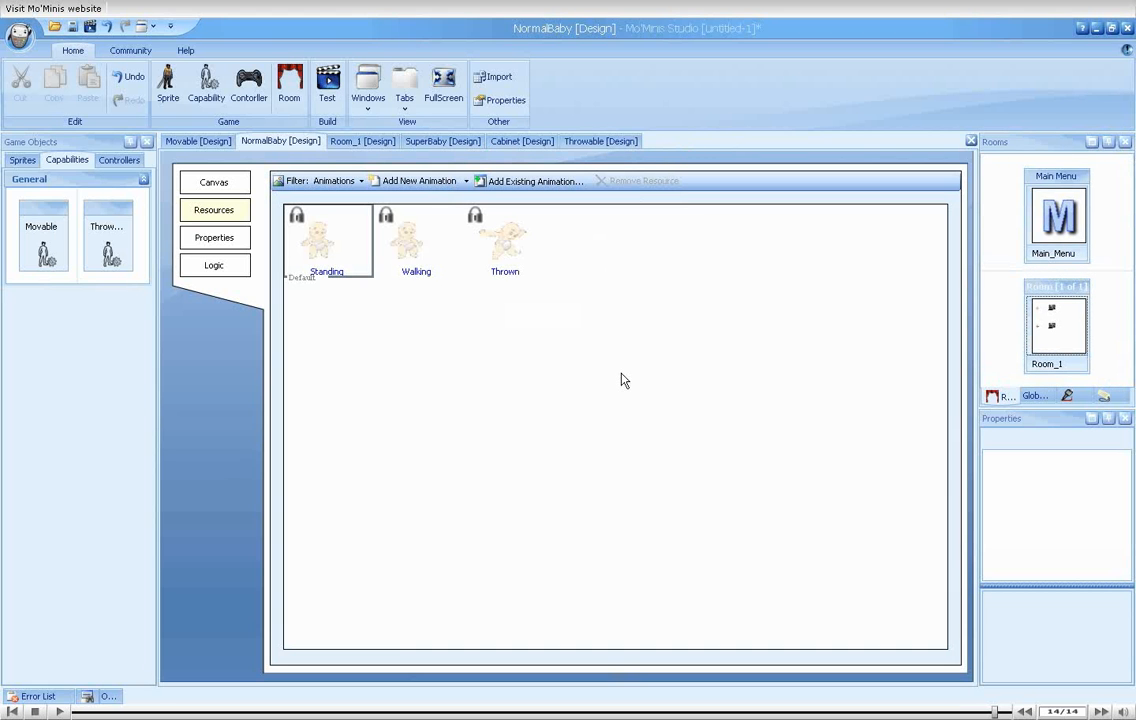
# Step: Save the project in the Game folder as MoBaby1.mom
pyautogui.click(17, 37)
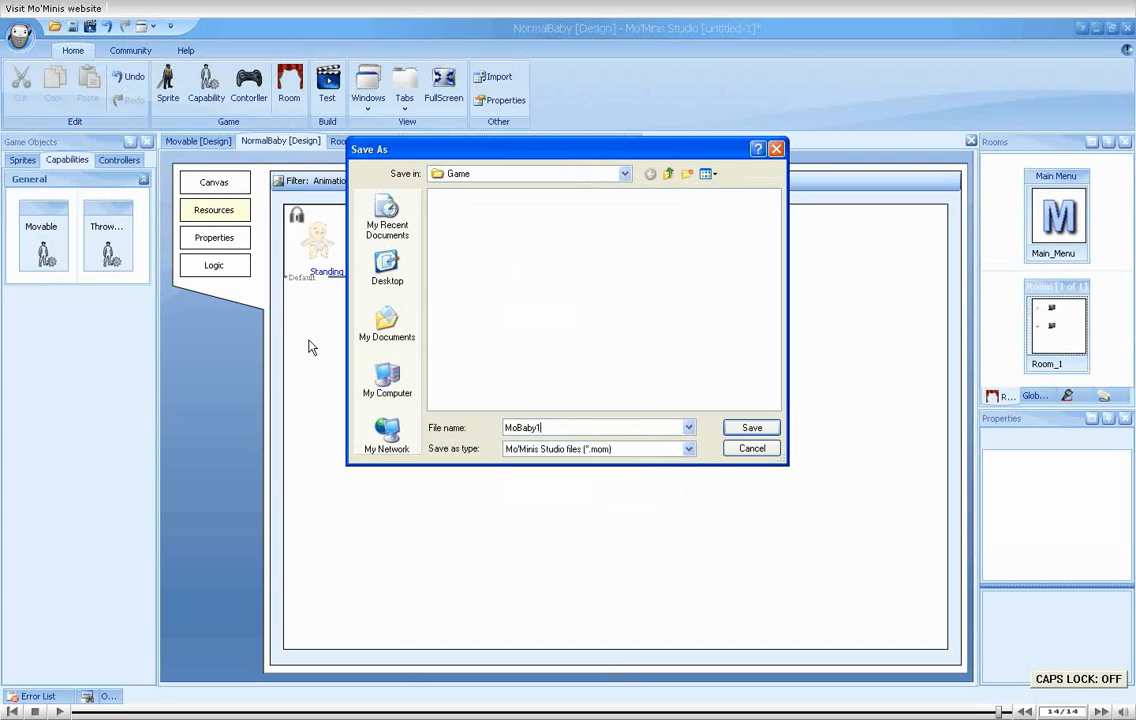
pyautogui.click(751, 427)
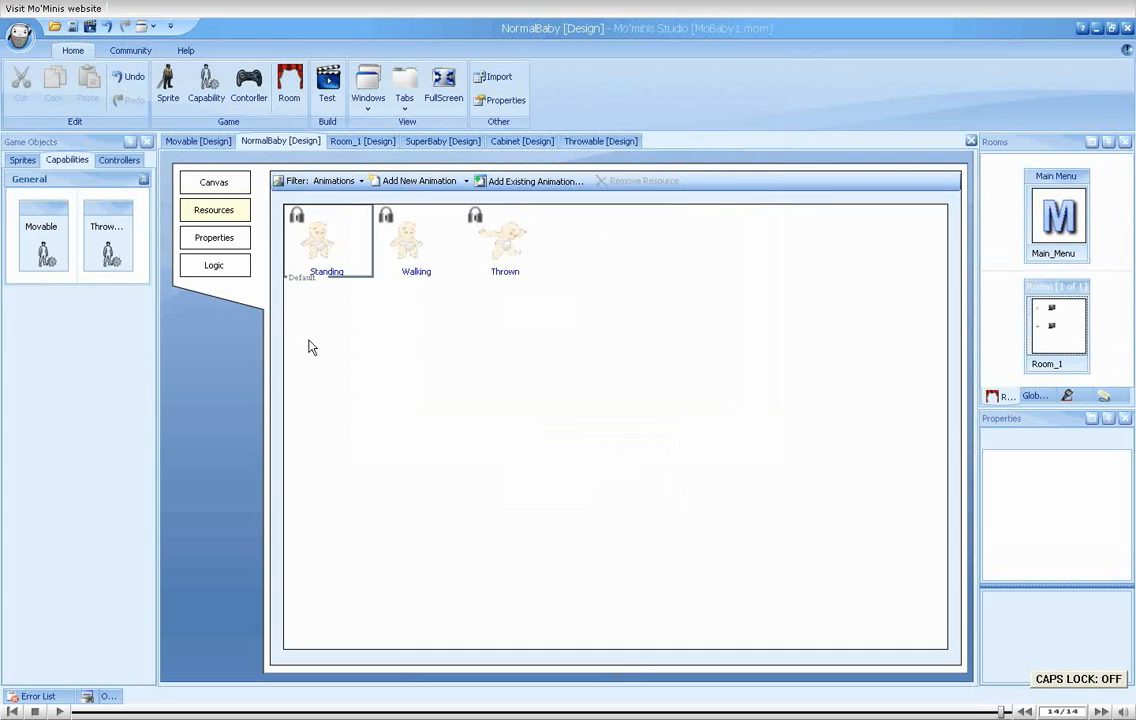